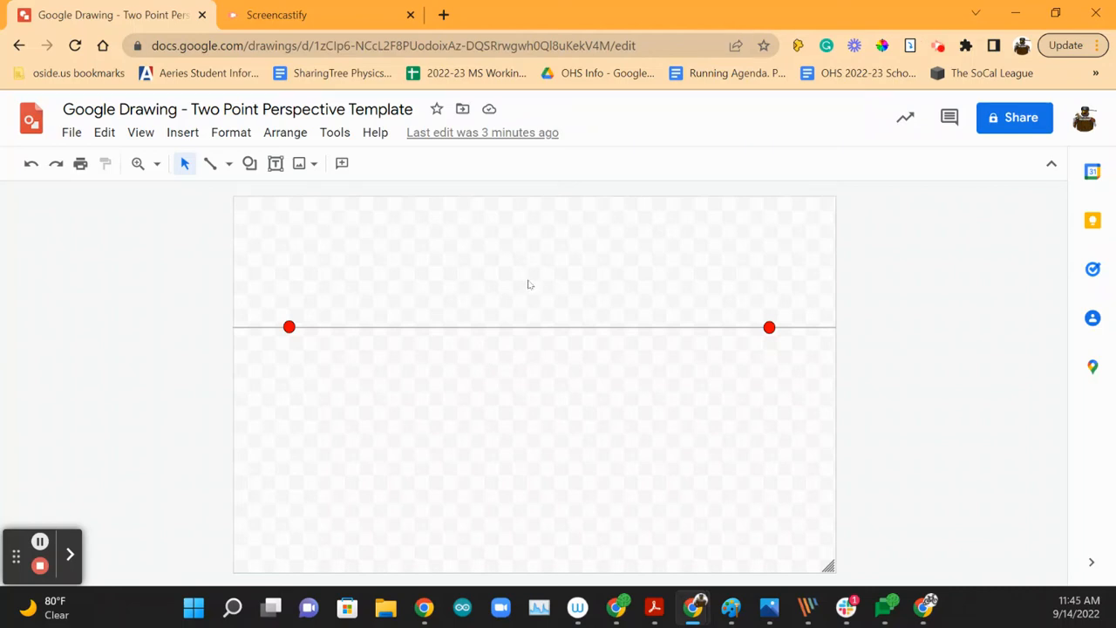
mouse_move(488, 265)
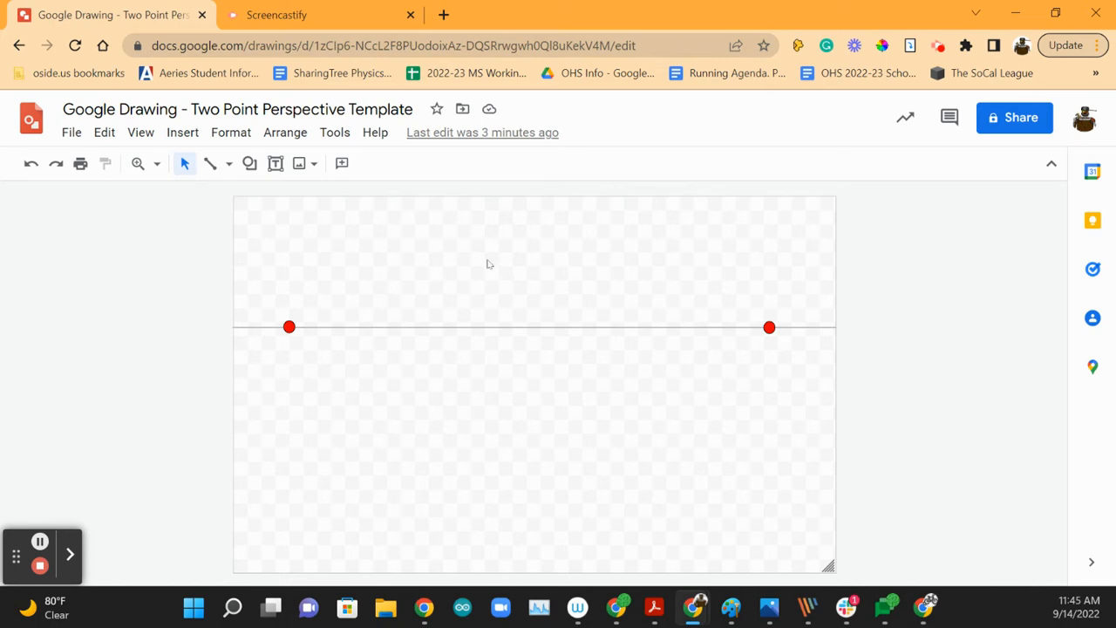
mouse_move(320, 164)
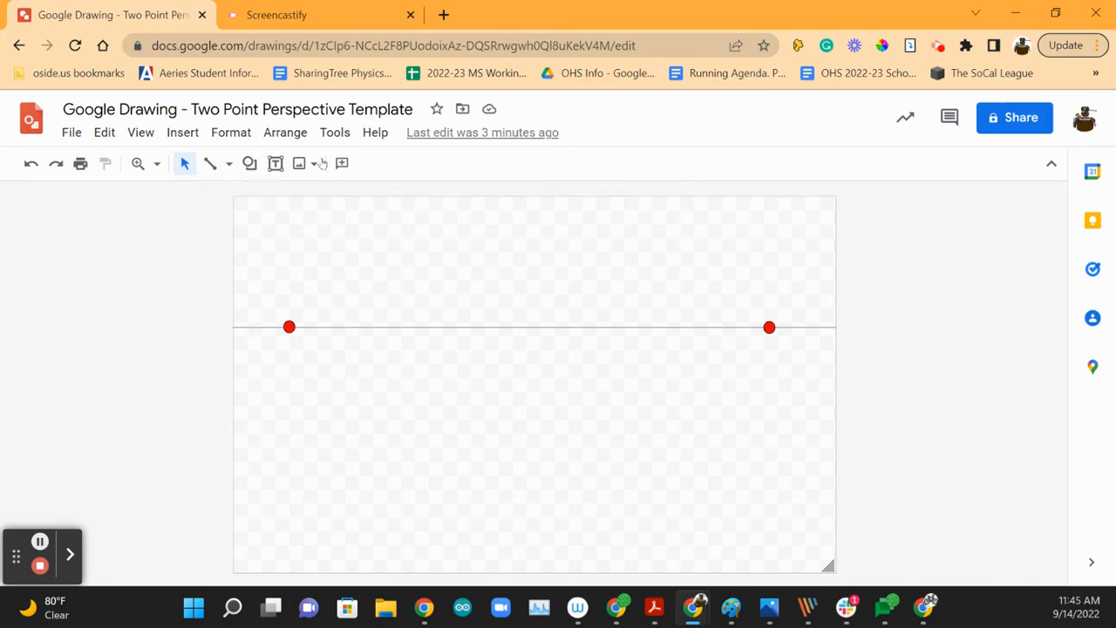
mouse_move(363, 331)
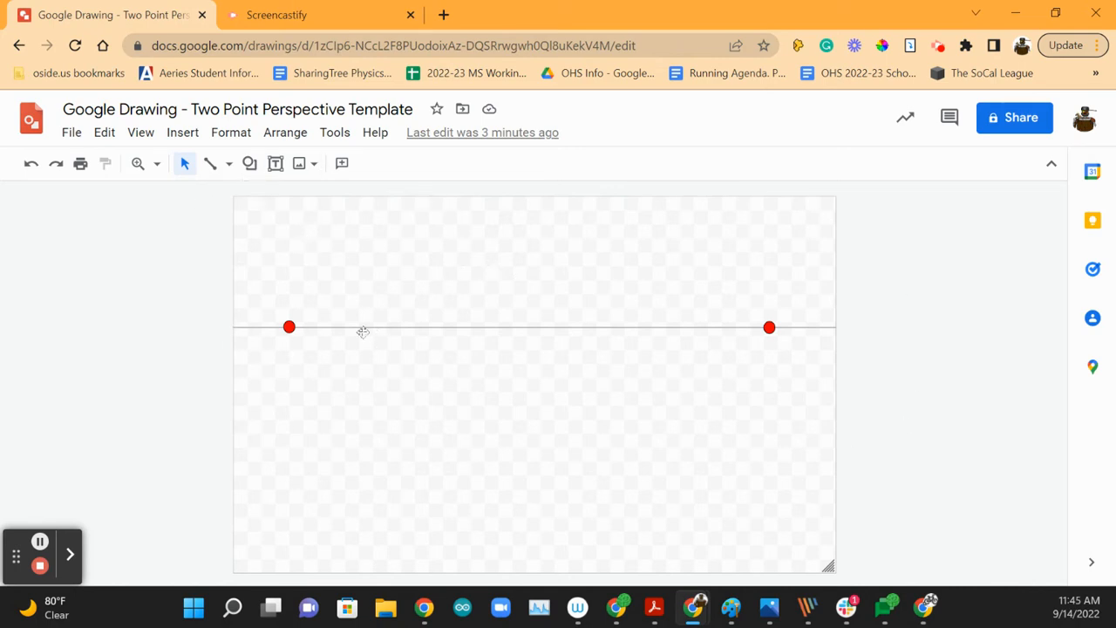
mouse_move(354, 364)
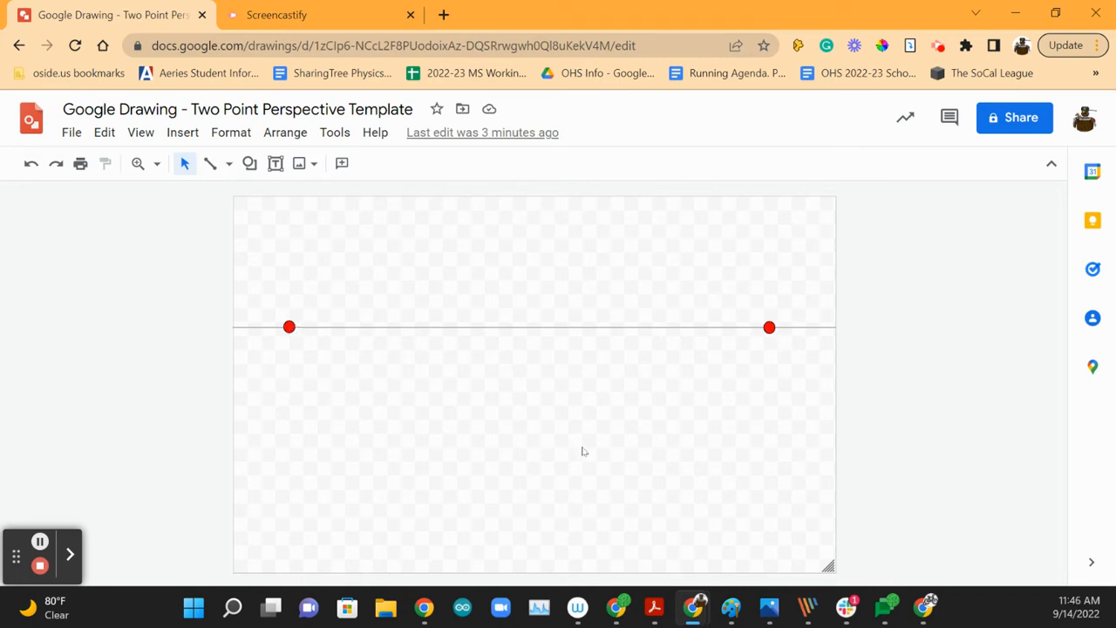
mouse_move(293, 251)
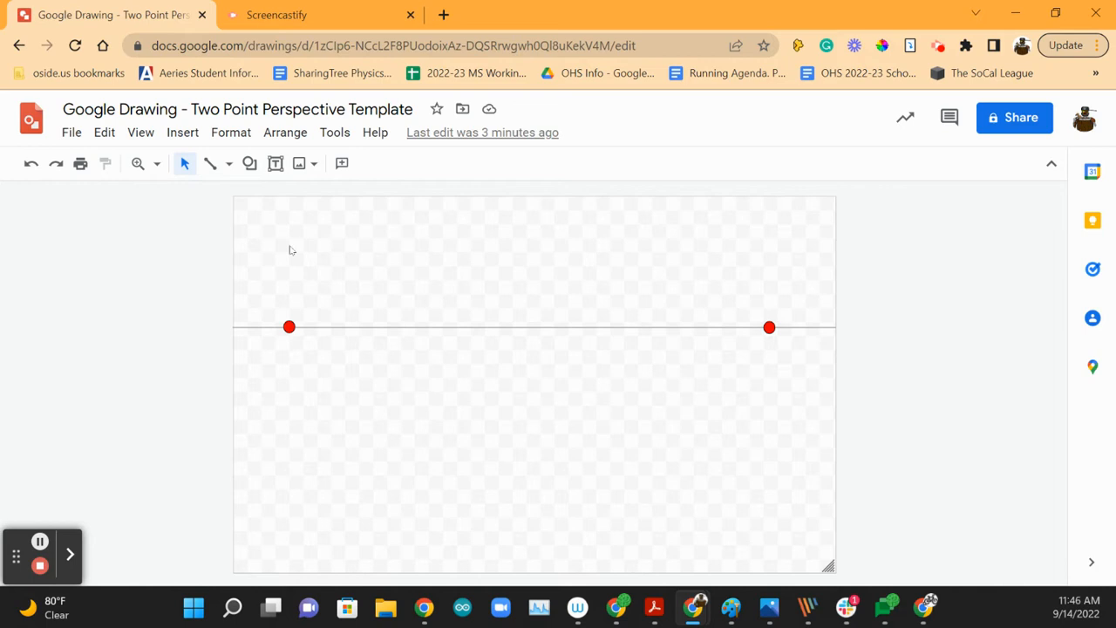
- Drag the horizon line with its two red vanishing points slightly lower on the canvas
drag(258, 265, 555, 381)
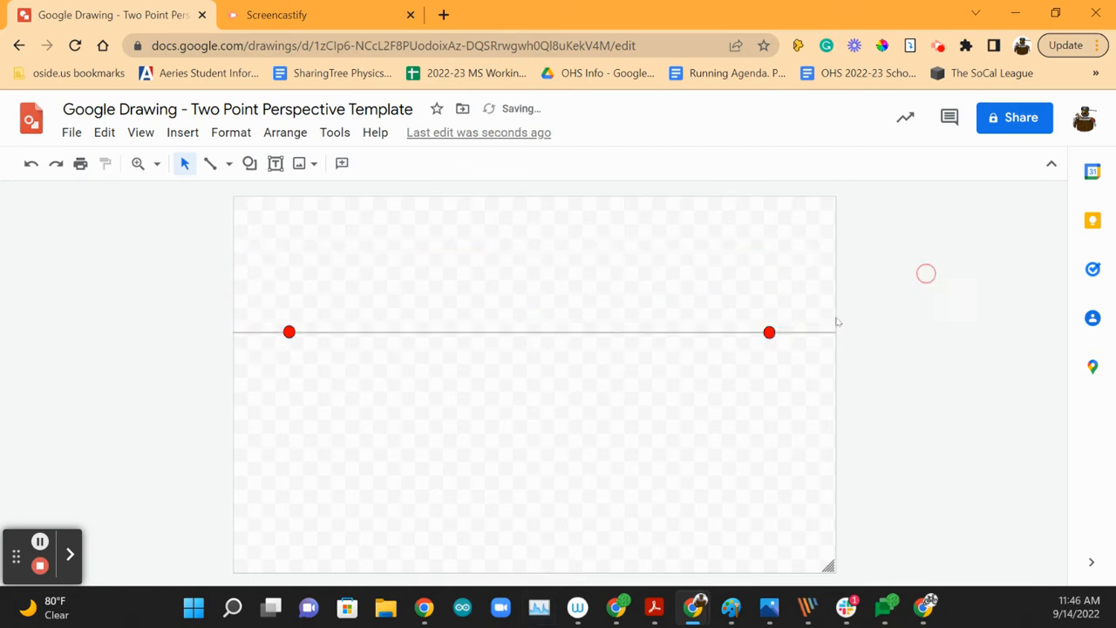
click(767, 331)
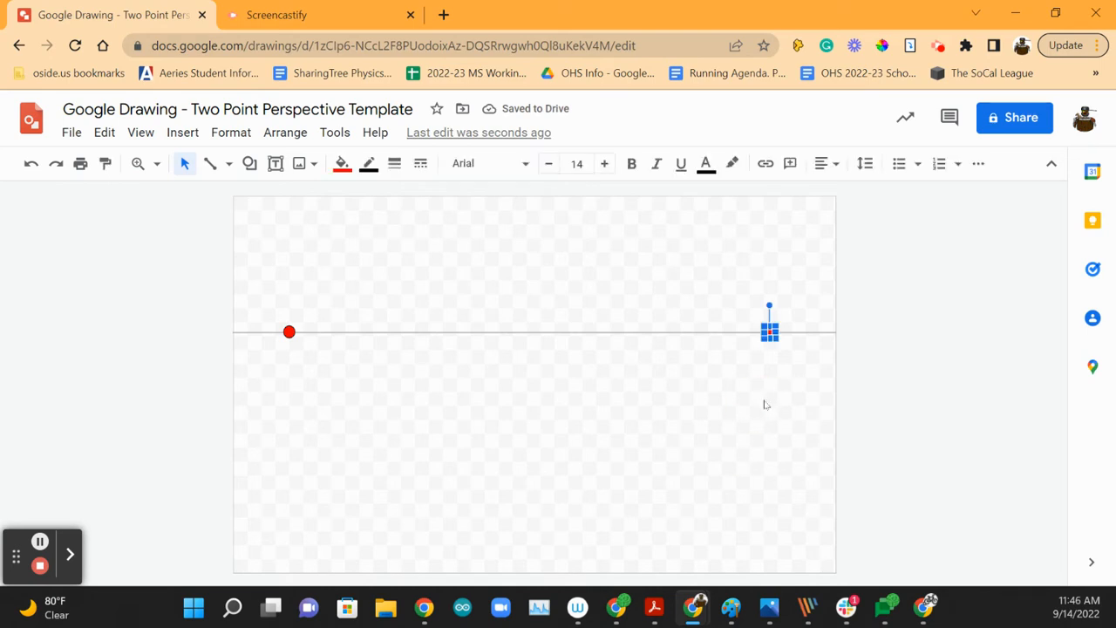
drag(769, 329, 619, 330)
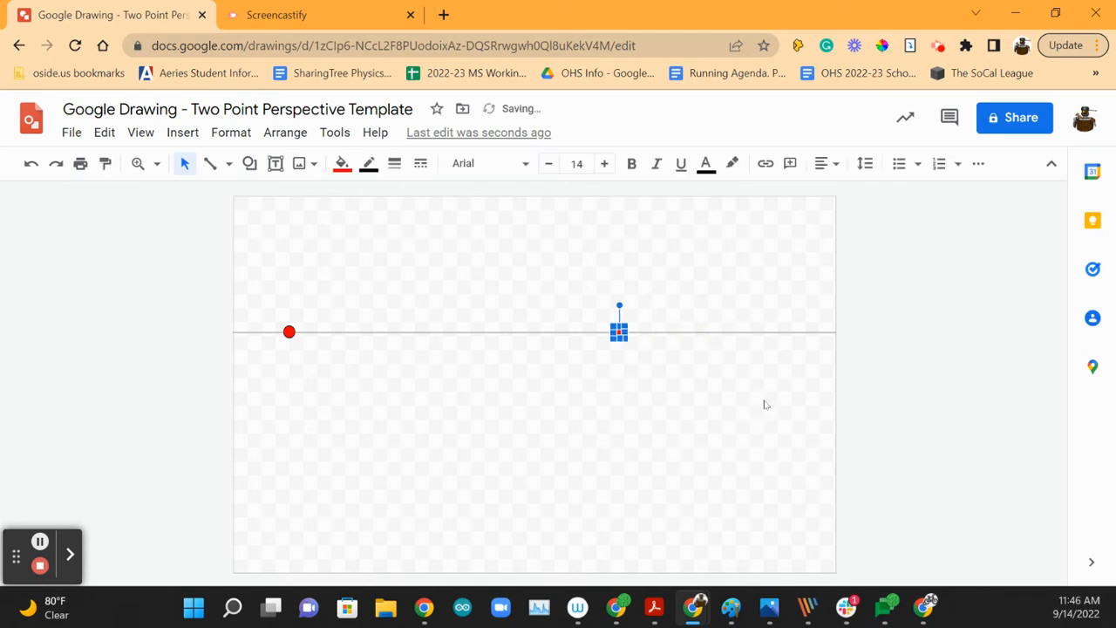
drag(619, 330, 793, 330)
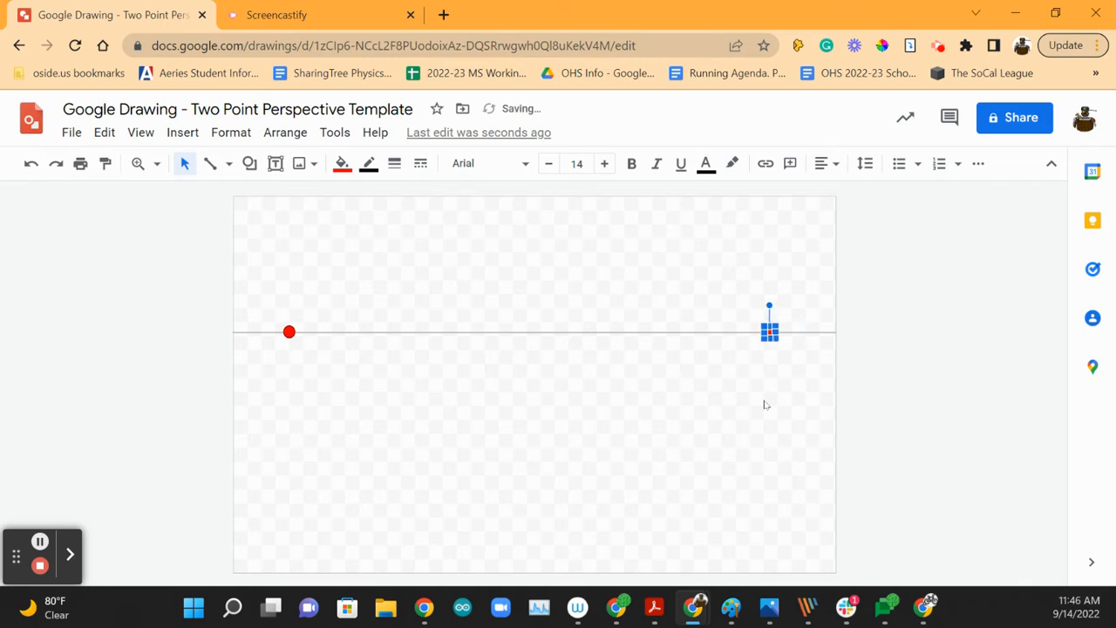
mouse_move(771, 390)
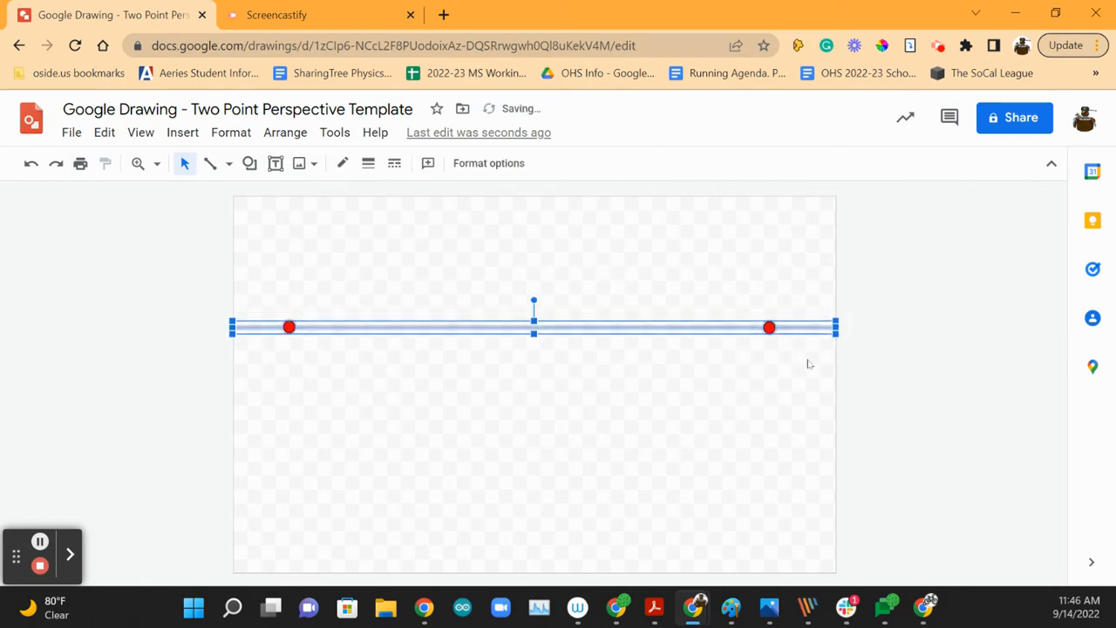
click(962, 288)
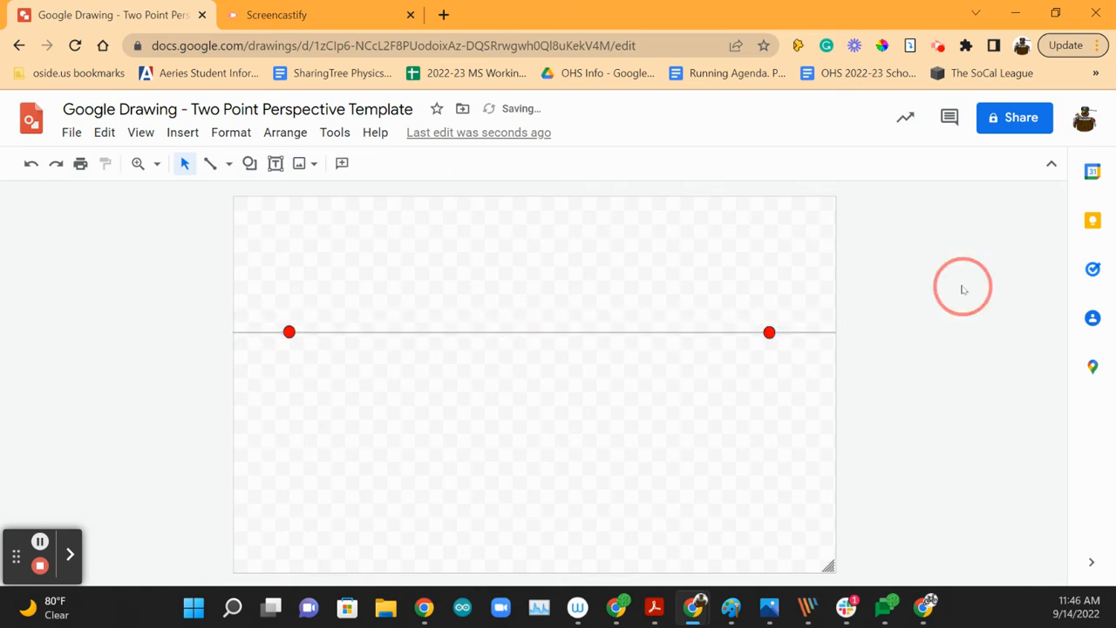
mouse_move(945, 286)
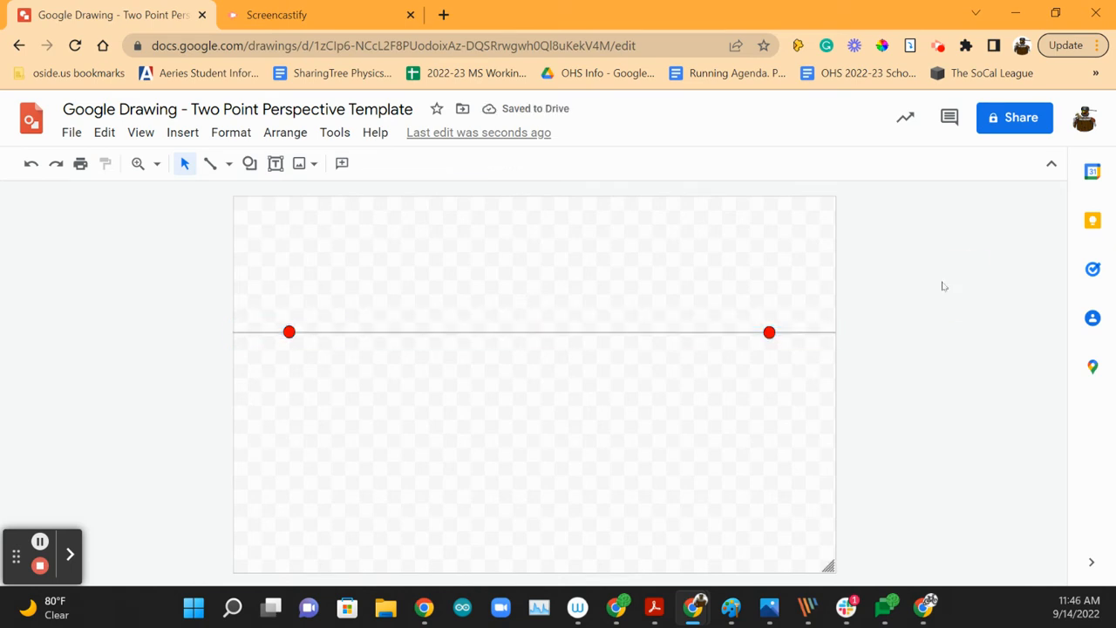
mouse_move(209, 164)
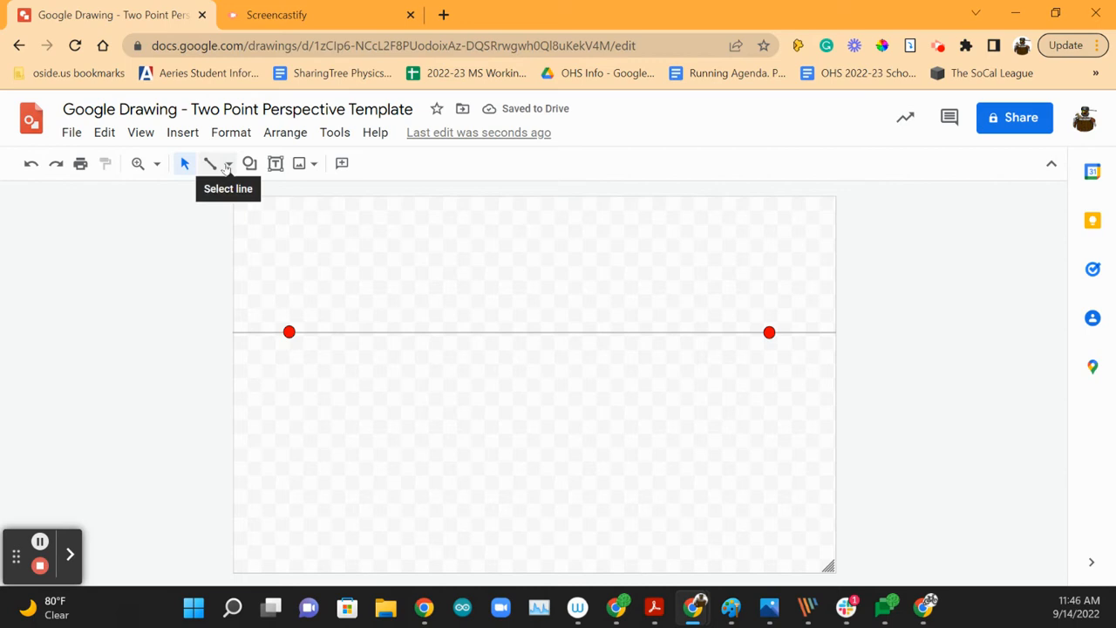
- Pick the straight Line tool for drawing the box's vertical front edge
click(230, 164)
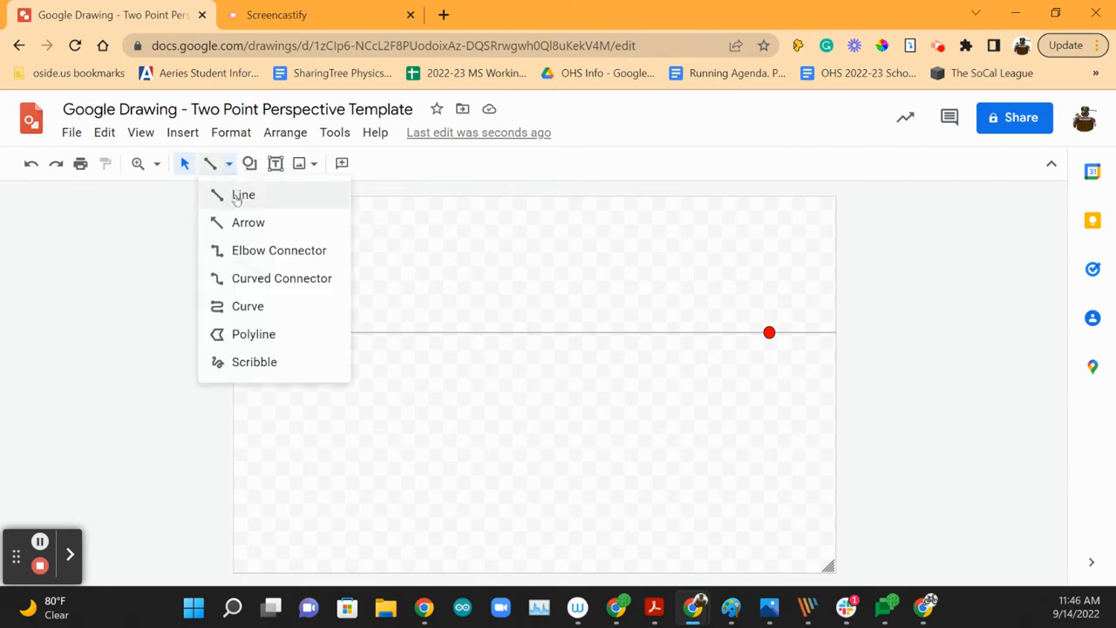
click(244, 195)
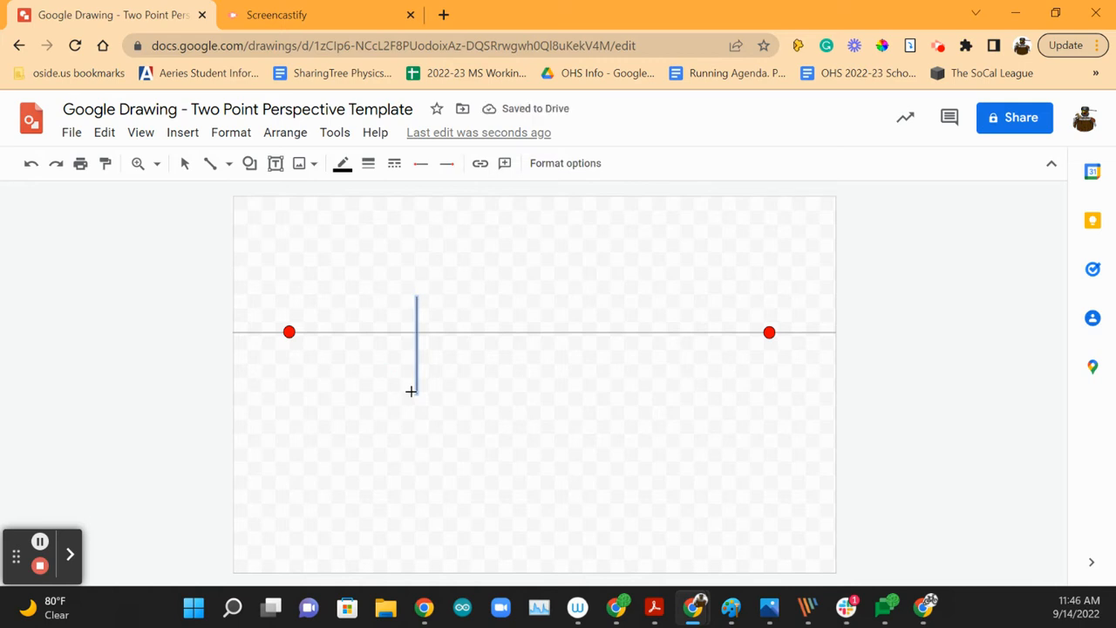
mouse_move(676, 398)
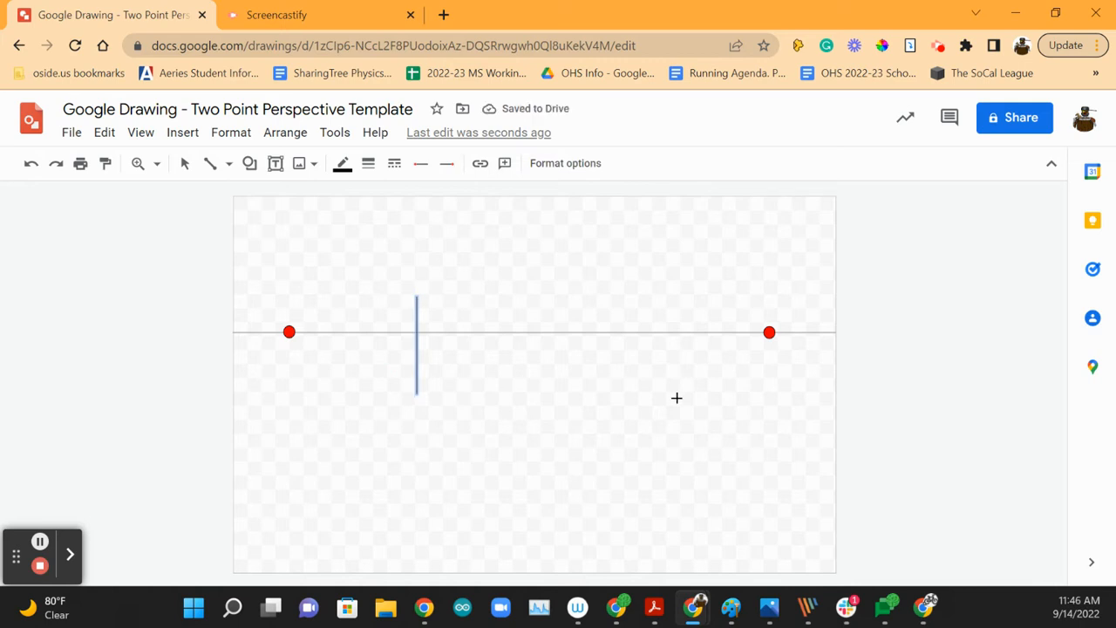
mouse_move(551, 276)
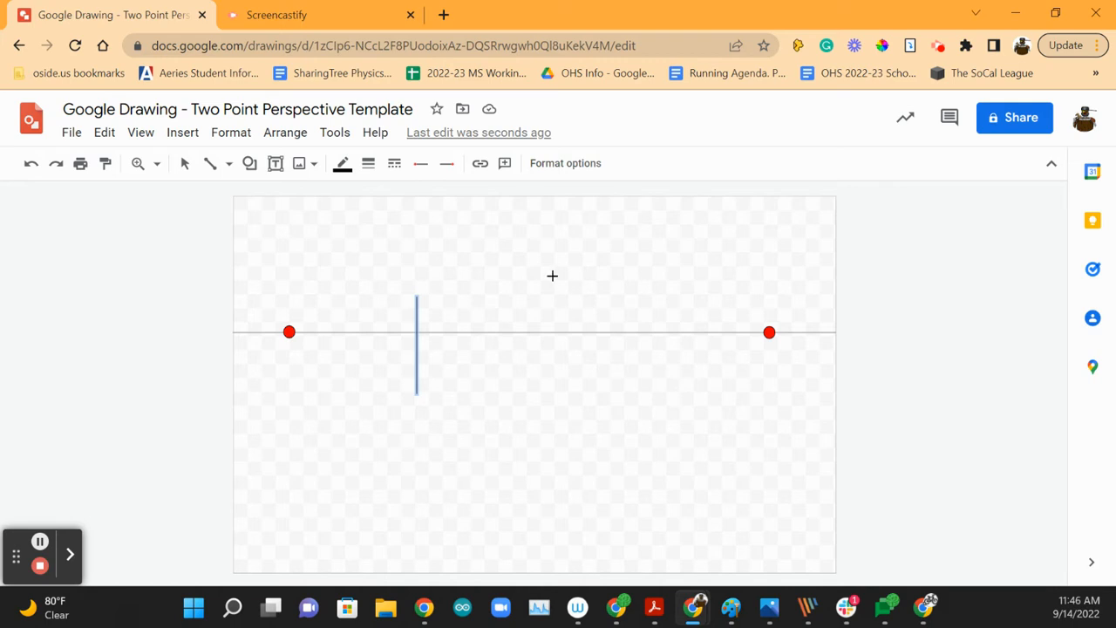
mouse_move(427, 290)
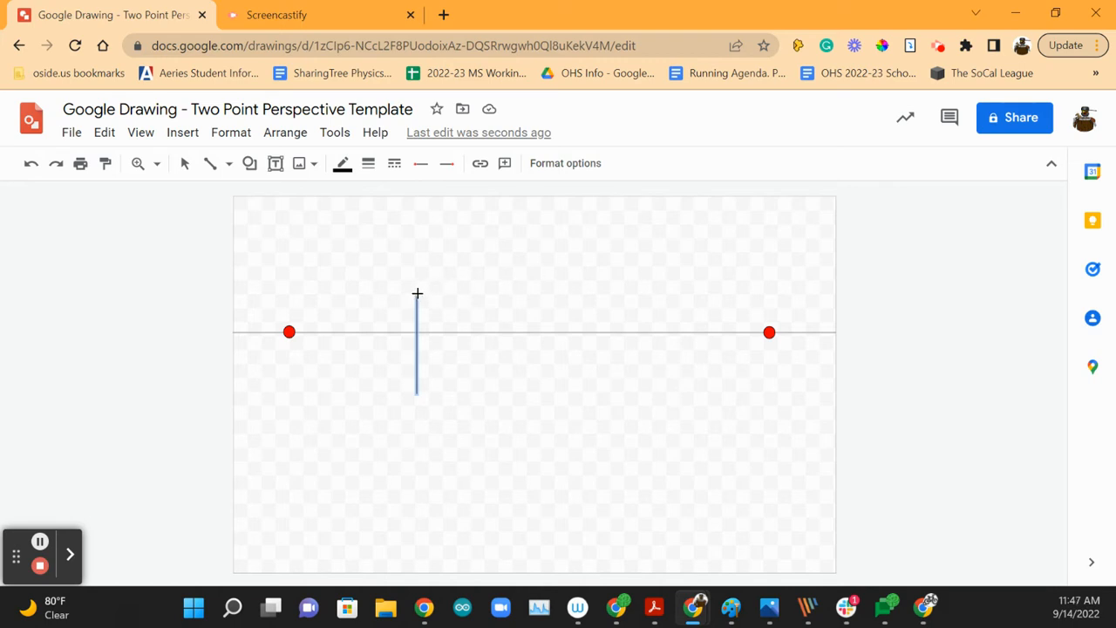
- Draw lines from the front edge's top and bottom to the left and right vanishing points
drag(417, 293, 289, 332)
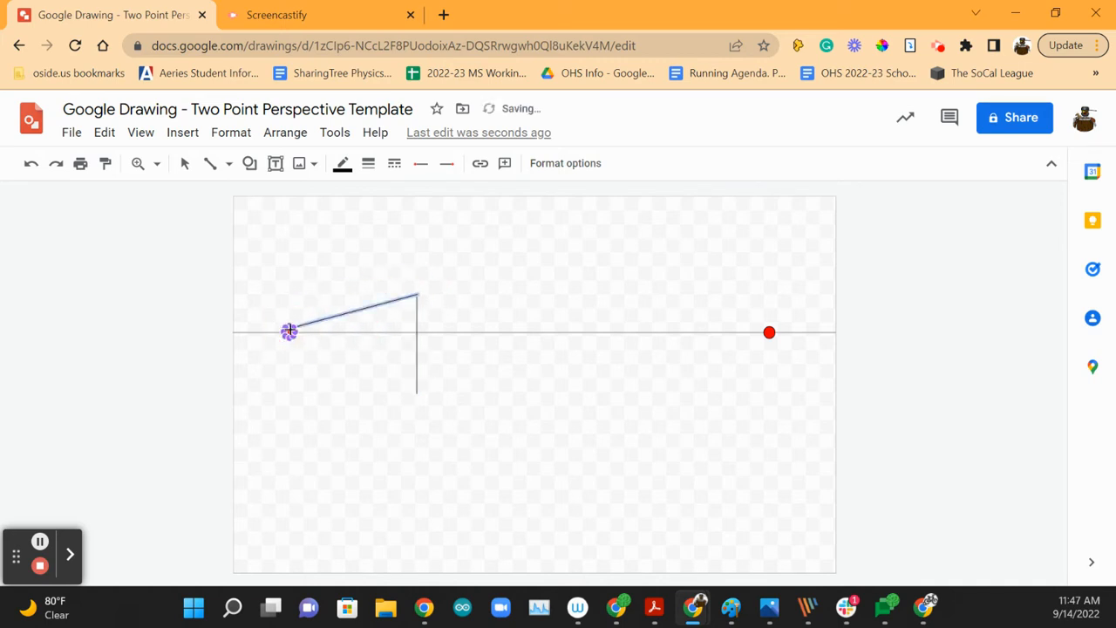
drag(290, 332, 415, 398)
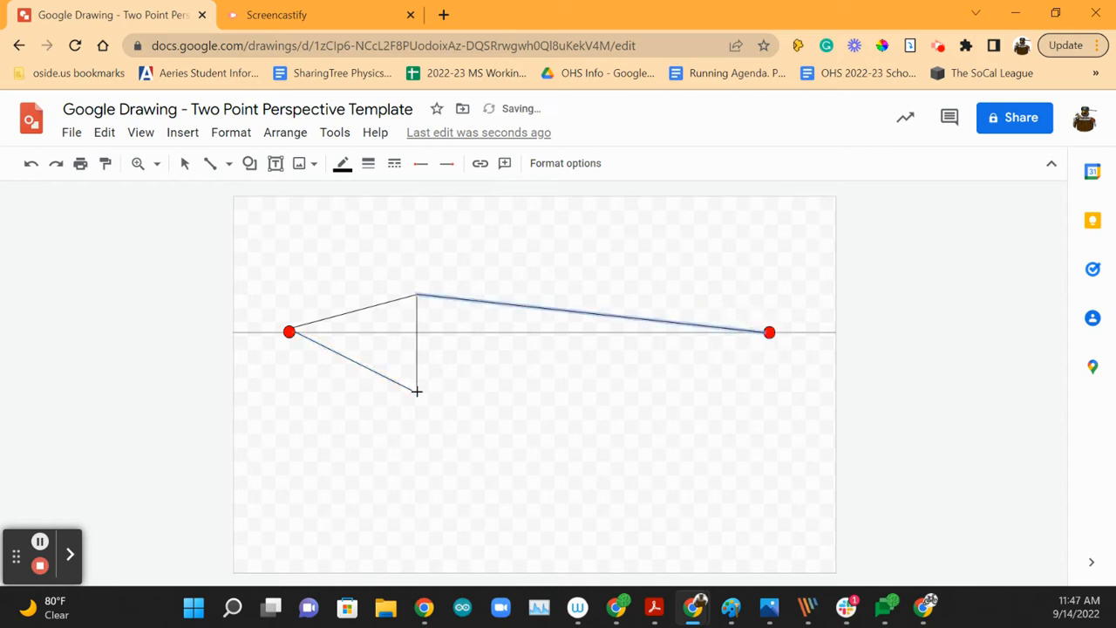
drag(417, 391, 764, 341)
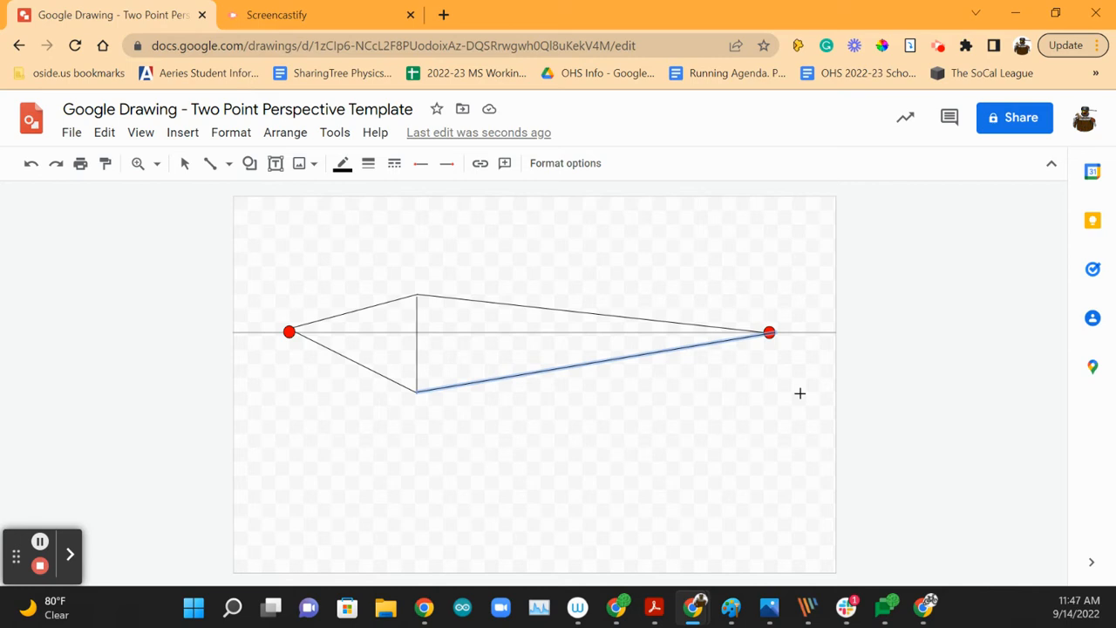
mouse_move(773, 397)
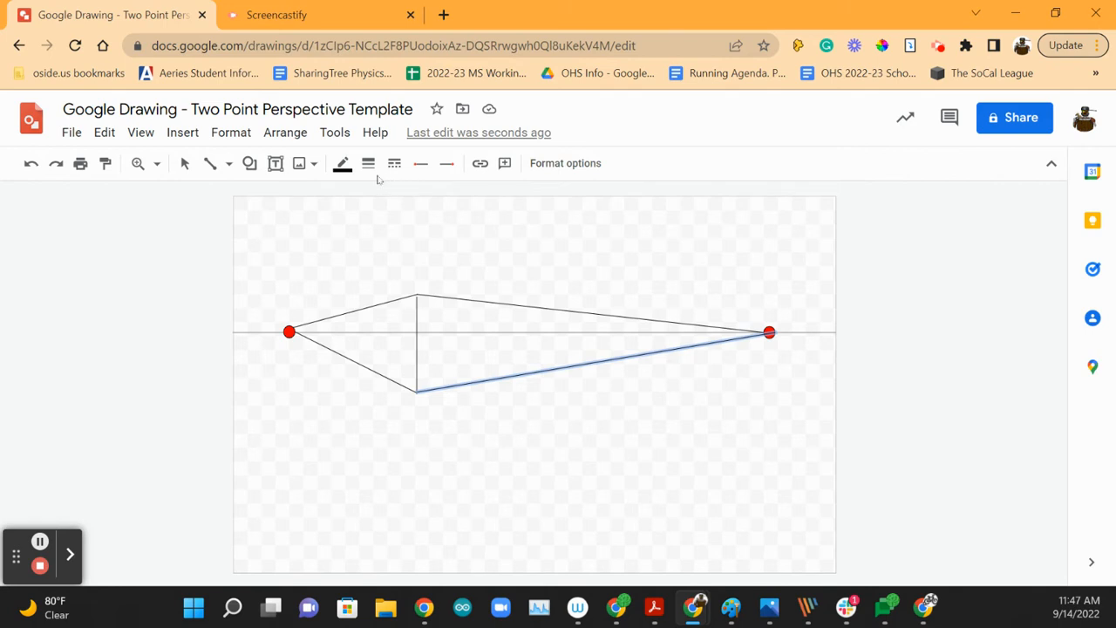
- Draw a vertical line between the left converging lines as the box's far left edge
click(219, 164)
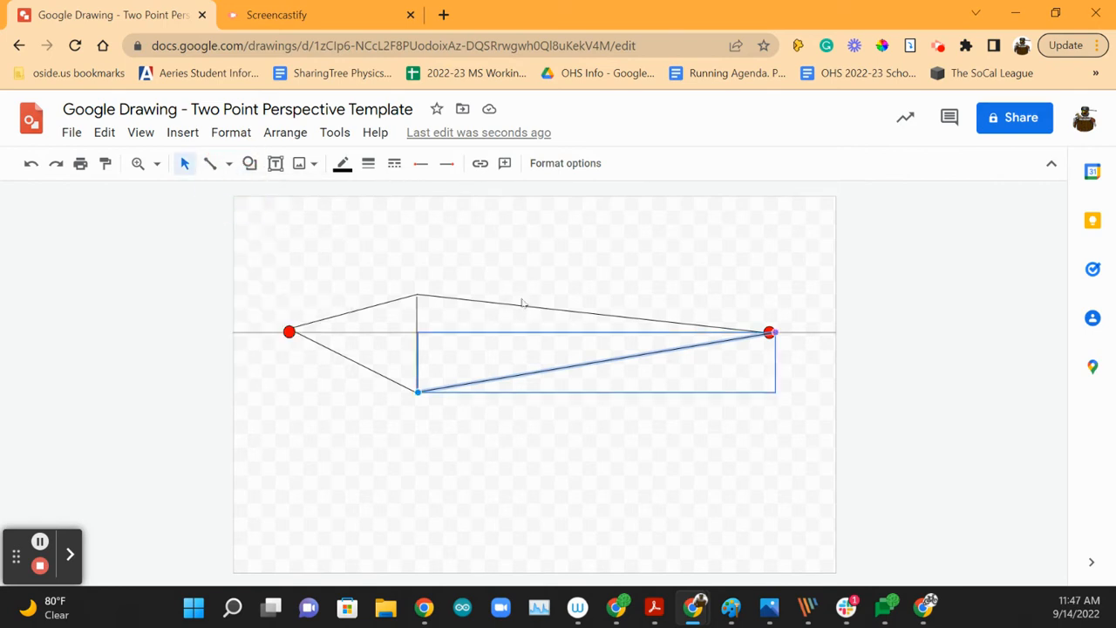
click(223, 164)
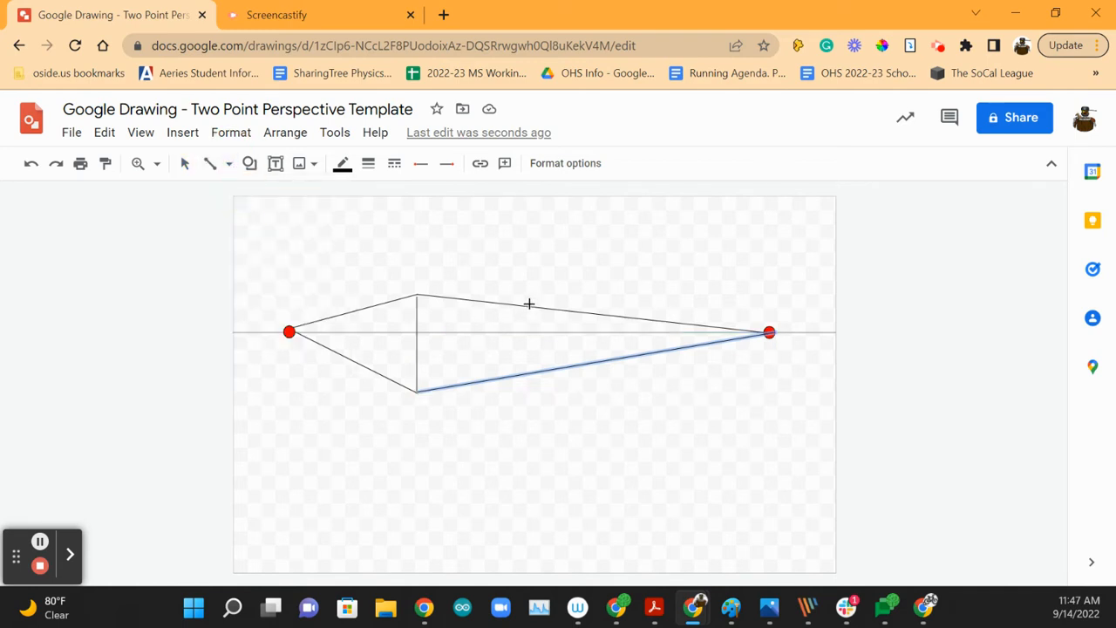
click(527, 370)
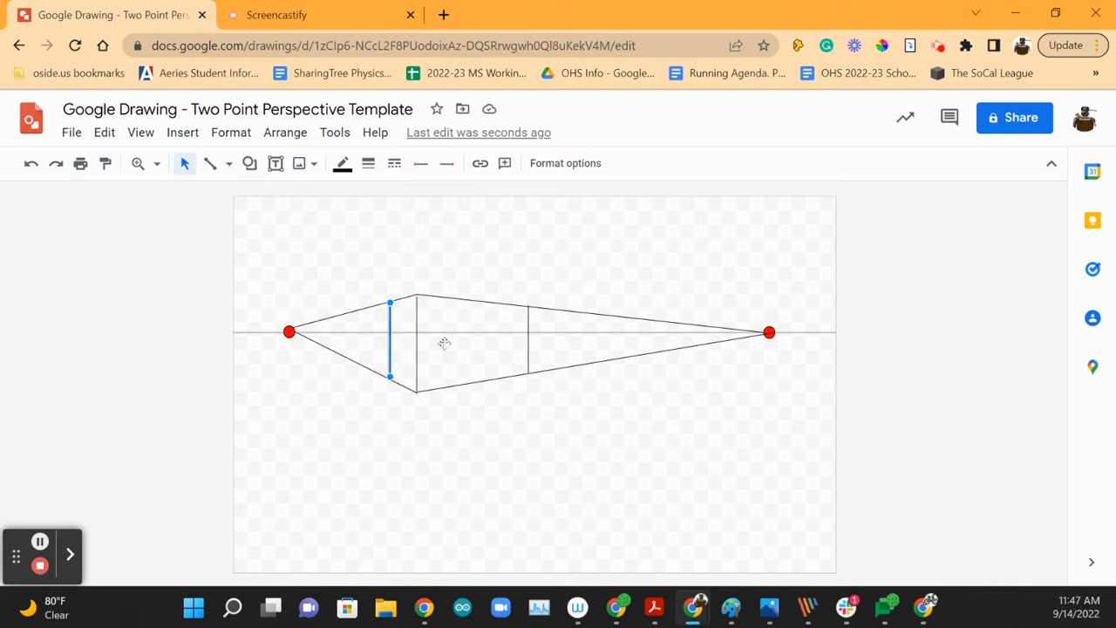
mouse_move(481, 342)
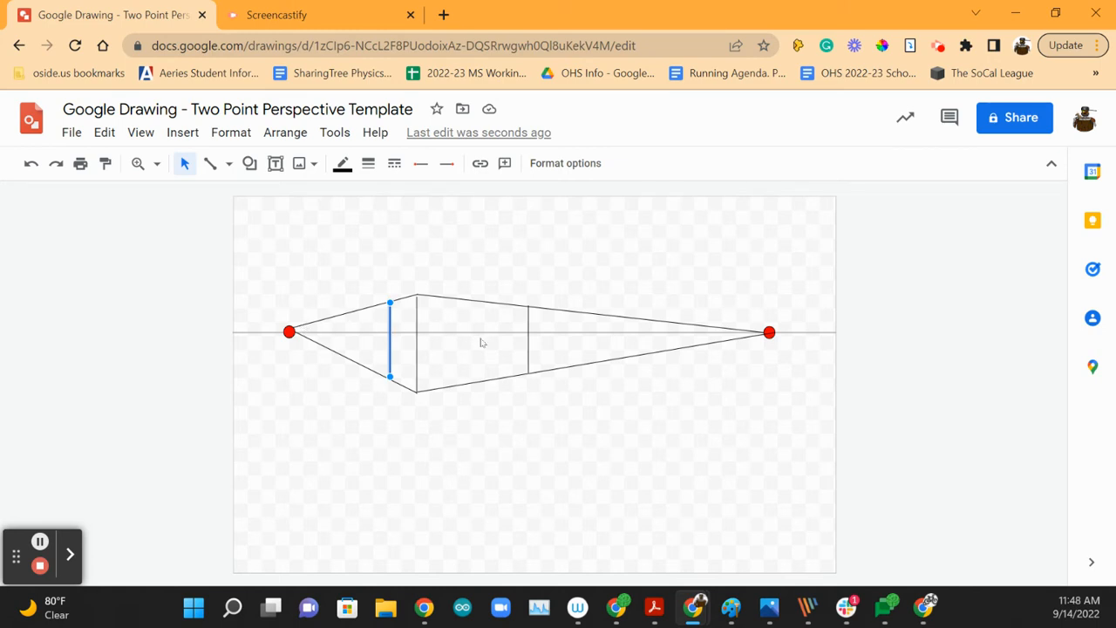
mouse_move(784, 306)
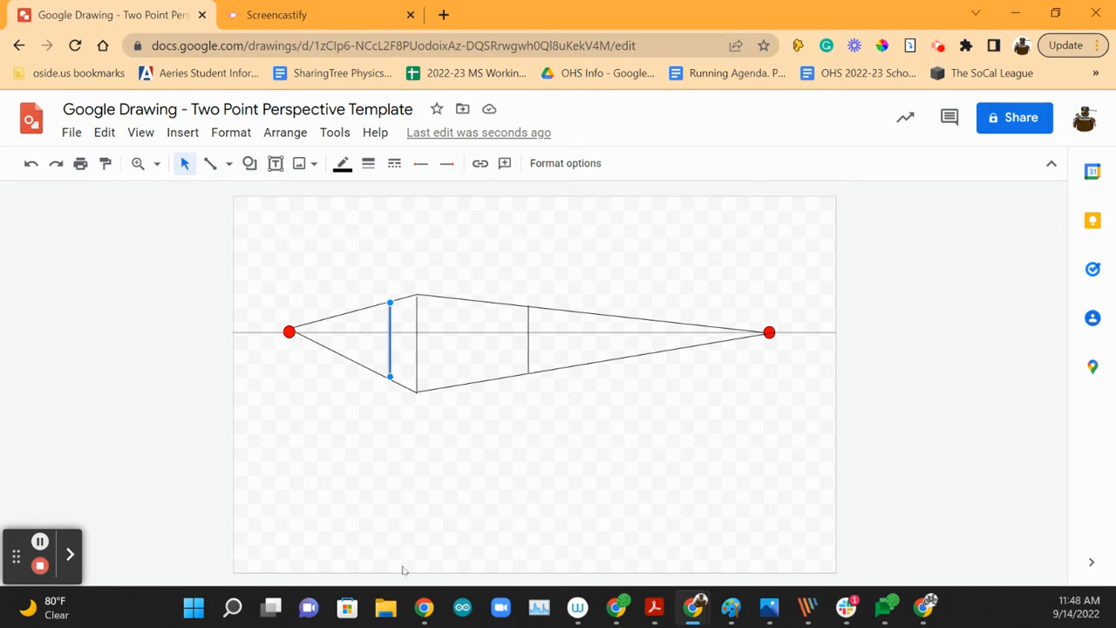
mouse_move(534, 435)
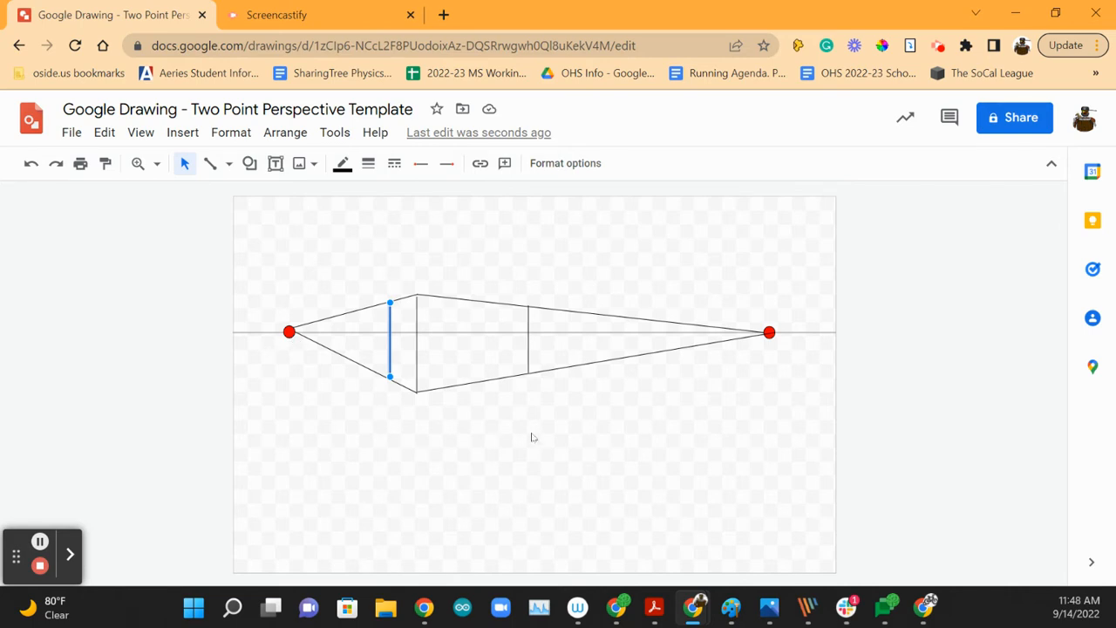
click(544, 445)
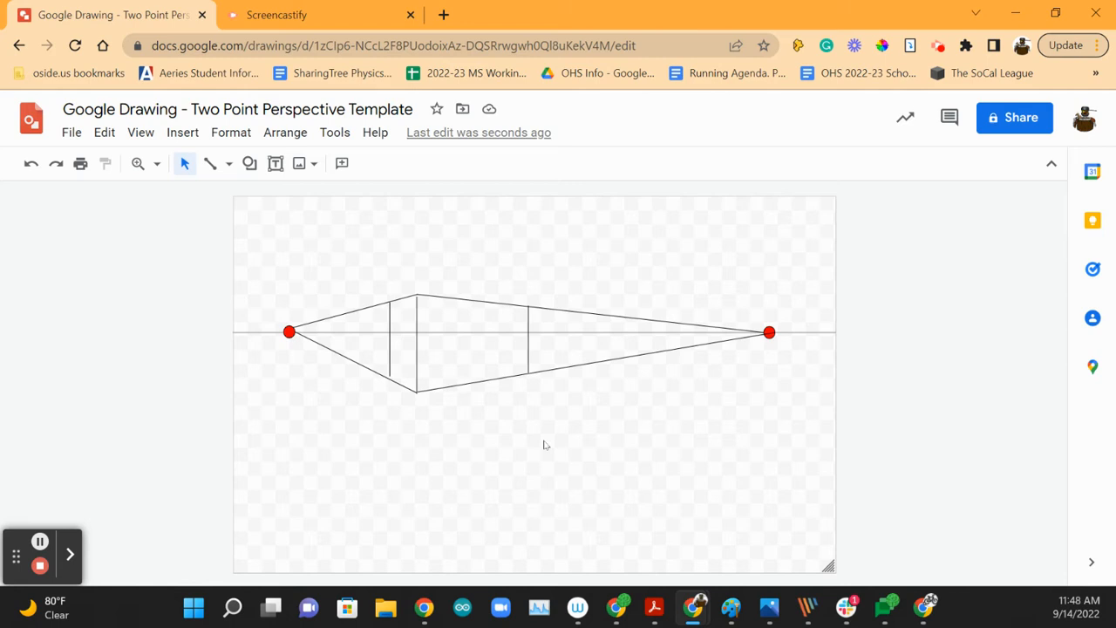
mouse_move(317, 464)
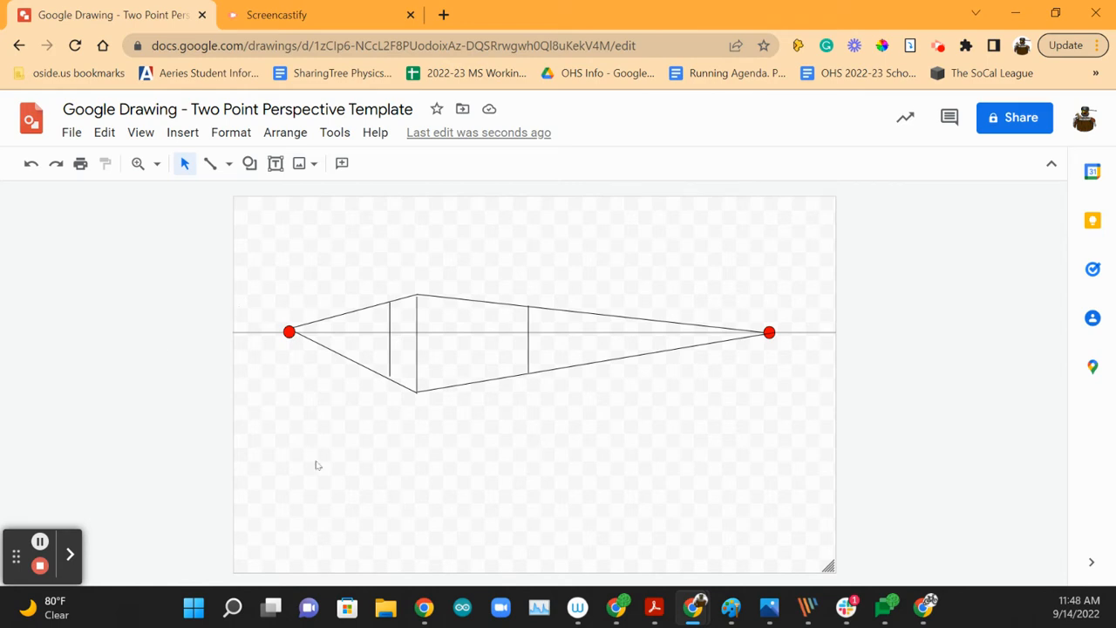
mouse_move(314, 483)
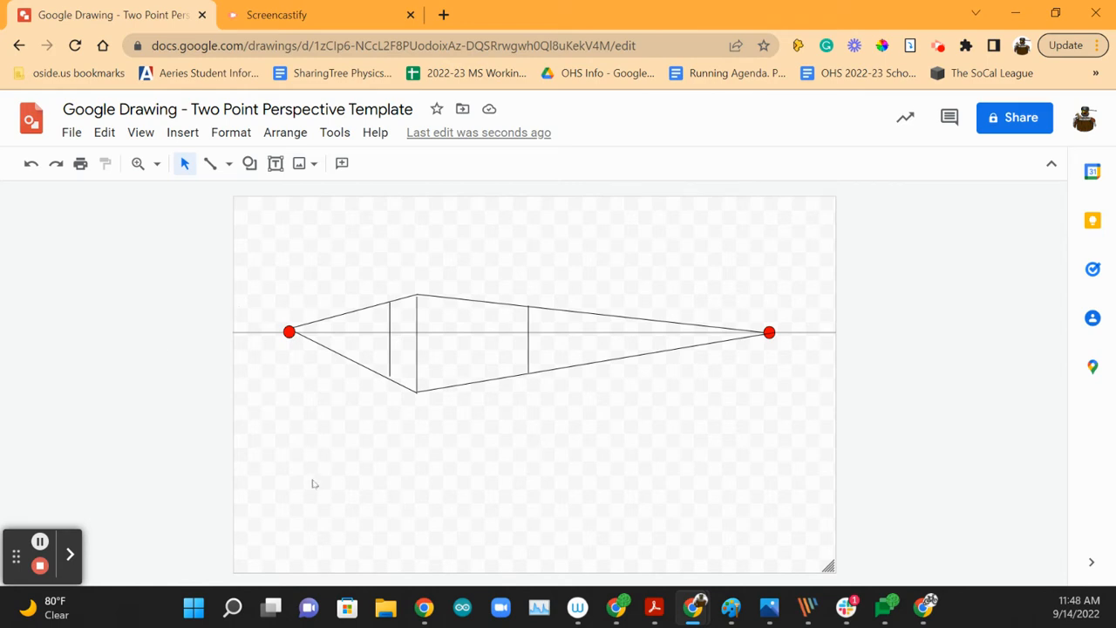
mouse_move(555, 464)
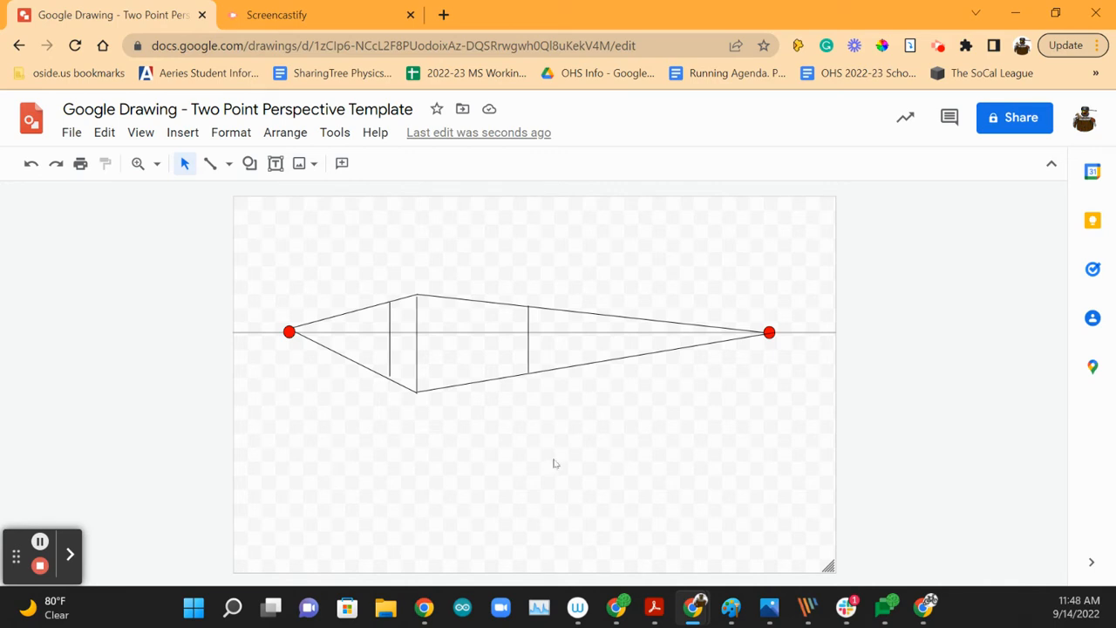
mouse_move(300, 174)
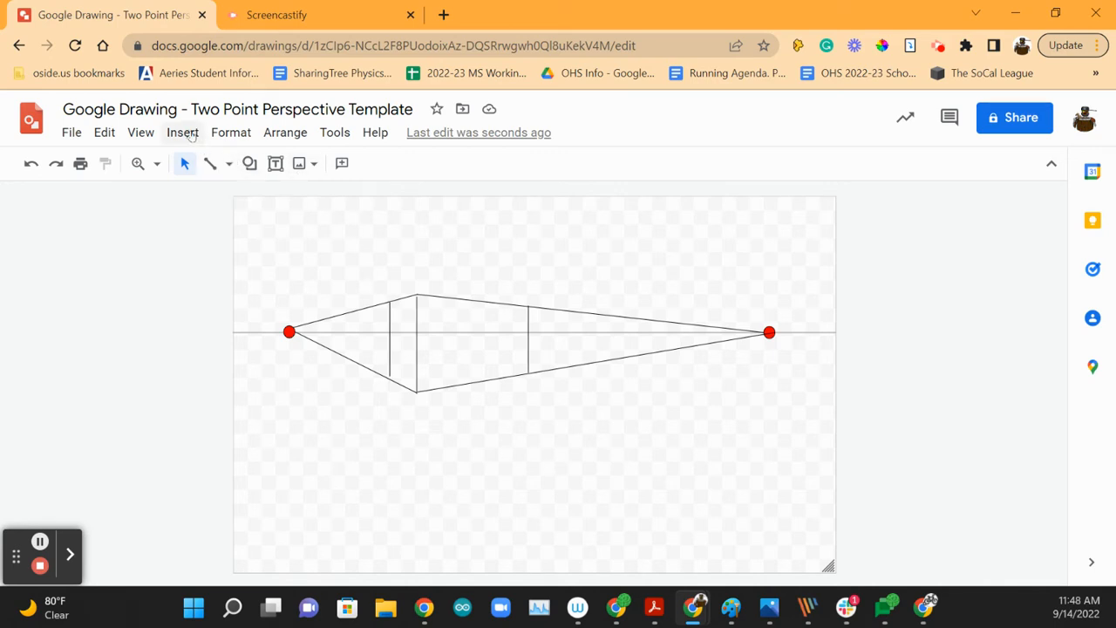
- Insert a small oval near the lower right of the canvas and fill it yellow
click(181, 133)
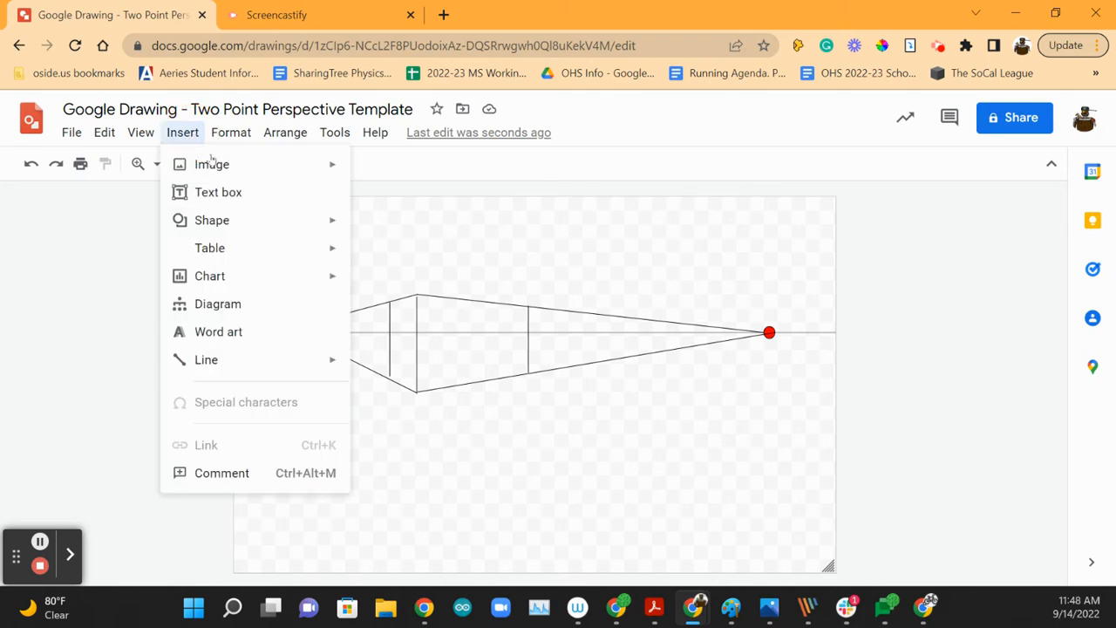
click(212, 164)
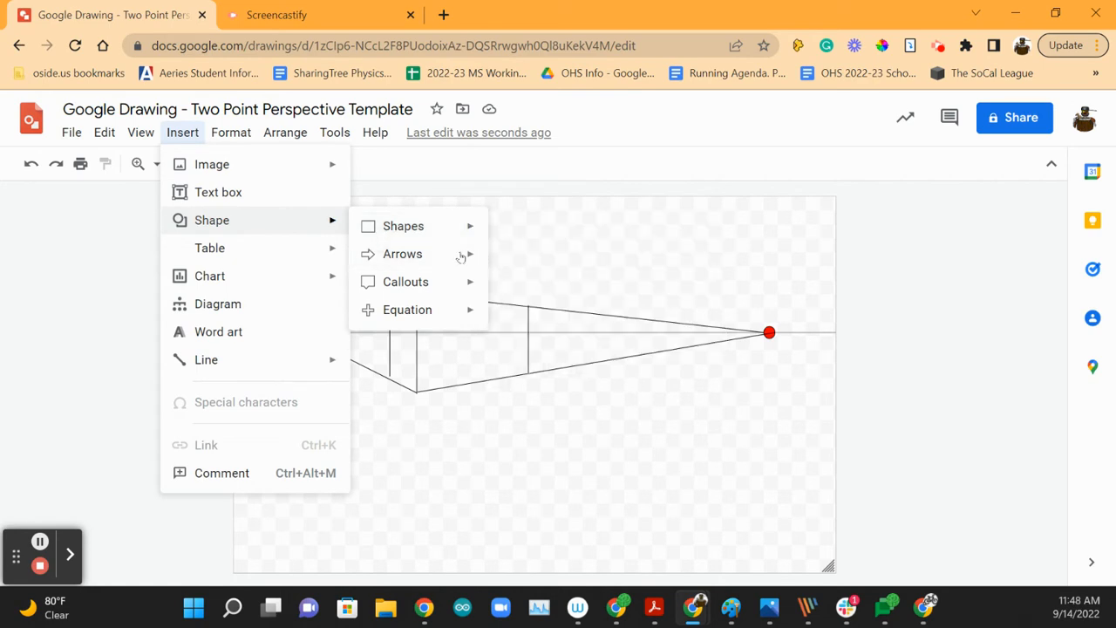
click(403, 227)
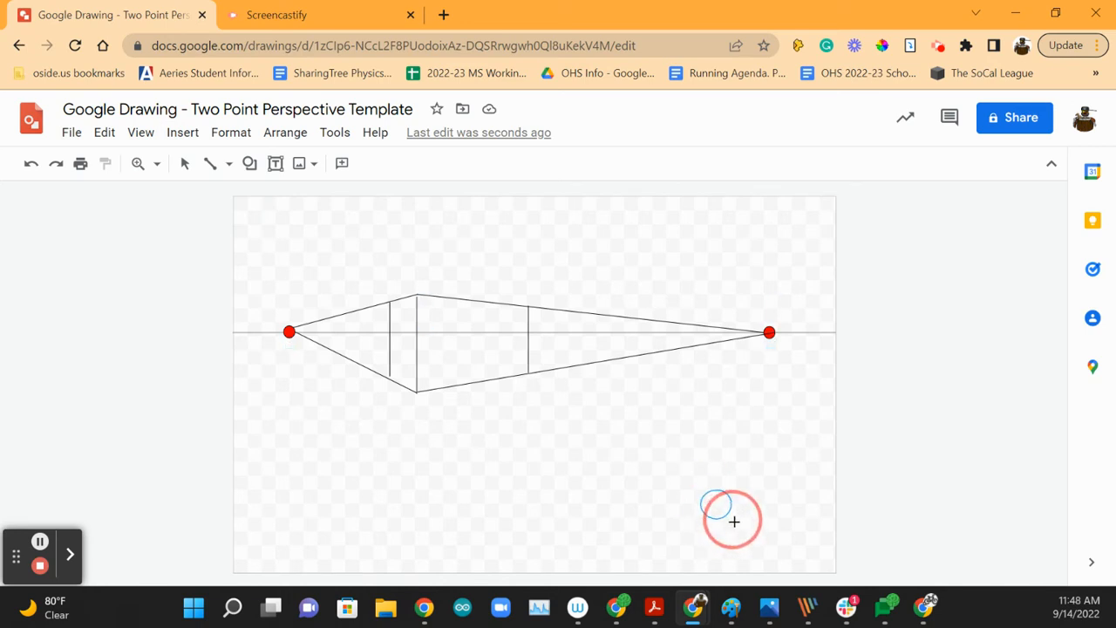
click(716, 504)
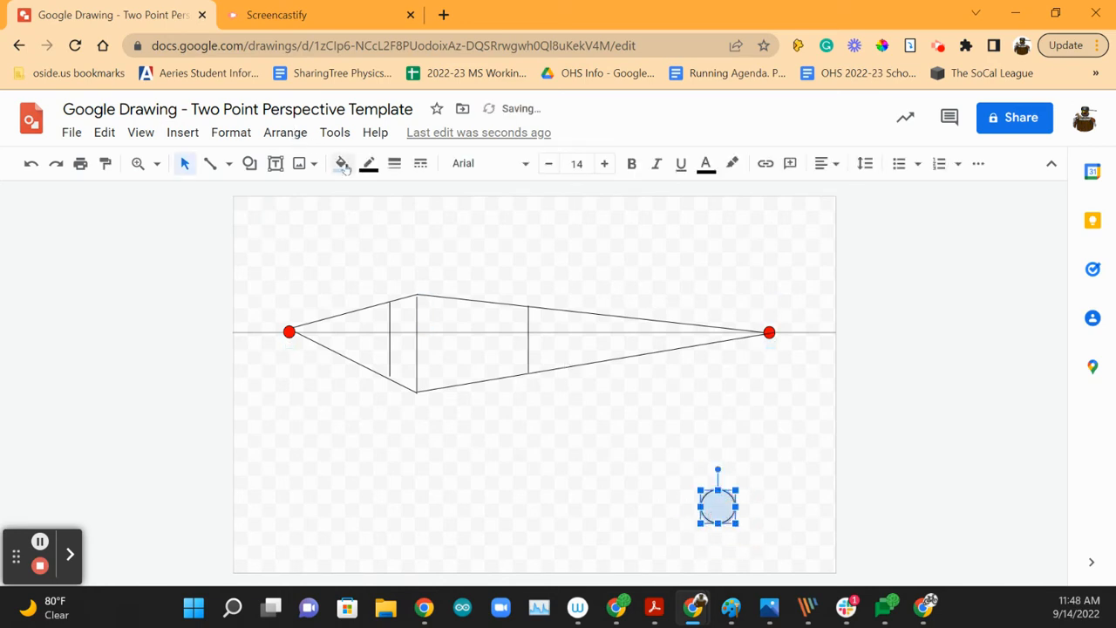
click(342, 164)
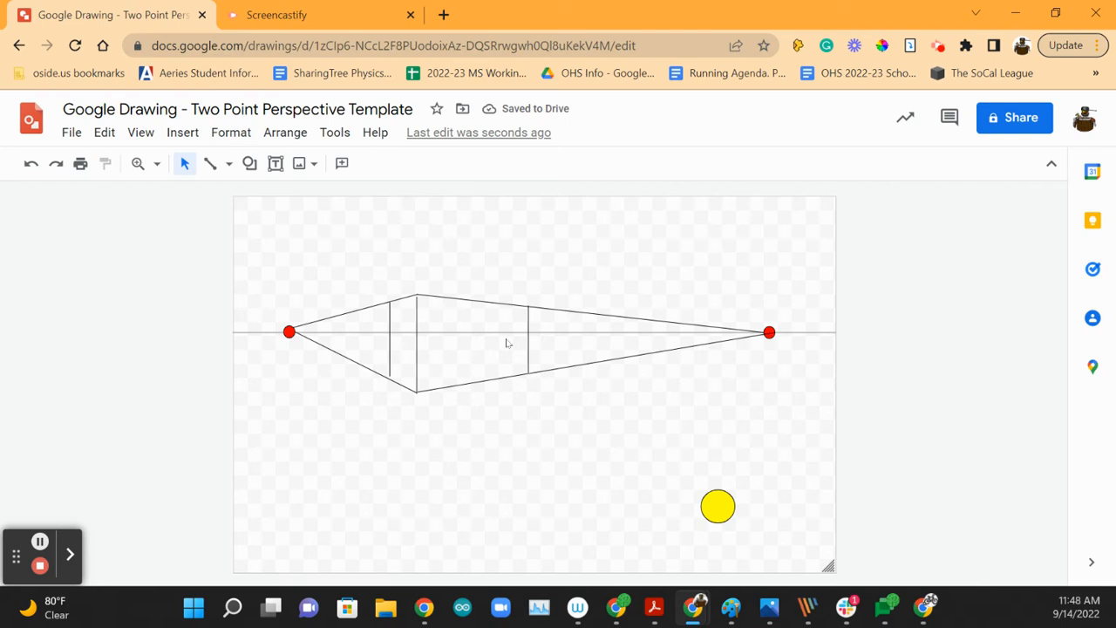
mouse_move(397, 348)
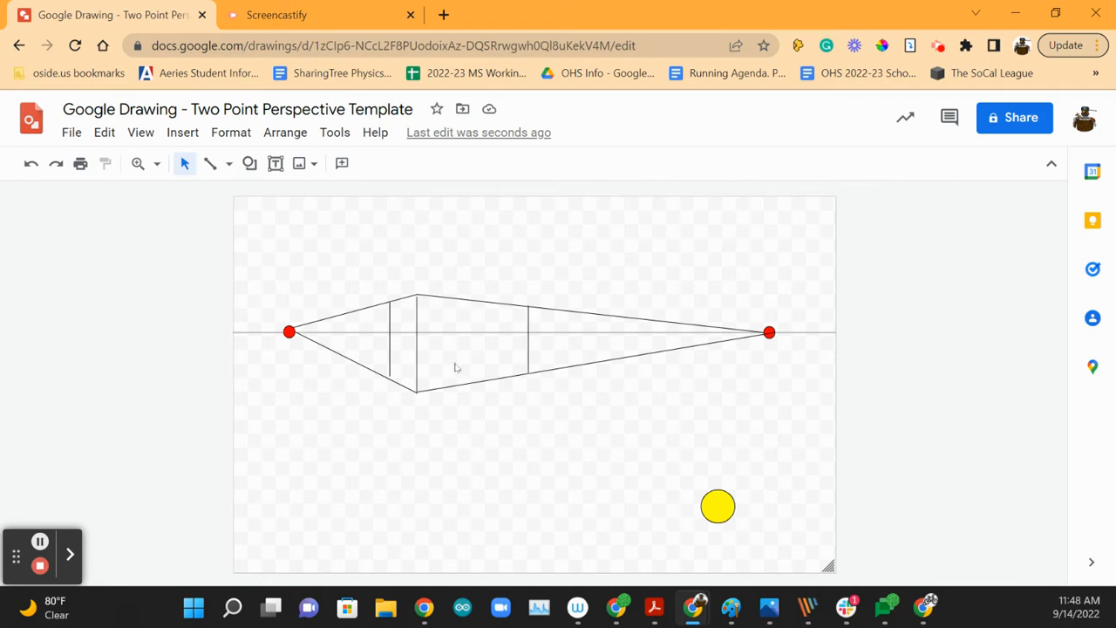
mouse_move(490, 307)
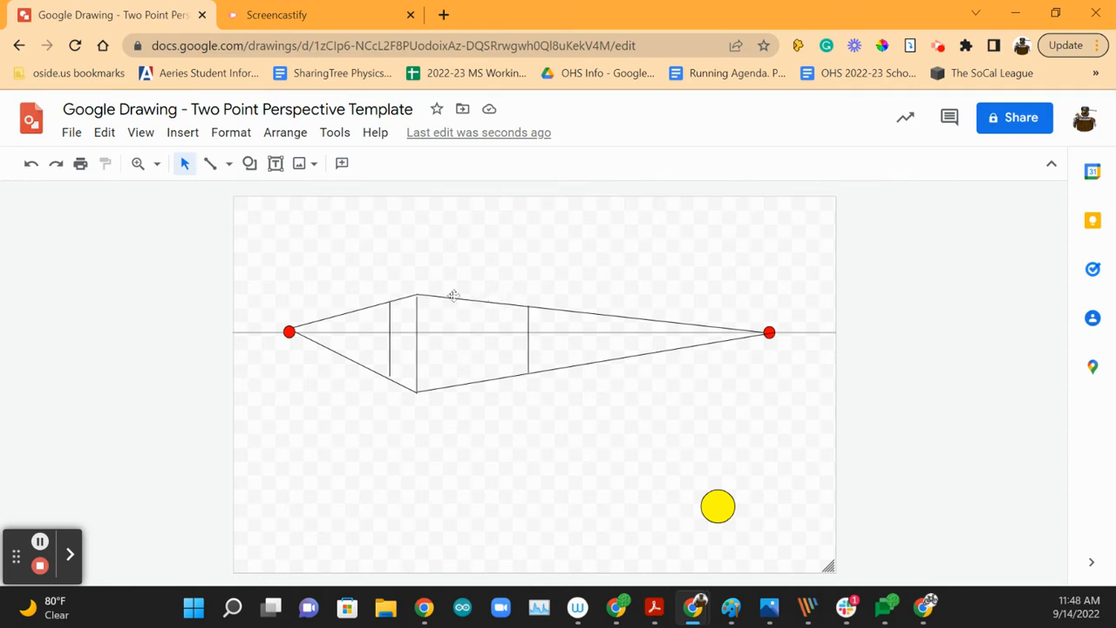
mouse_move(316, 202)
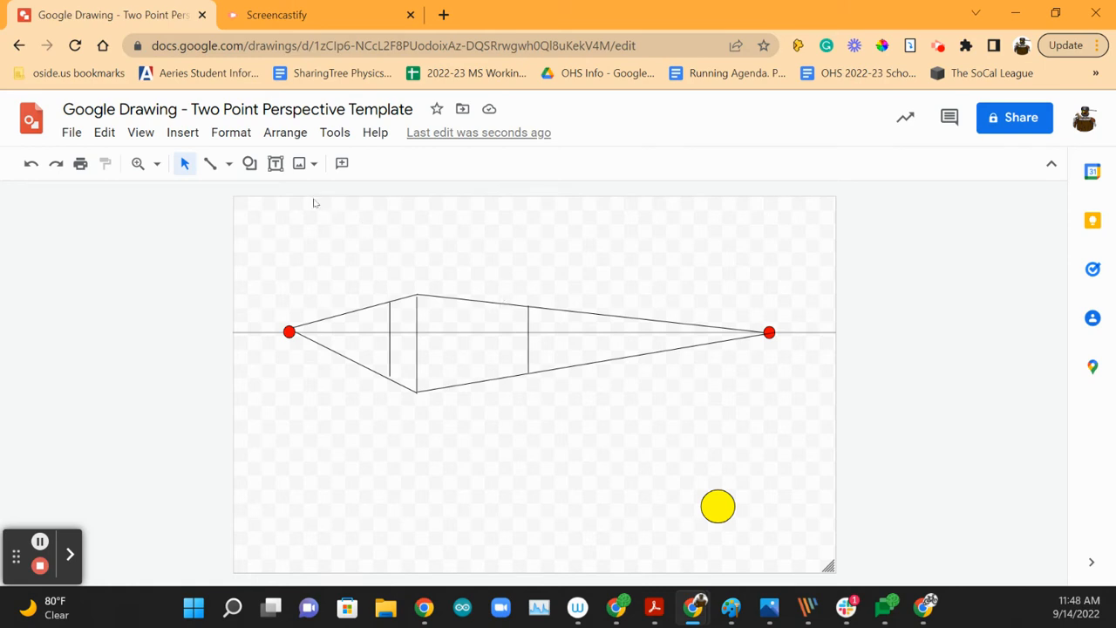
mouse_move(424, 336)
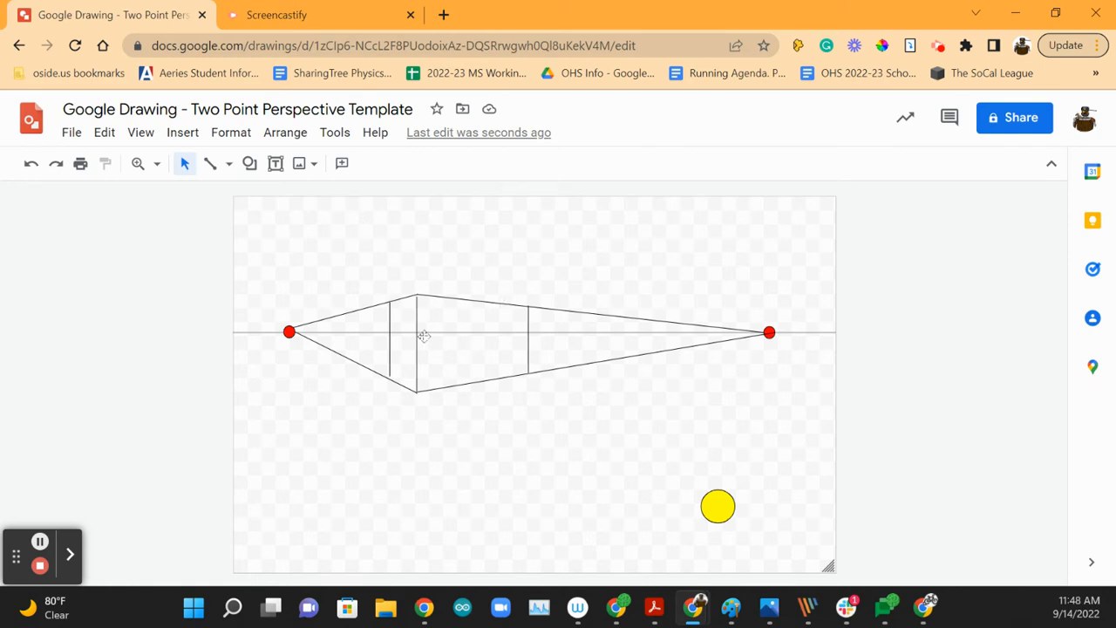
- Trace the right face with a closed polyline between the front and right edges, removing its light blue fill
click(220, 164)
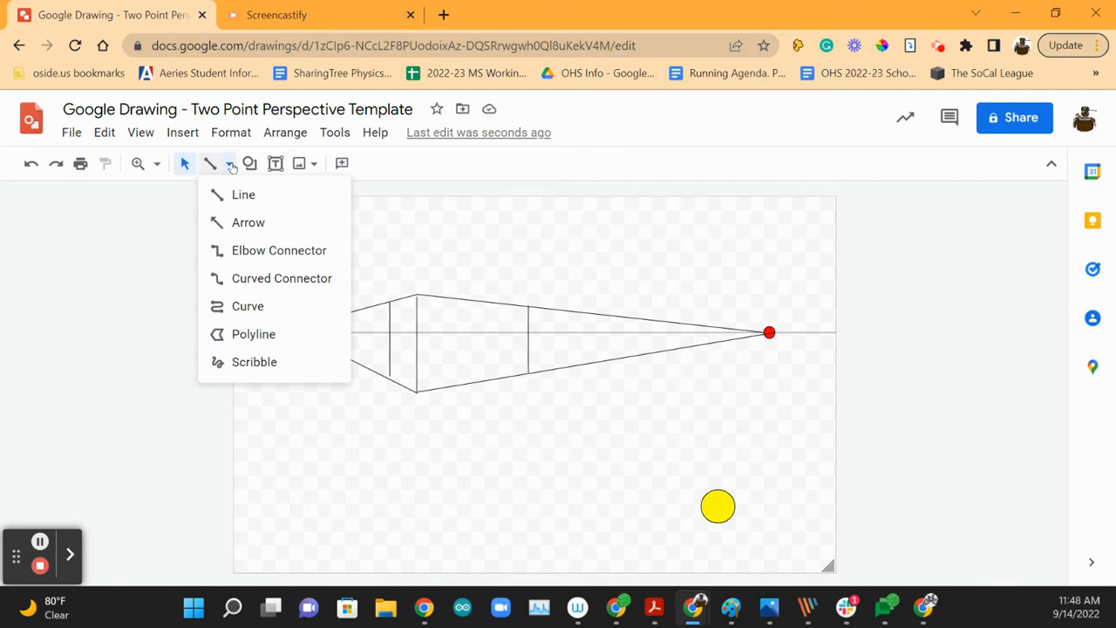
mouse_move(255, 334)
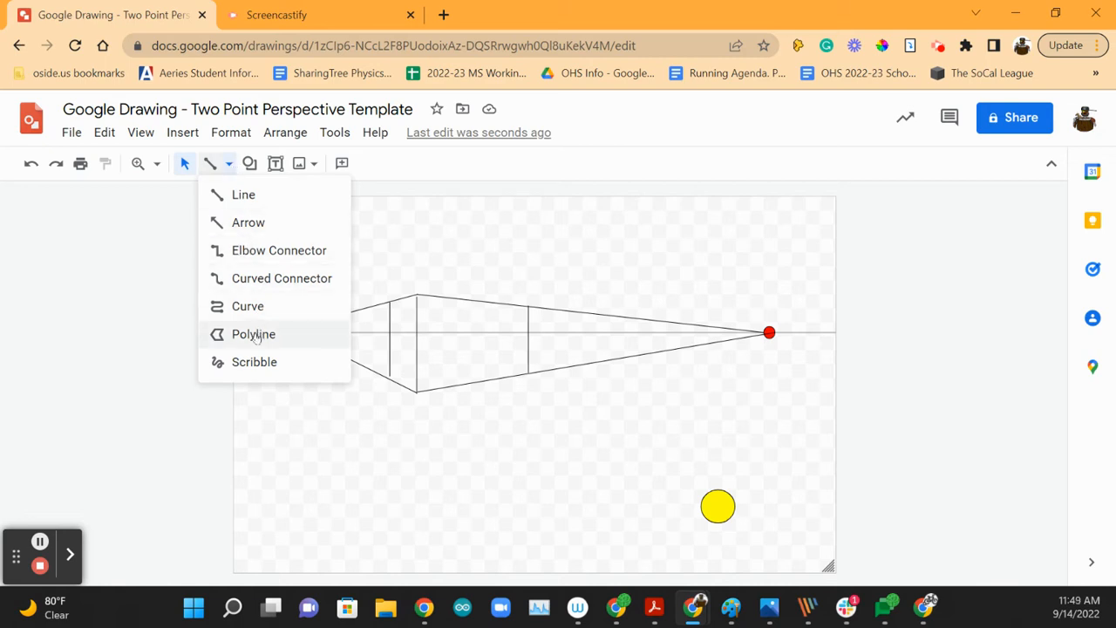
click(255, 335)
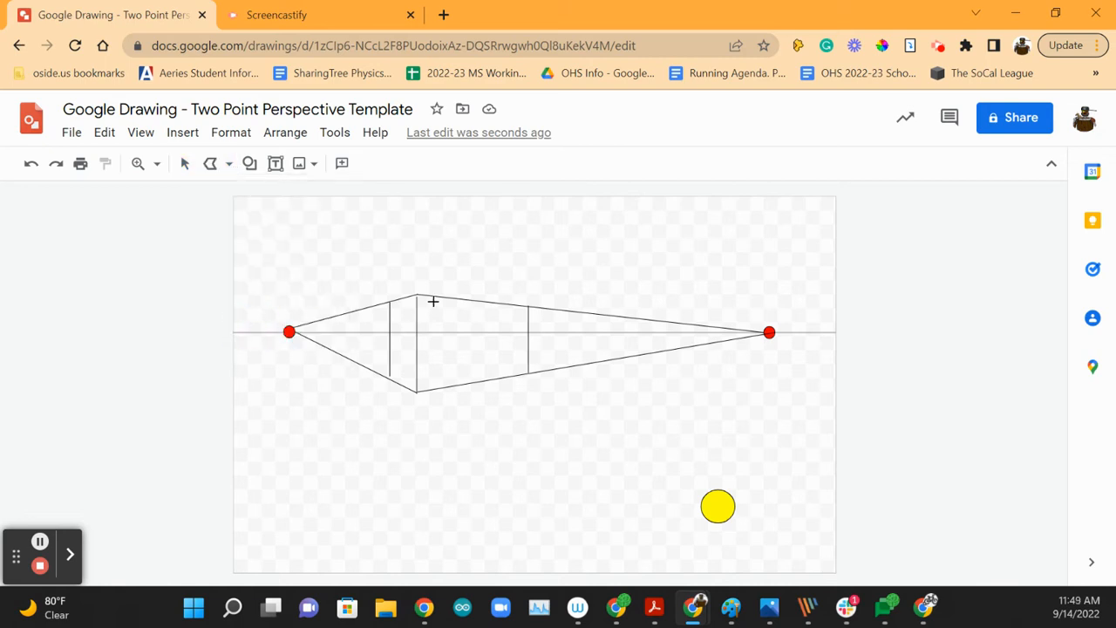
drag(417, 303, 412, 349)
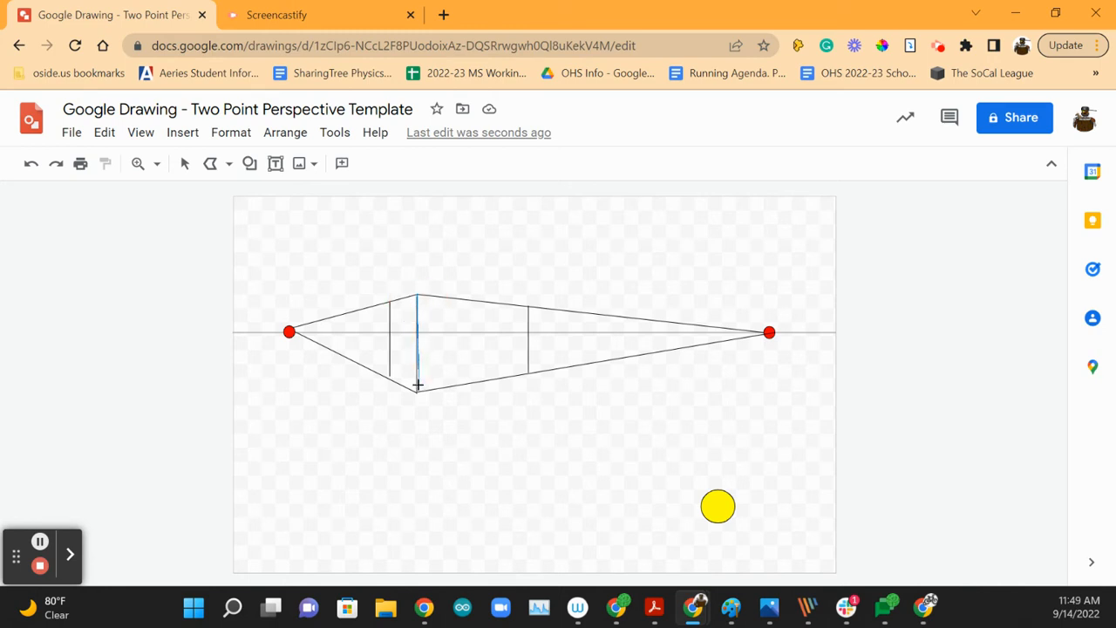
drag(417, 390, 496, 378)
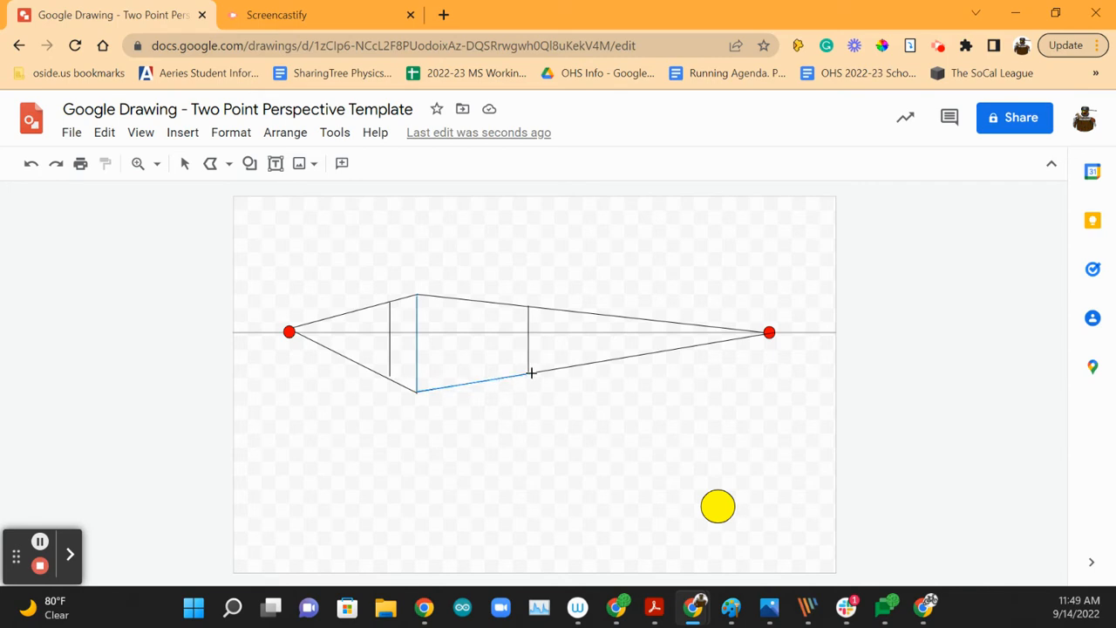
drag(530, 373, 530, 307)
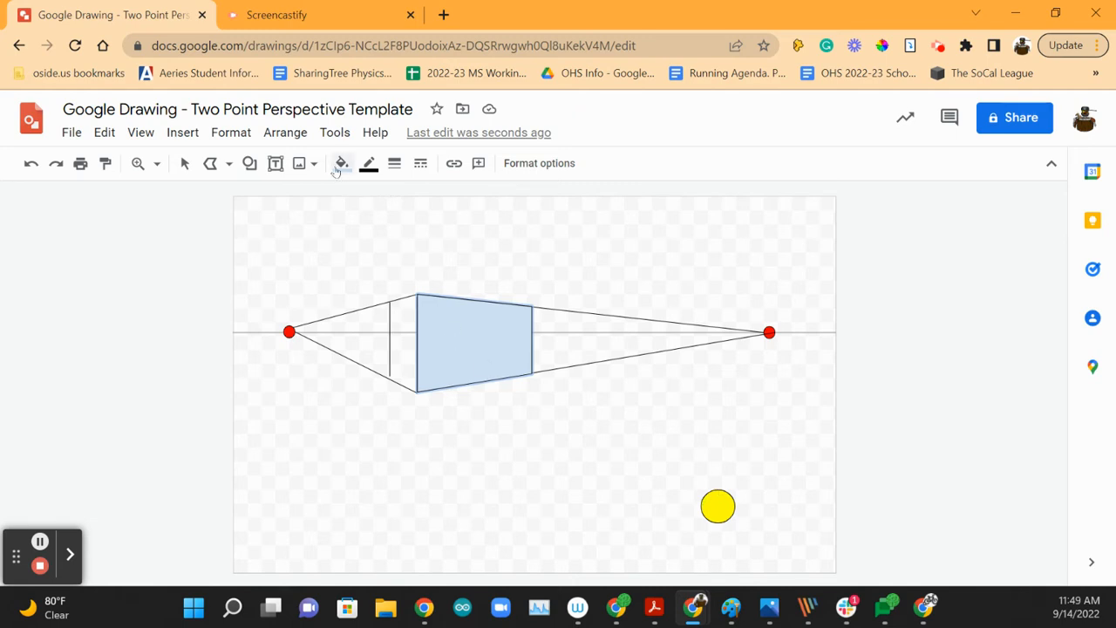
click(342, 164)
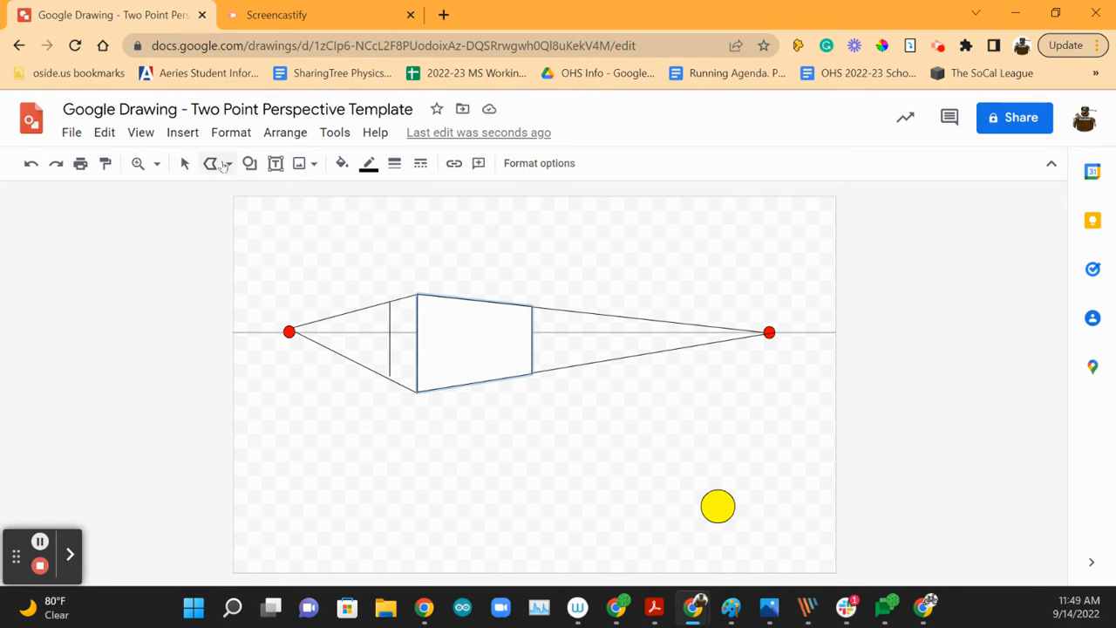
- Trace the narrow left face as a closed polyline and fill it light grey
click(220, 164)
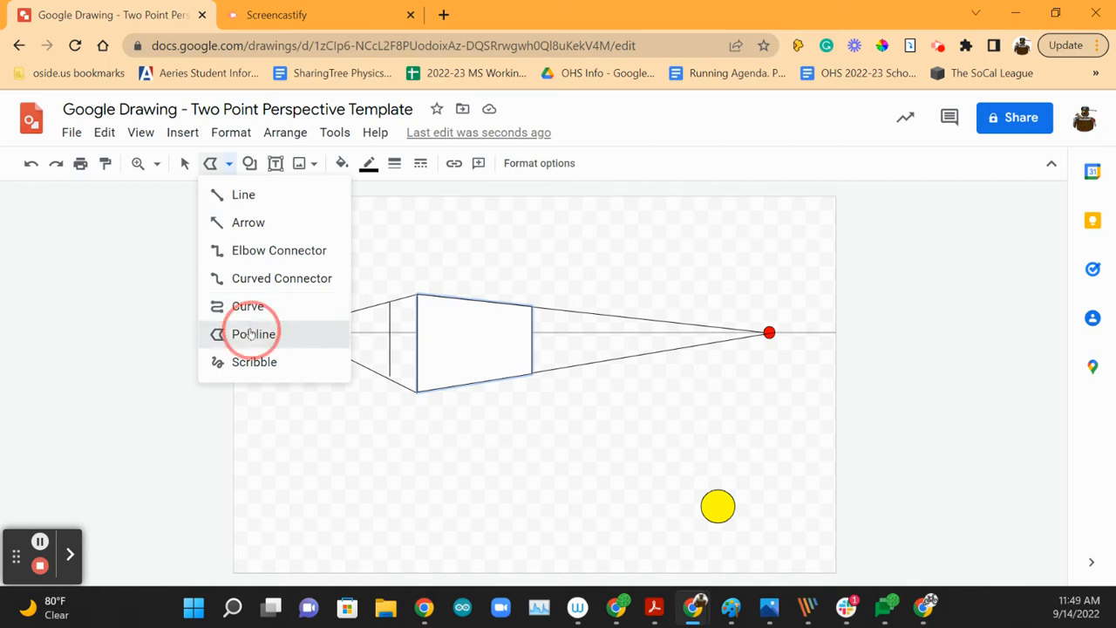
click(184, 164)
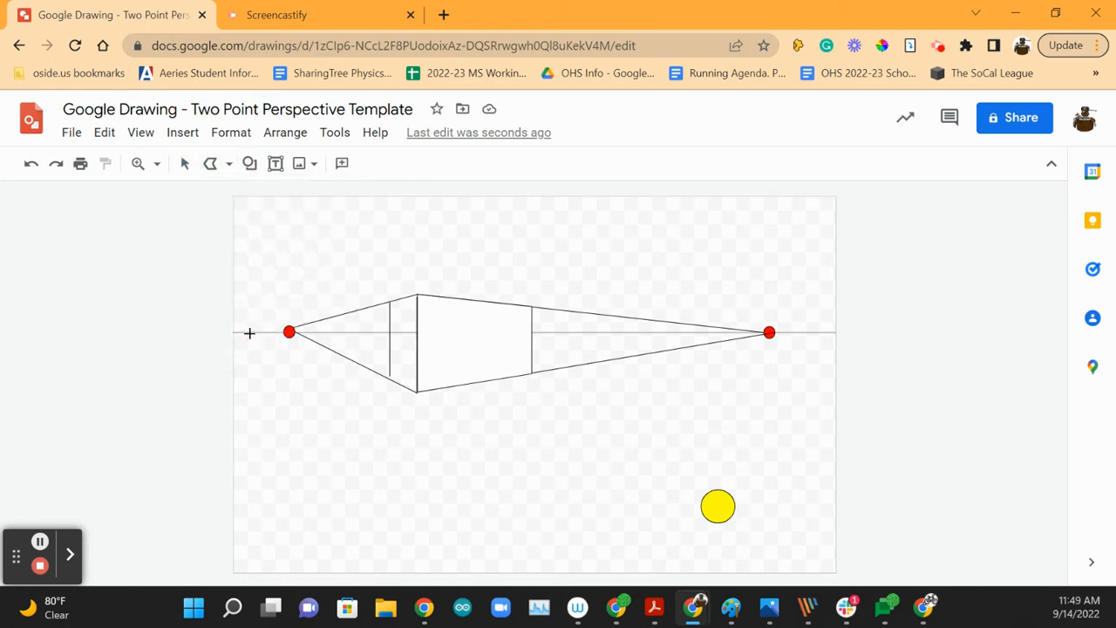
mouse_move(391, 300)
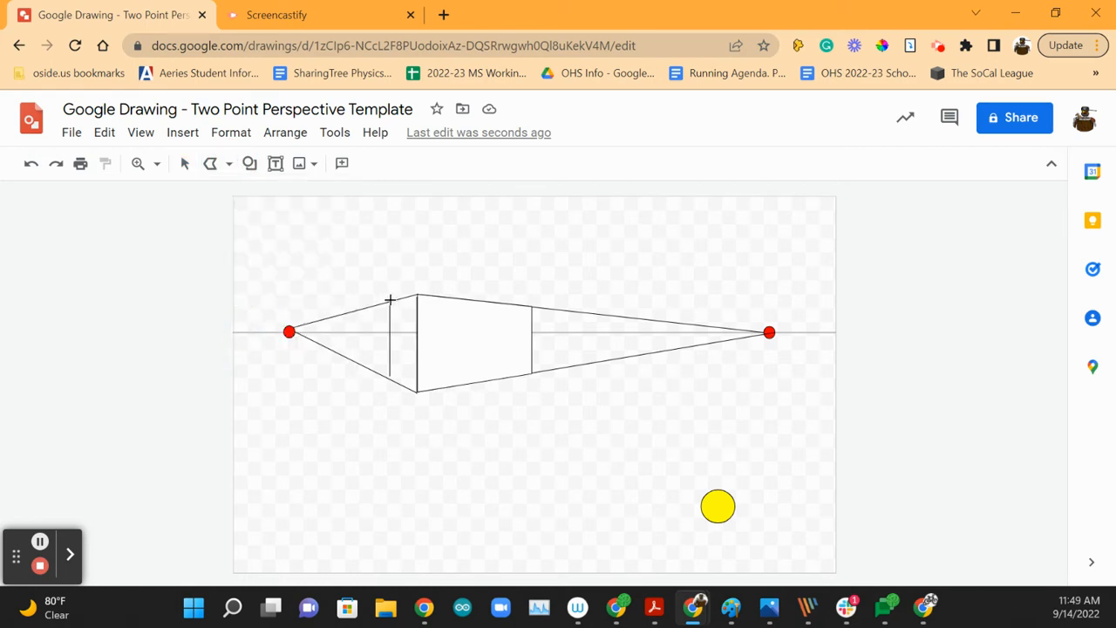
drag(390, 298, 391, 375)
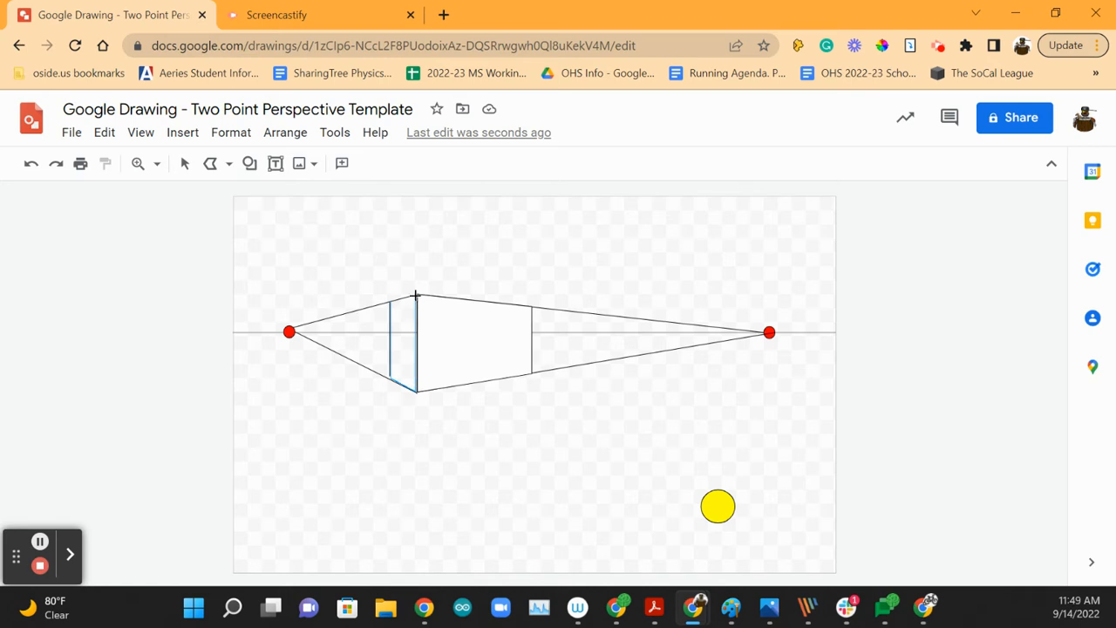
mouse_move(415, 293)
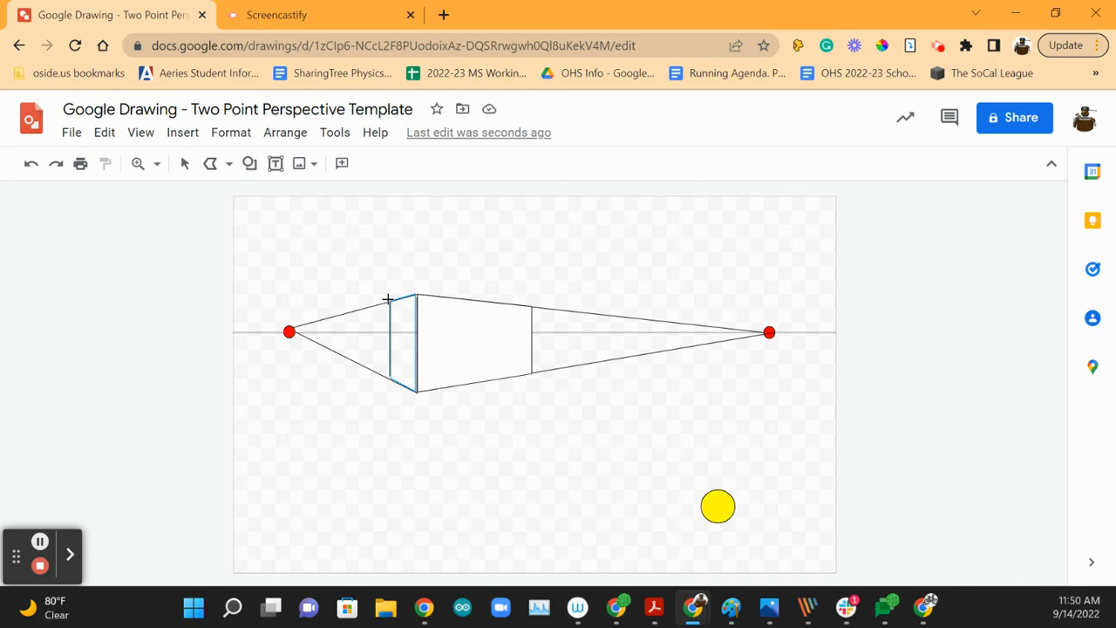
mouse_move(390, 303)
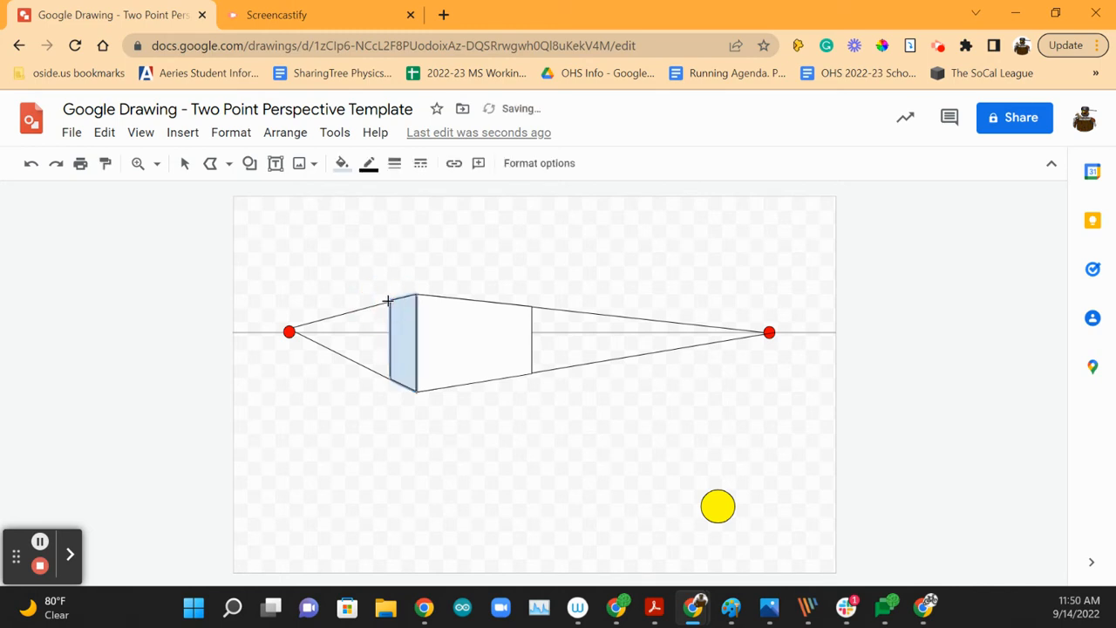
click(342, 164)
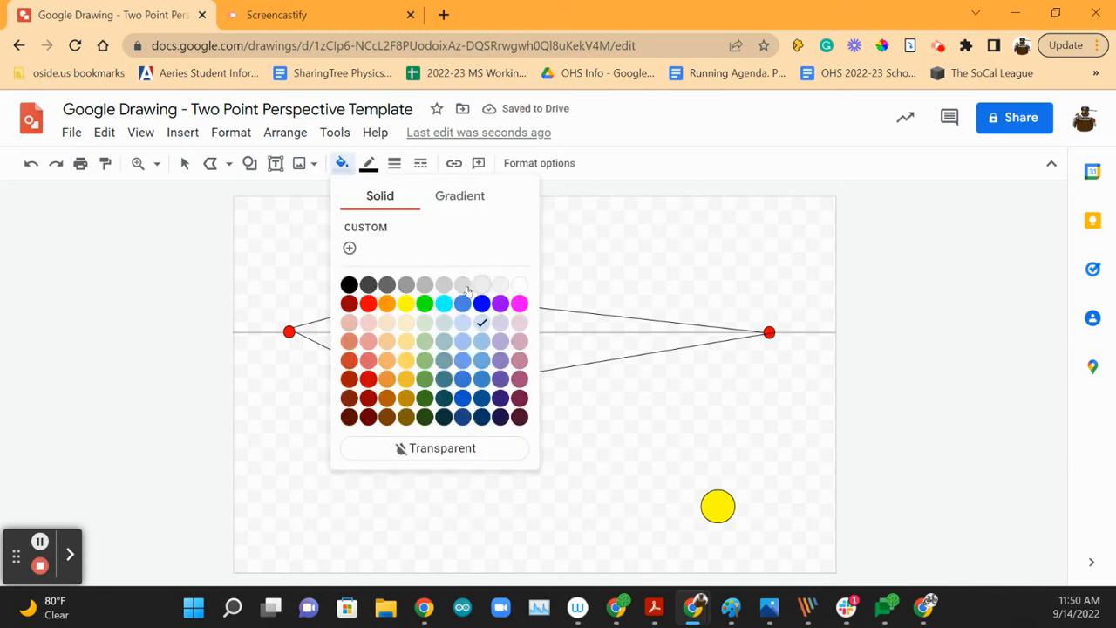
click(481, 284)
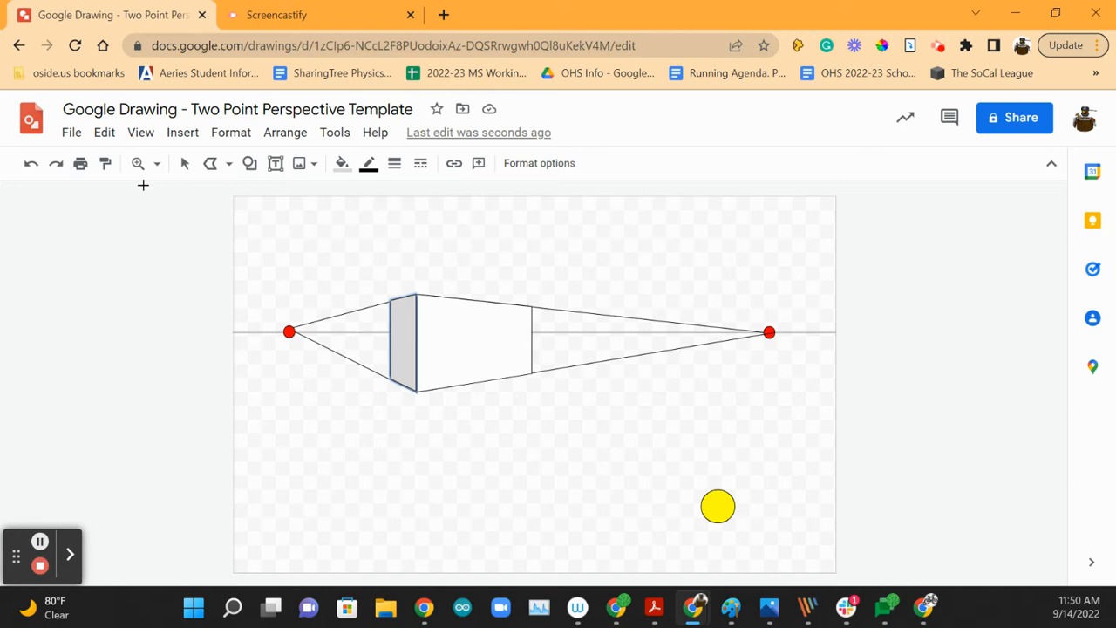
mouse_move(210, 163)
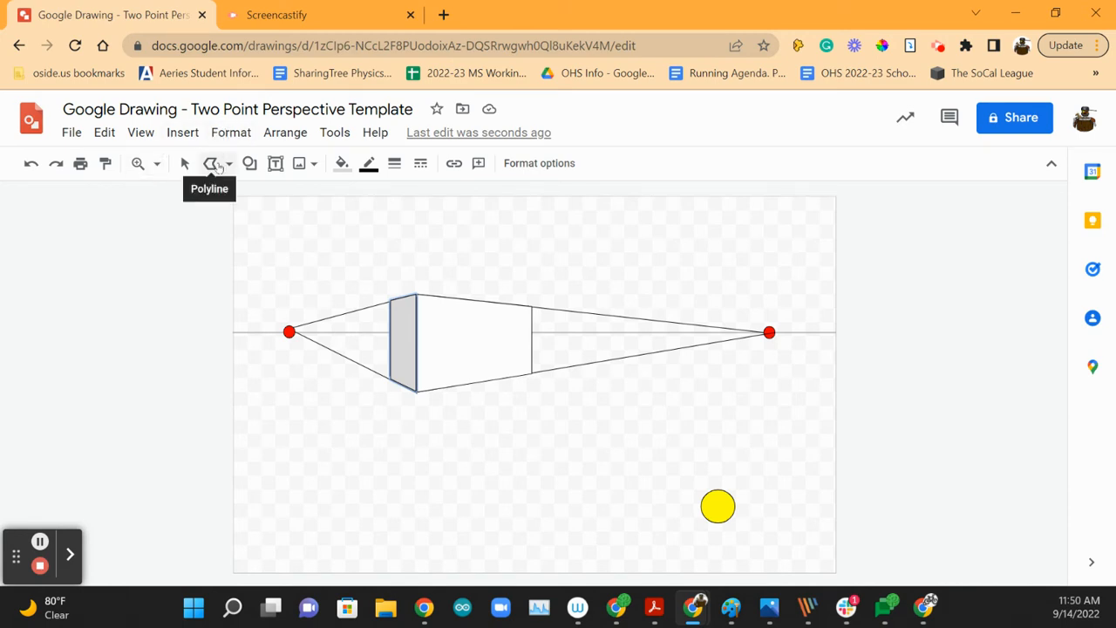
- Zoom in on the box, then select and deselect the grey left face and front face to check them
click(137, 164)
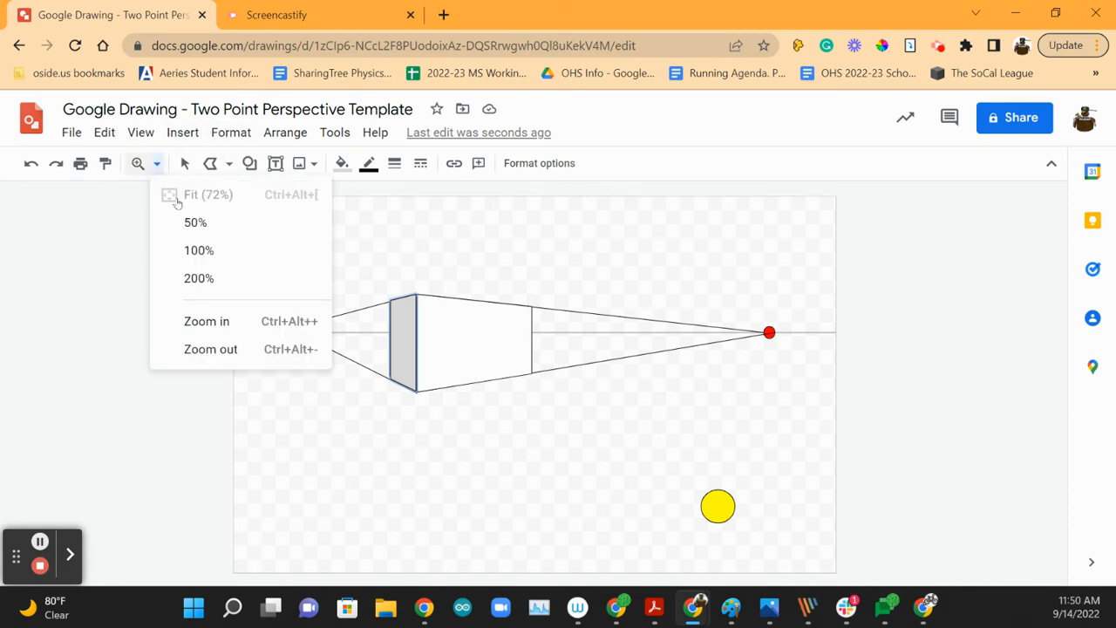
mouse_move(199, 251)
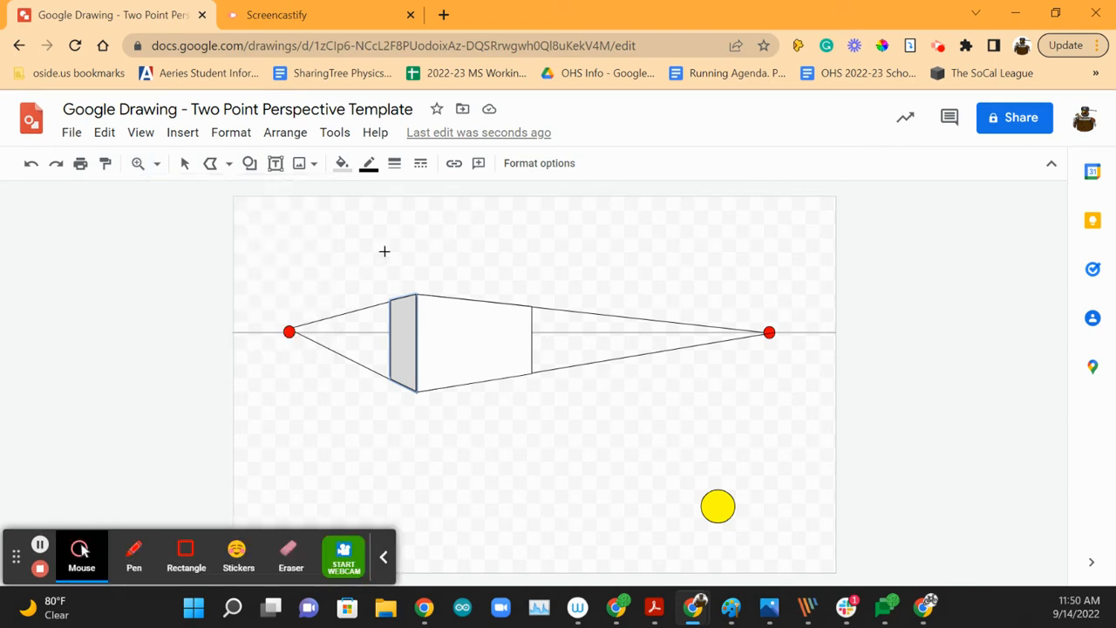
click(402, 340)
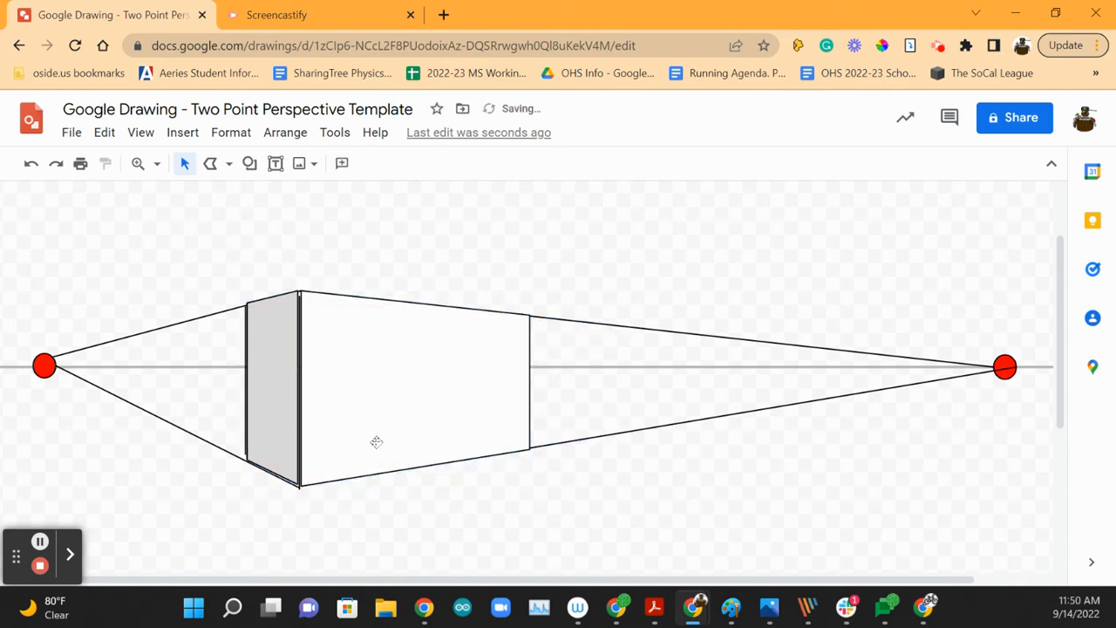
click(272, 387)
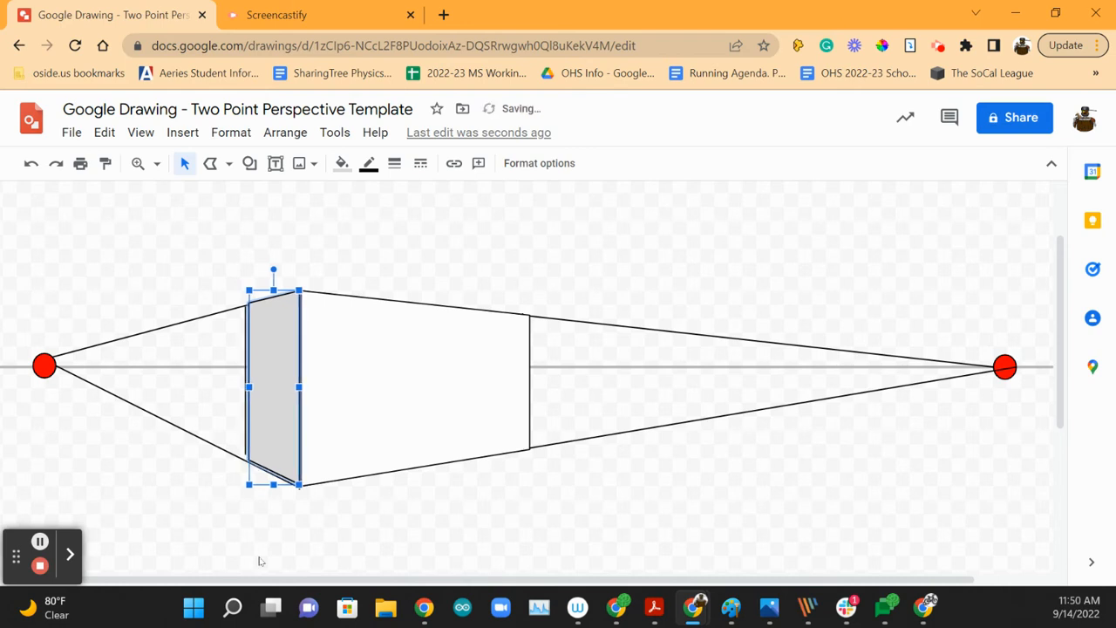
click(558, 268)
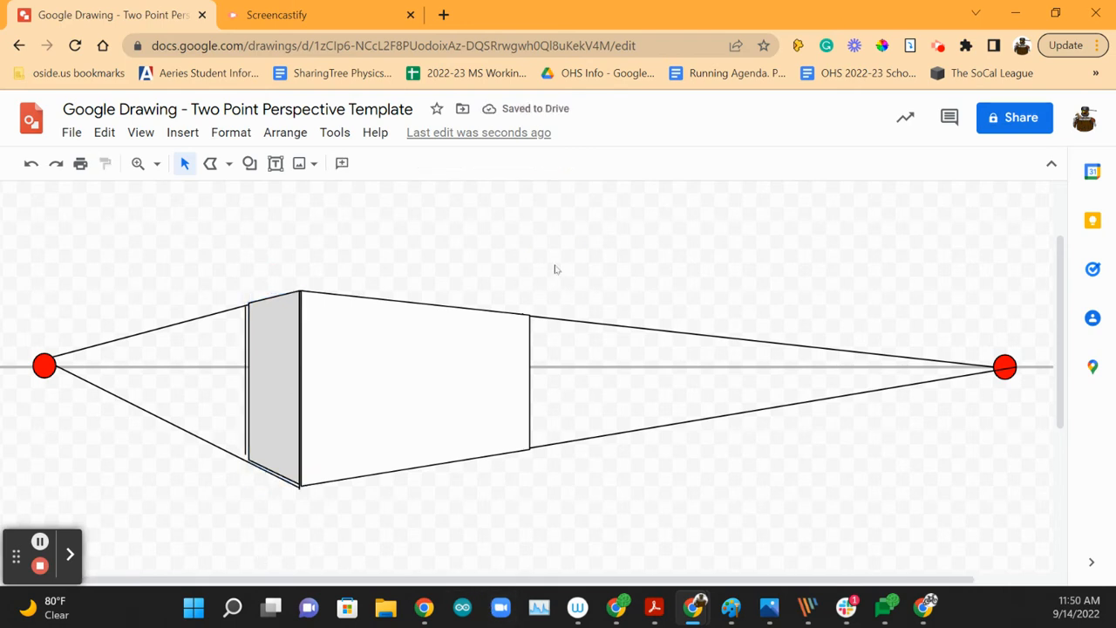
click(415, 375)
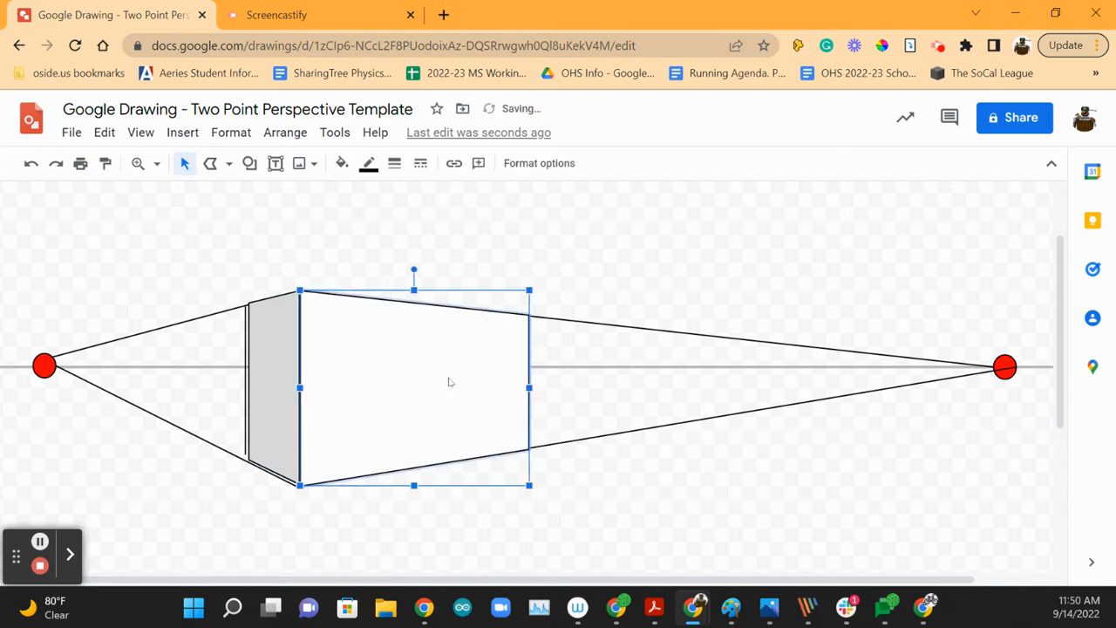
click(509, 272)
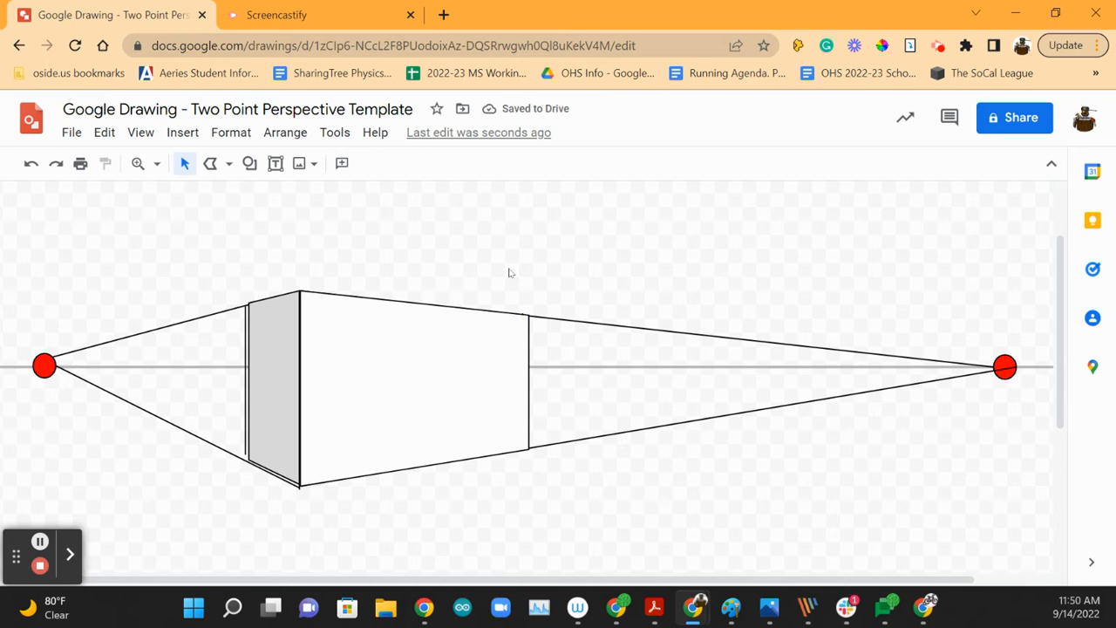
mouse_move(589, 453)
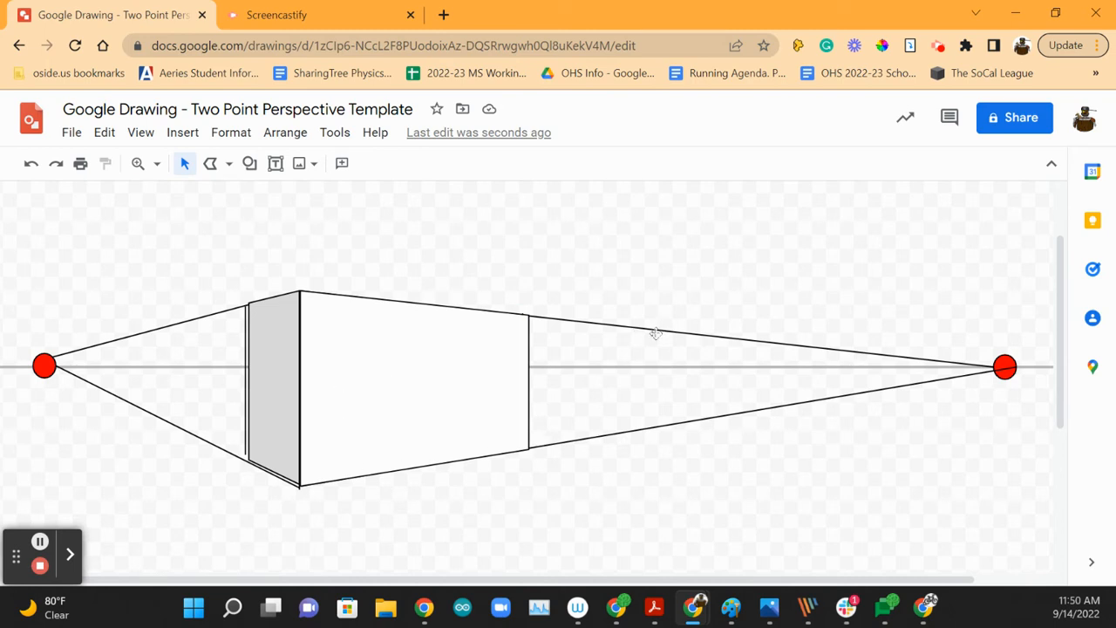
- Delete the converging guide lines and leftover vertical edges, leaving the clean shaded box
click(654, 330)
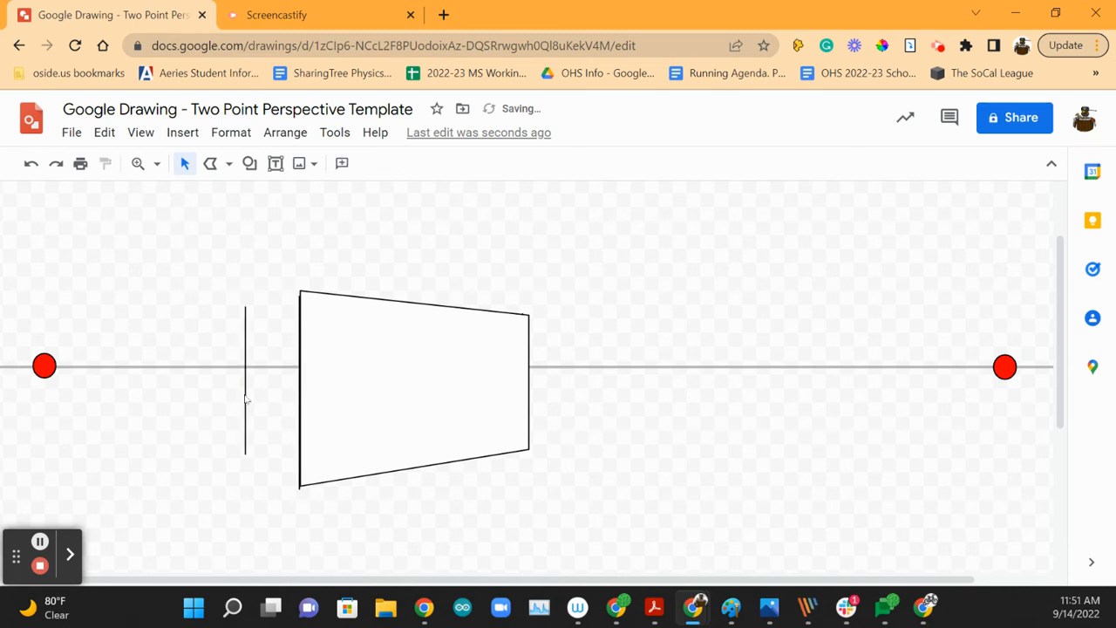
click(272, 387)
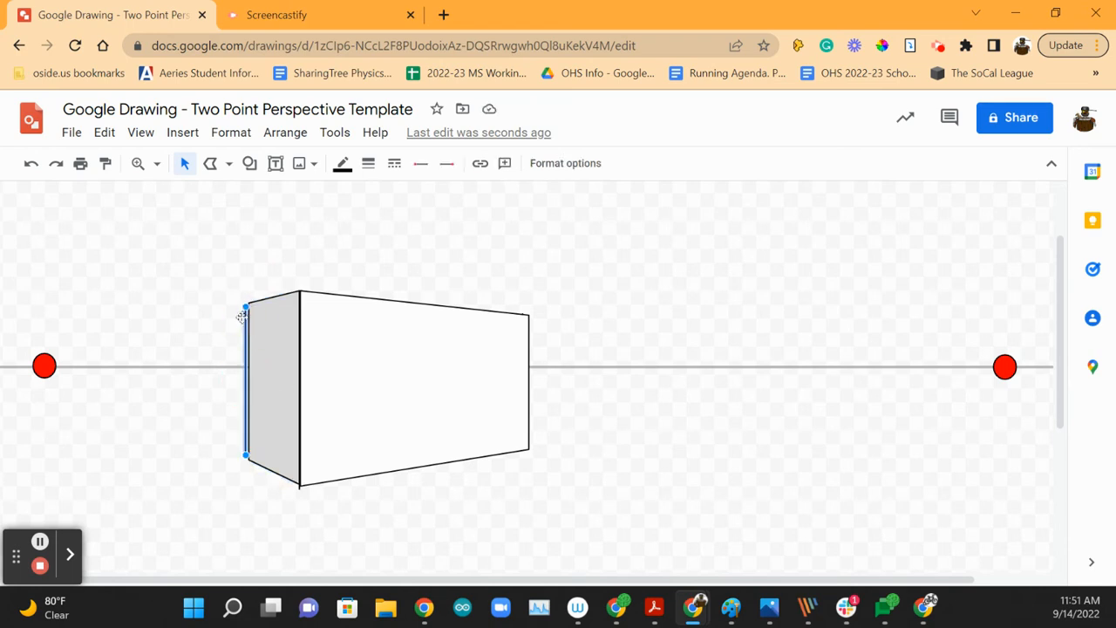
click(258, 495)
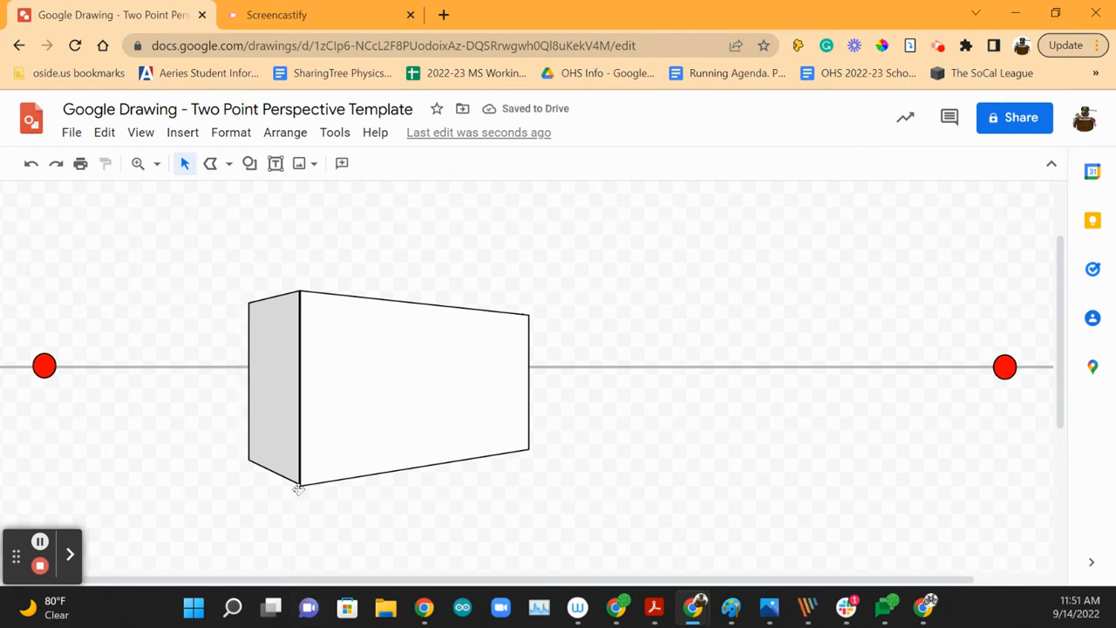
click(300, 484)
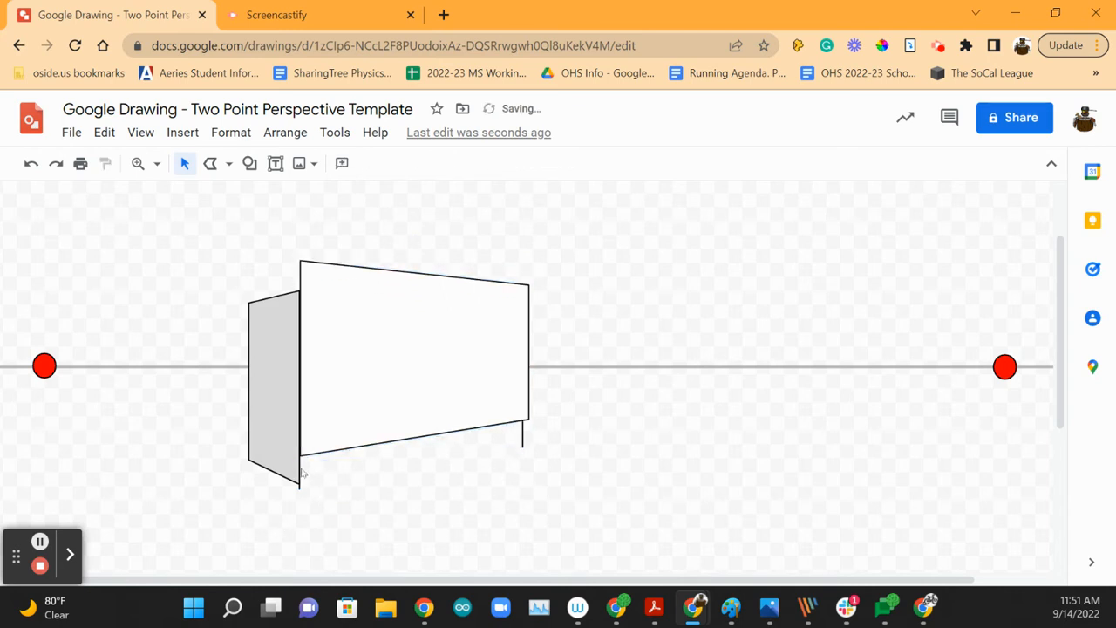
click(276, 384)
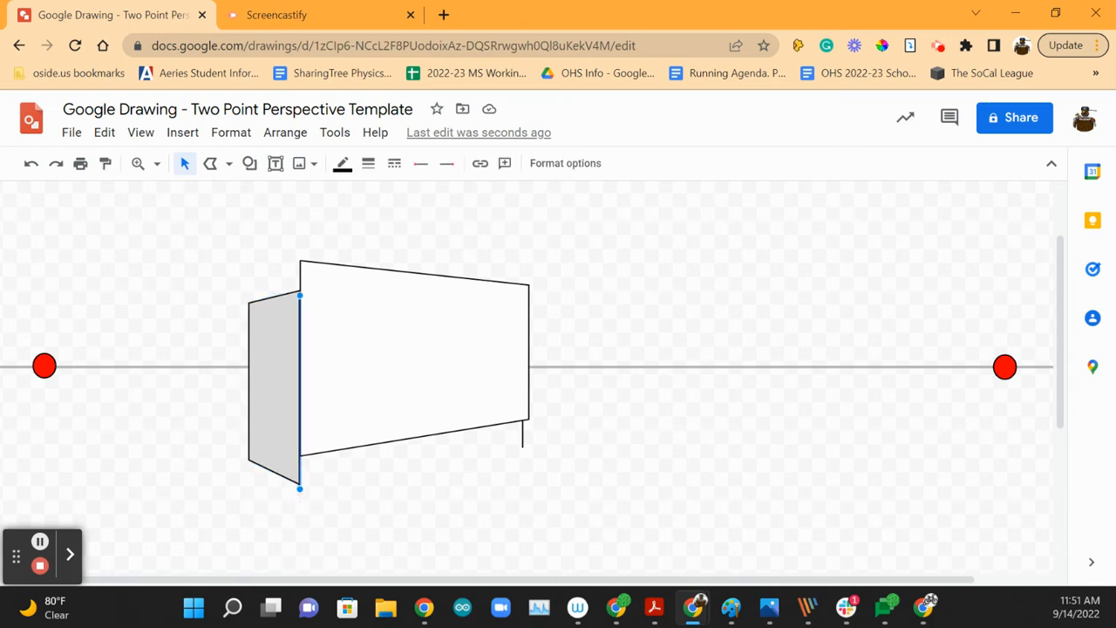
click(537, 443)
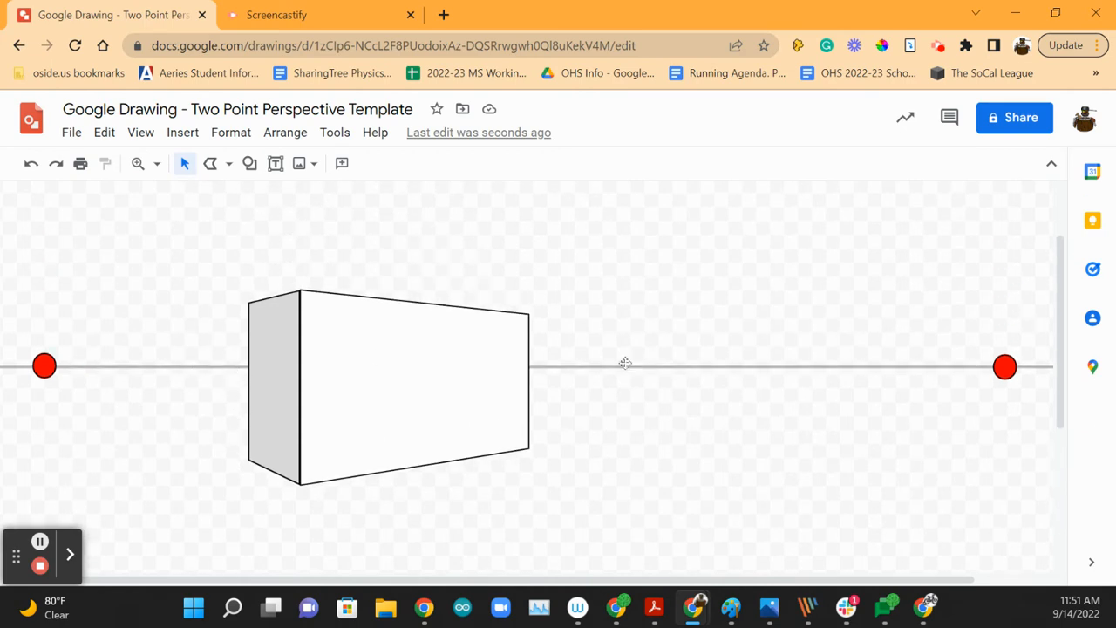
mouse_move(394, 237)
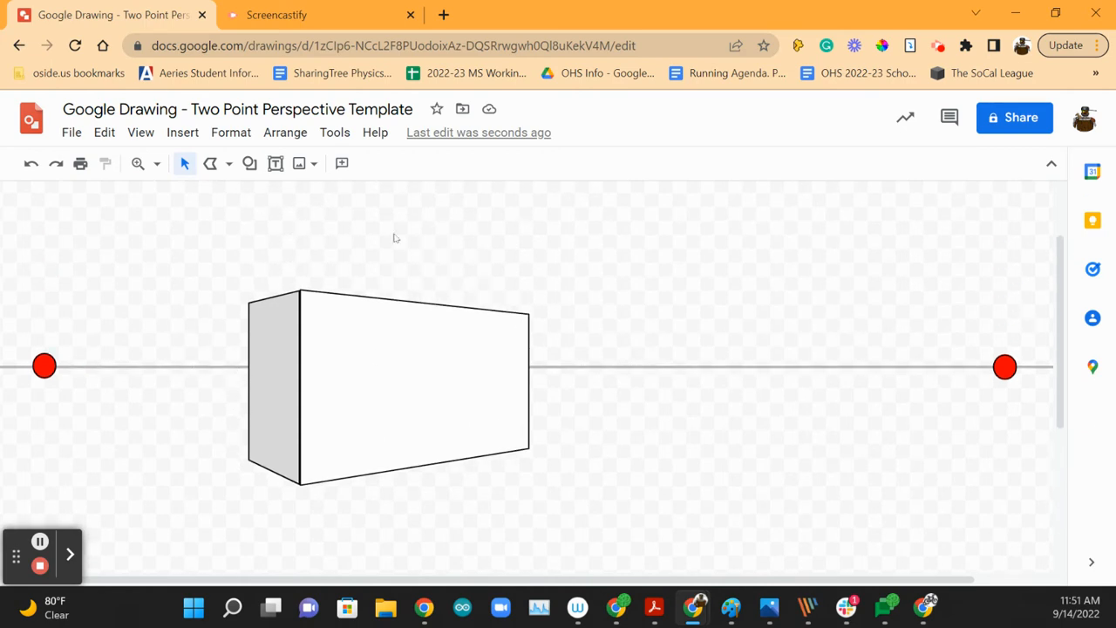
mouse_move(440, 490)
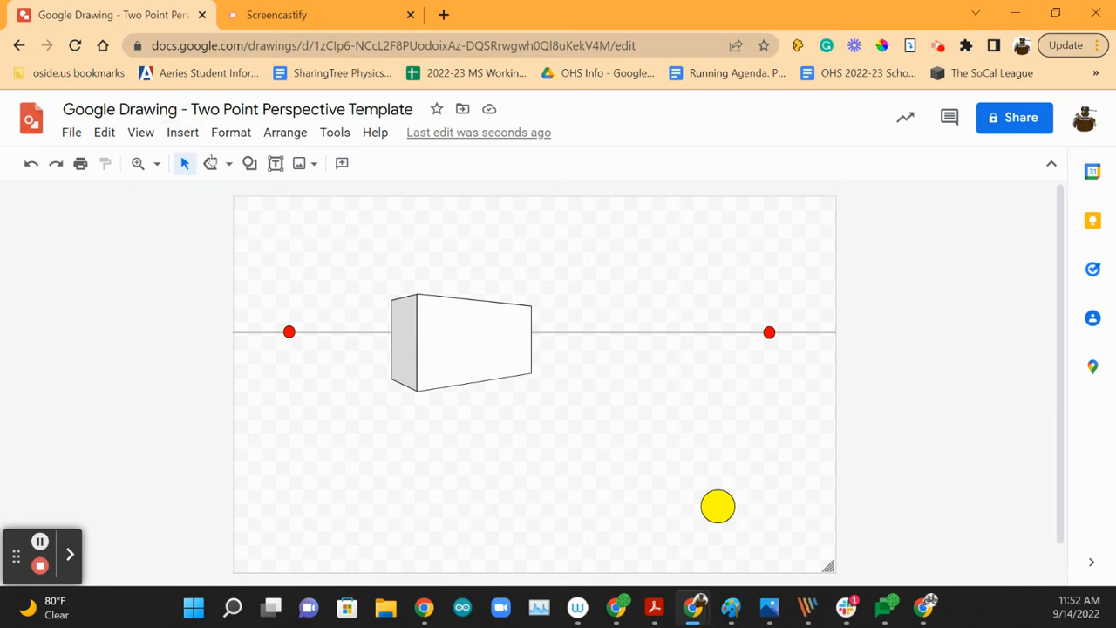
- Draw a second box's vertical front edge below the horizon and join it to both vanishing points
click(209, 164)
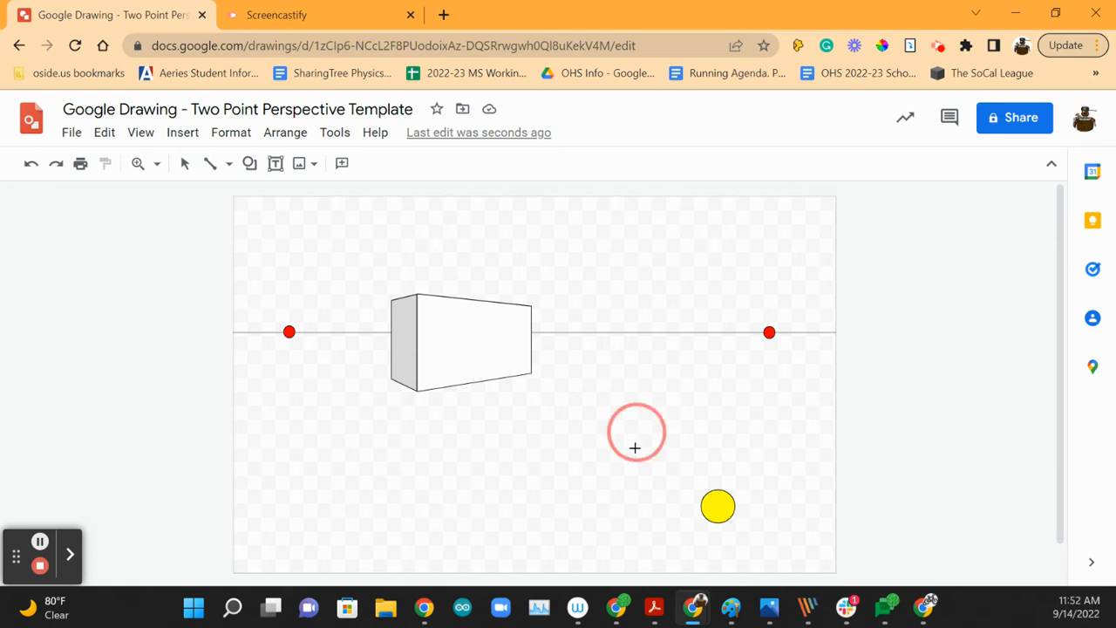
drag(635, 446, 642, 520)
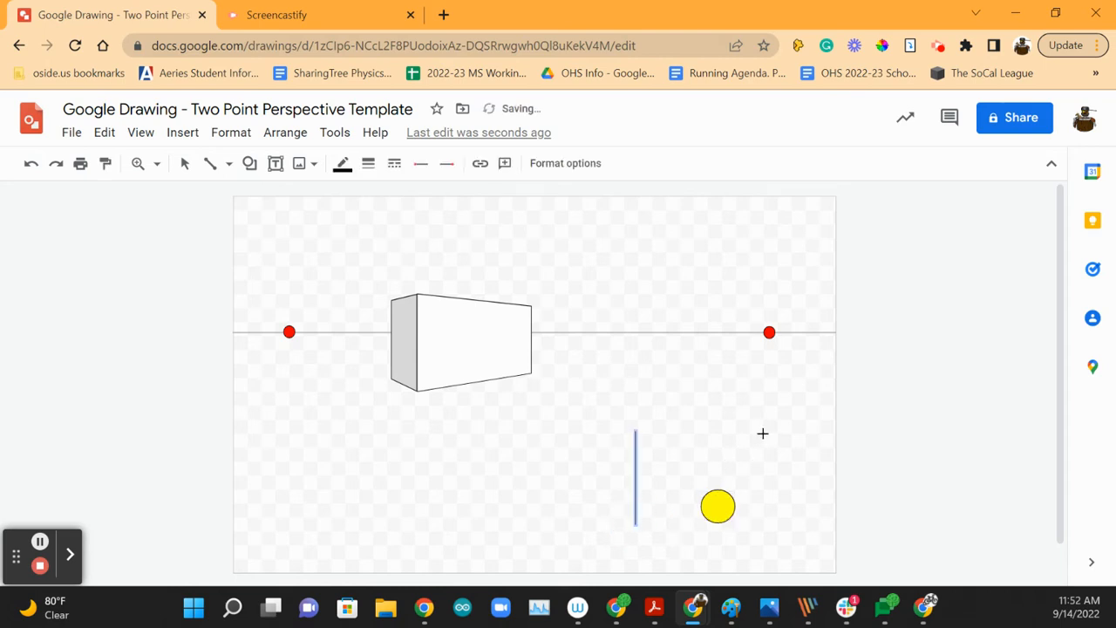
mouse_move(659, 429)
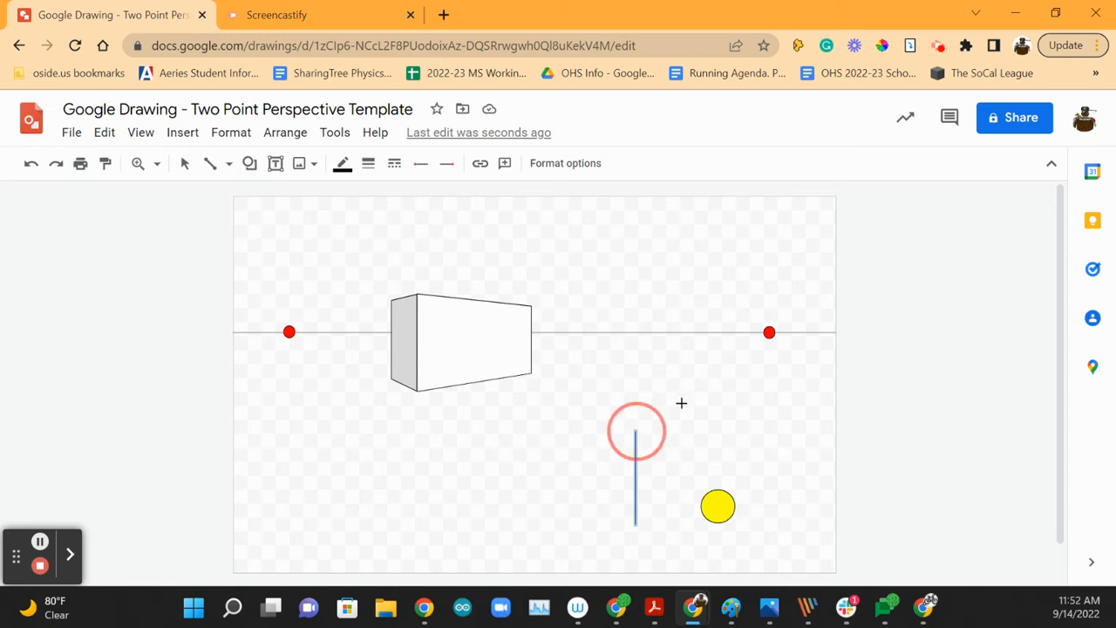
drag(635, 427, 769, 335)
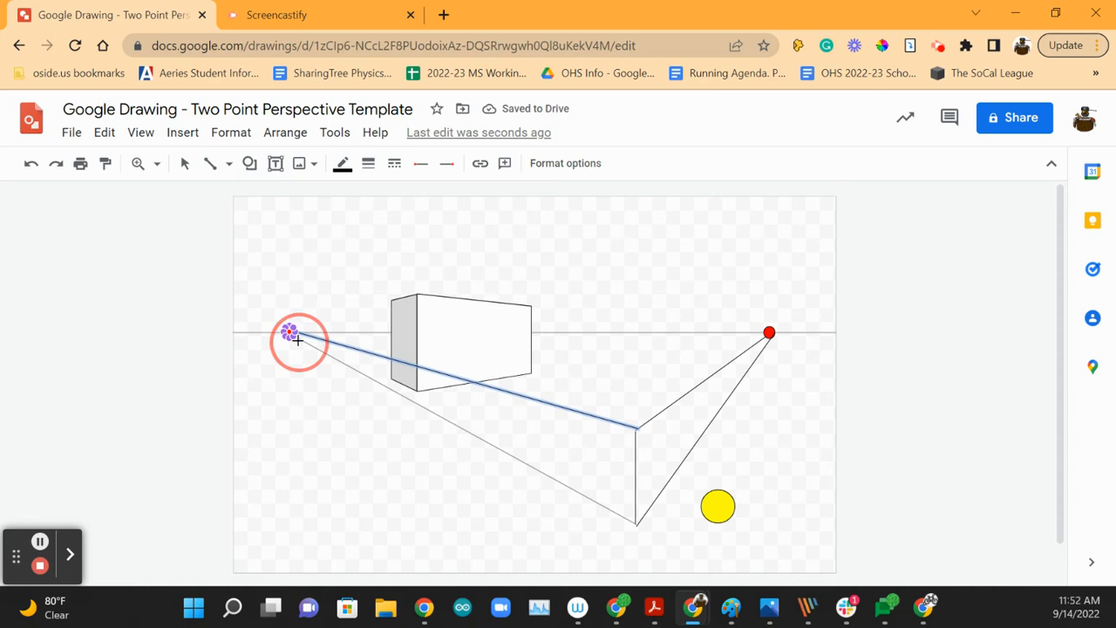
drag(296, 338, 290, 331)
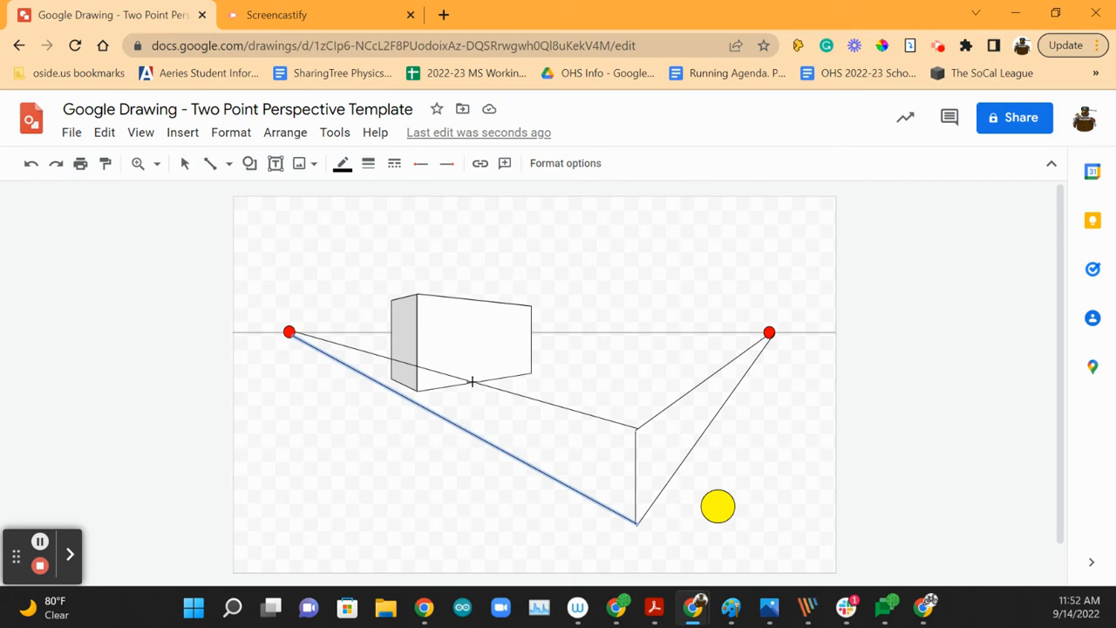
mouse_move(551, 405)
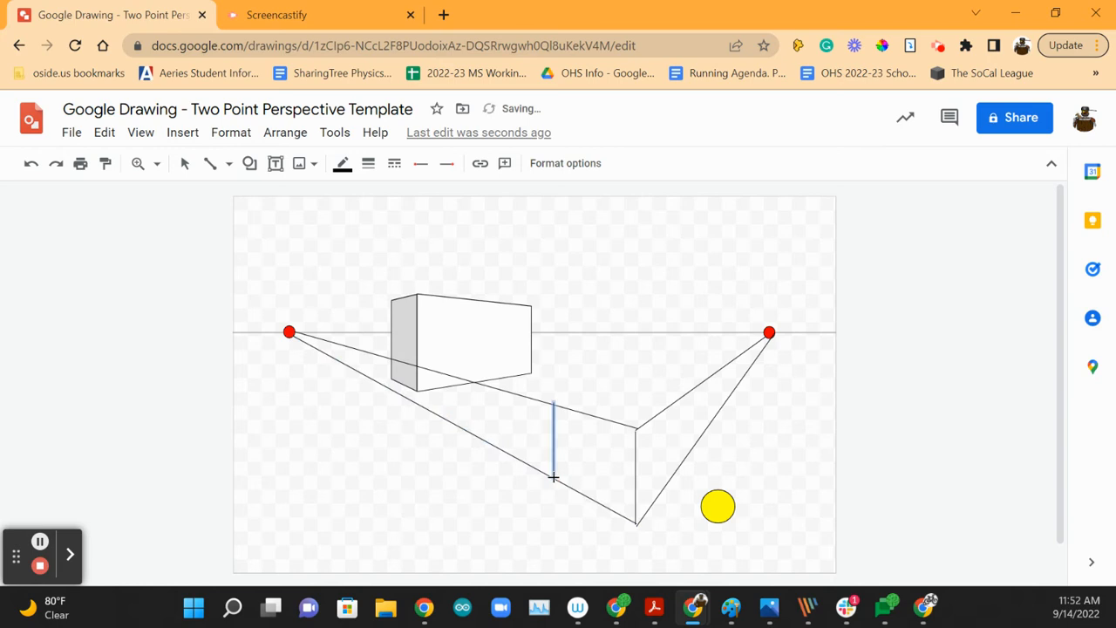
mouse_move(746, 349)
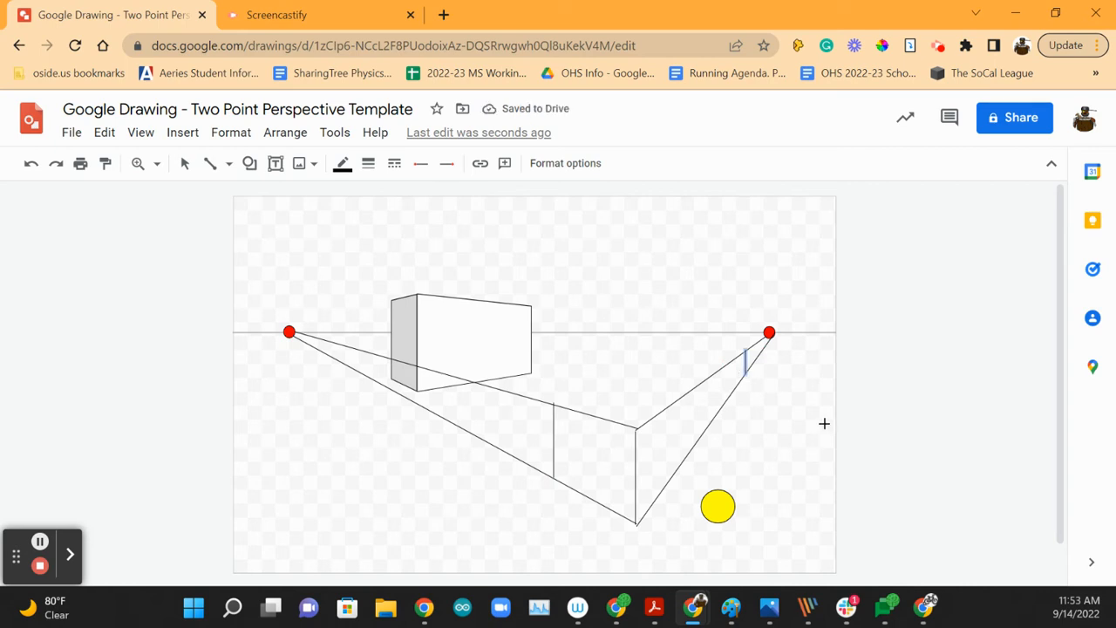
mouse_move(562, 462)
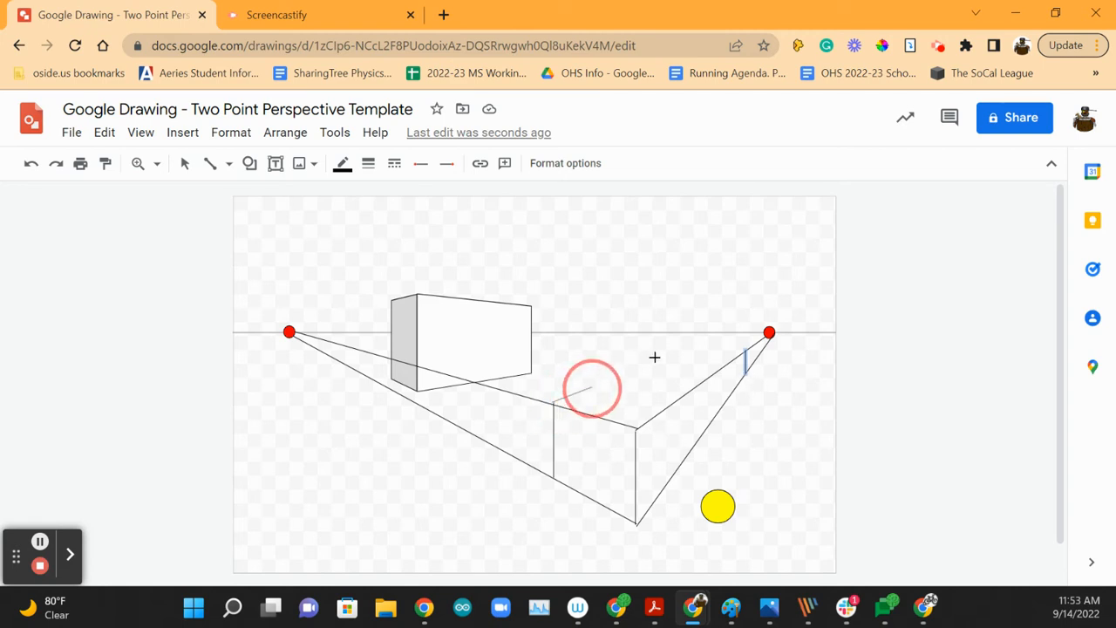
- Add guide lines from the lower box's corners to the right vanishing point and scroll down to inspect it
drag(593, 387, 769, 335)
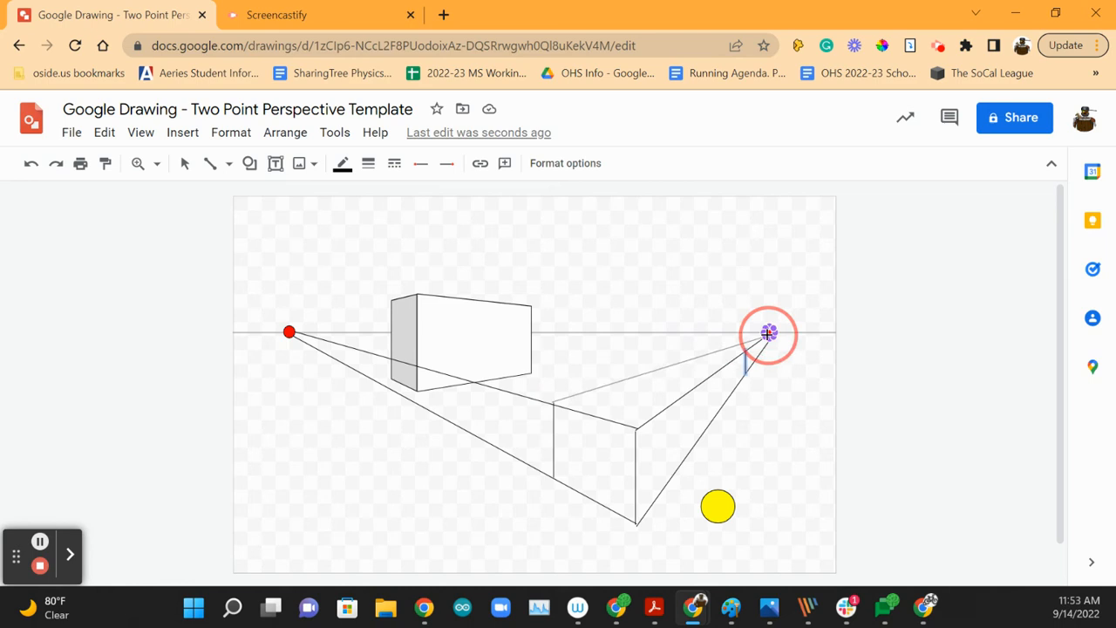
drag(555, 399, 767, 334)
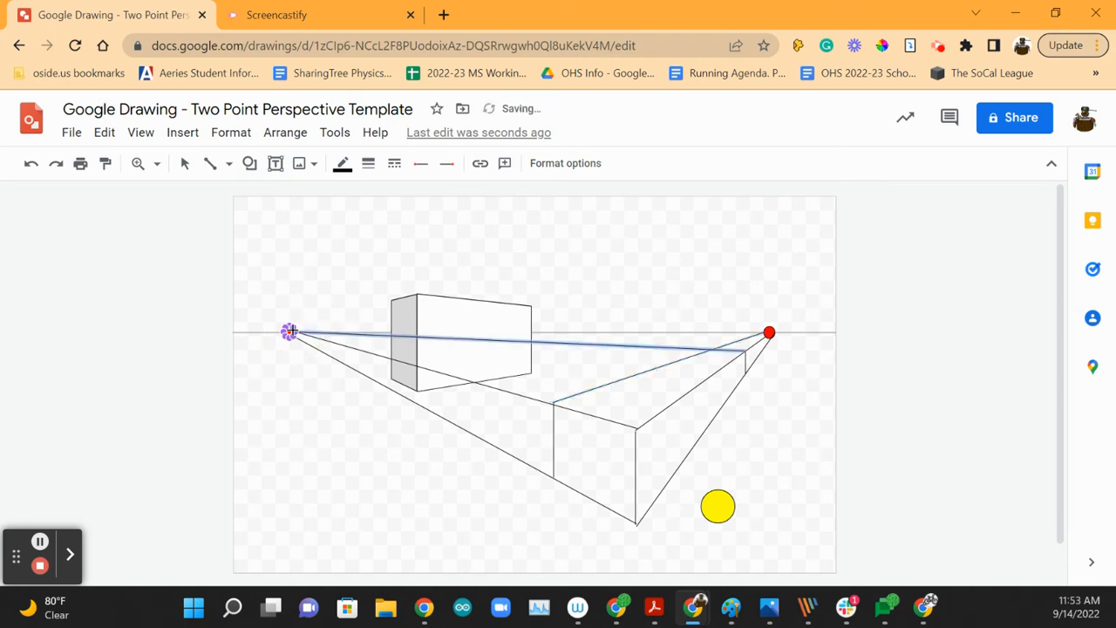
mouse_move(703, 440)
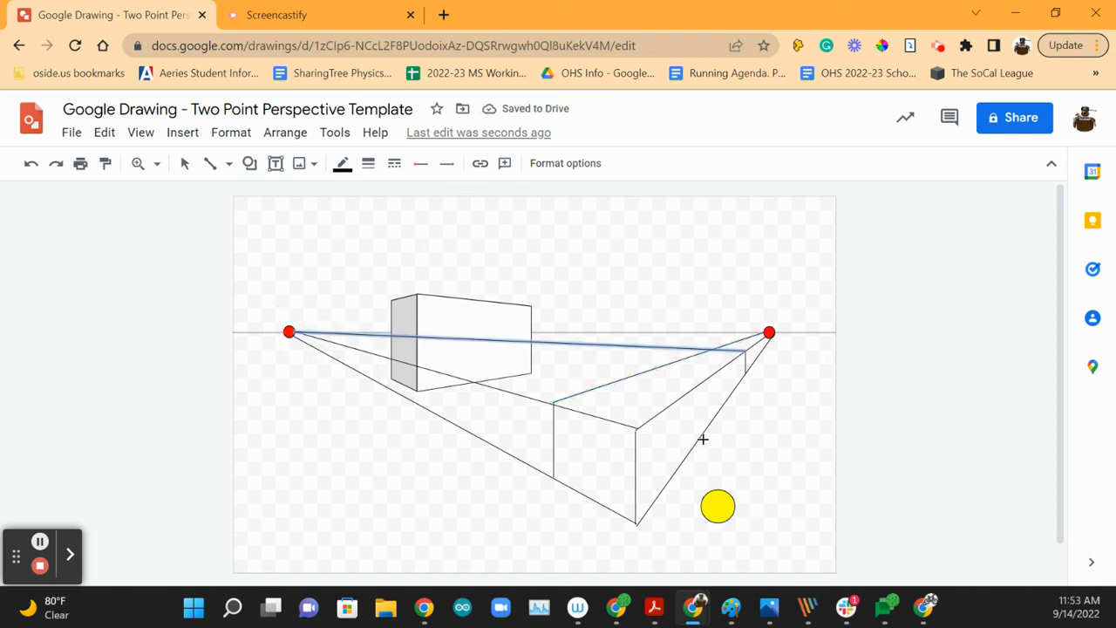
mouse_move(631, 464)
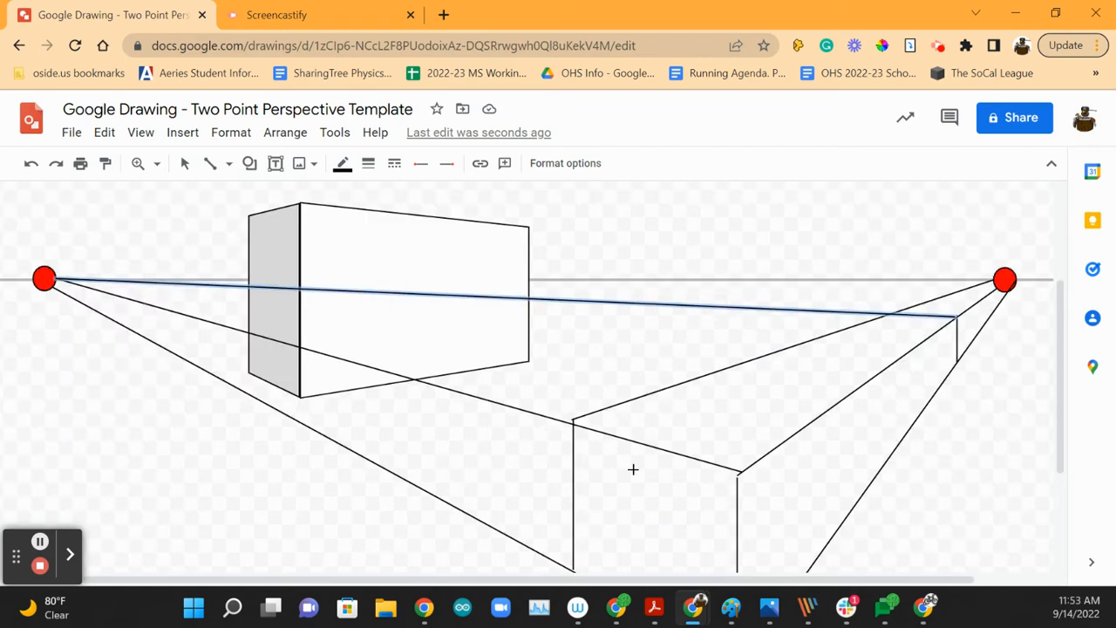
scroll(down, 3)
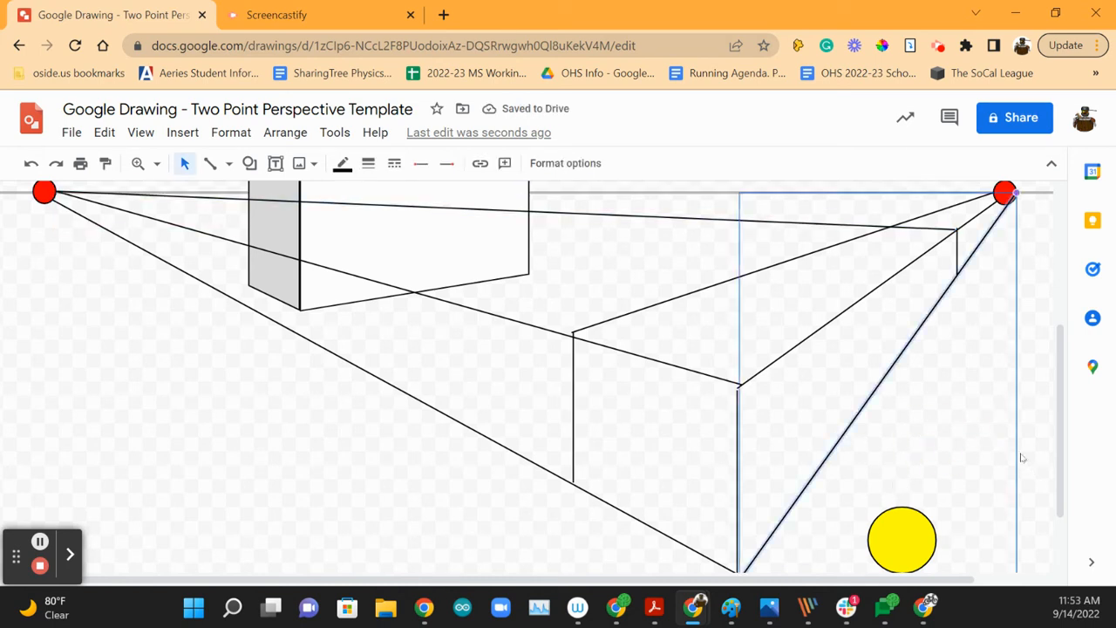
scroll(down, 3)
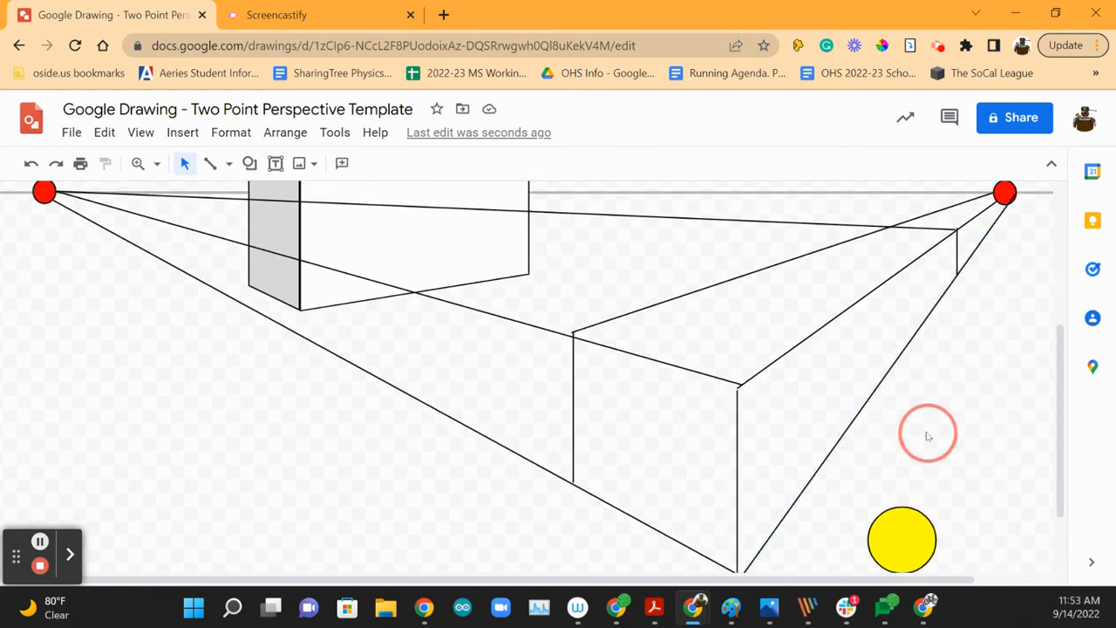
scroll(down, 3)
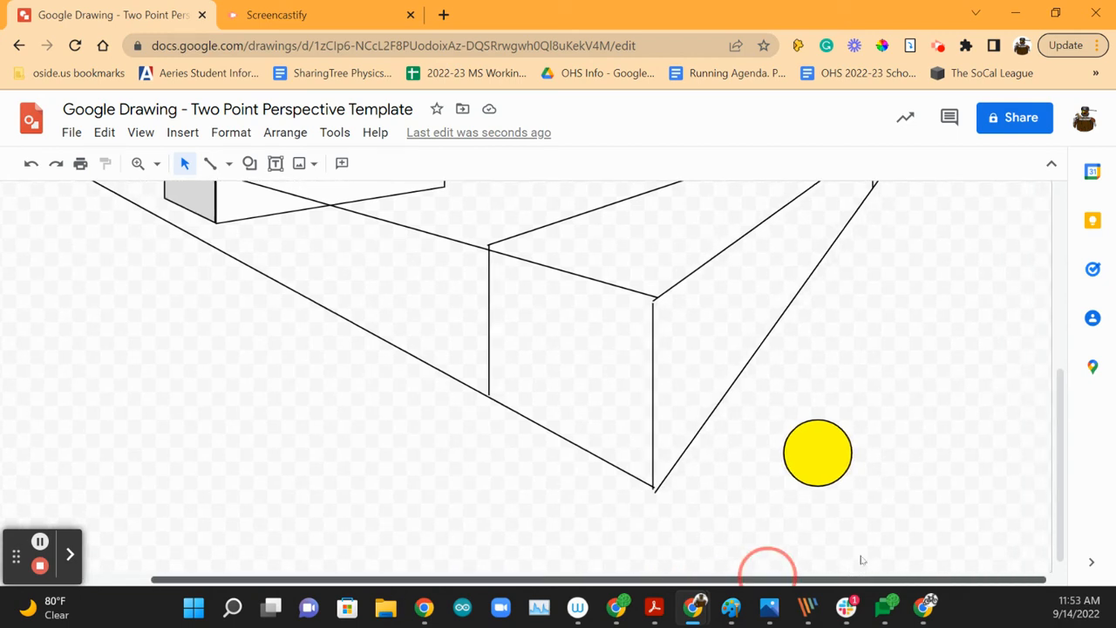
scroll(down, 3)
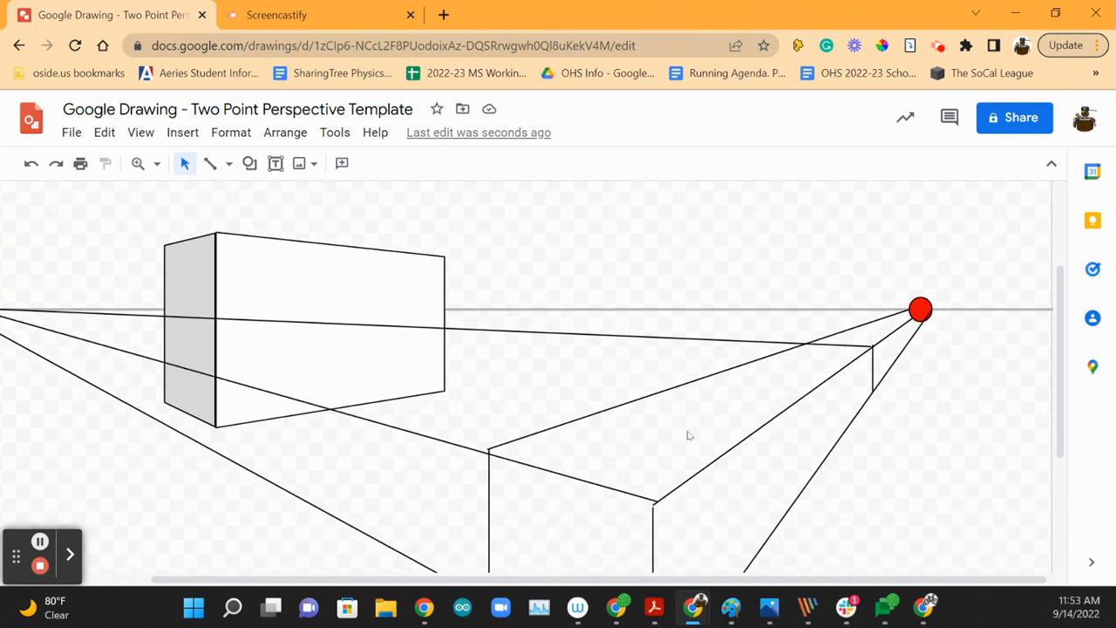
scroll(down, 3)
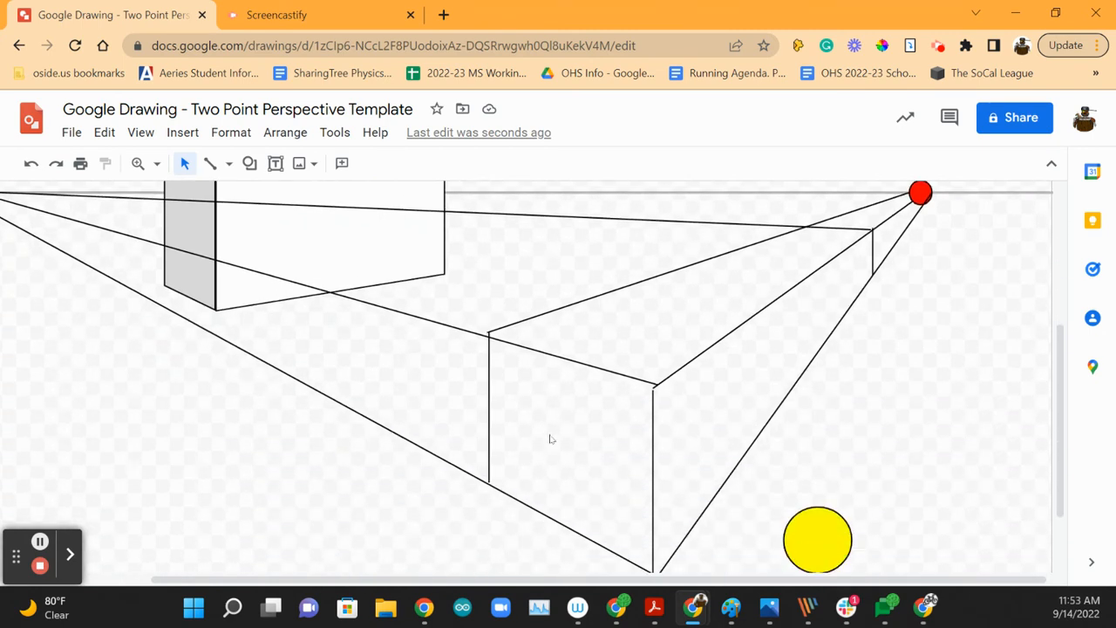
mouse_move(654, 346)
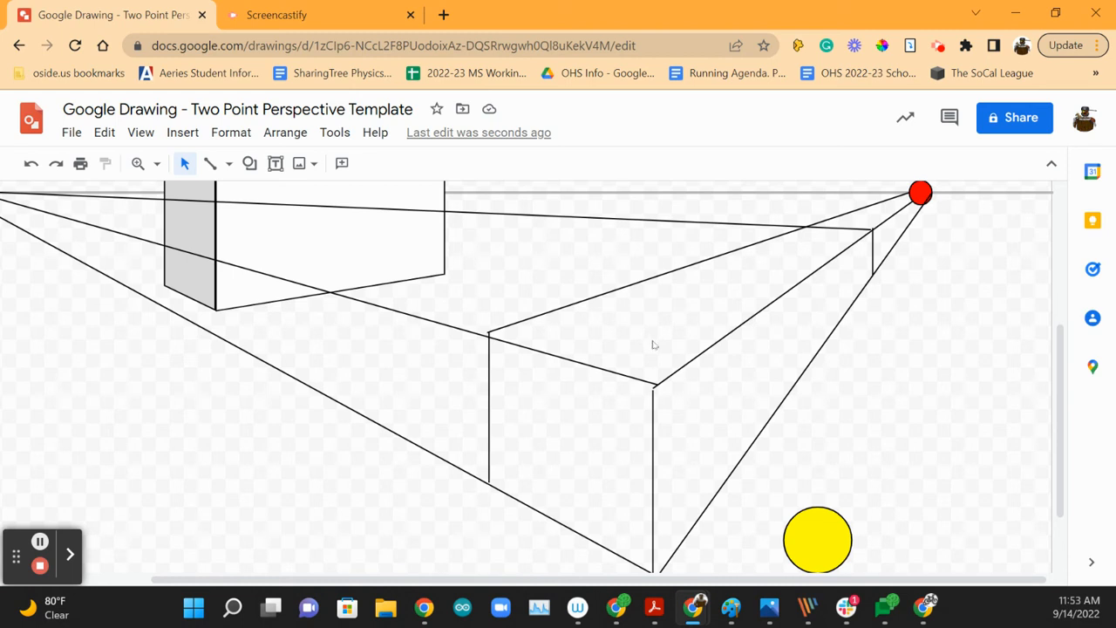
- Trace the lower box's right side face as a closed polyline and fill it white
click(228, 164)
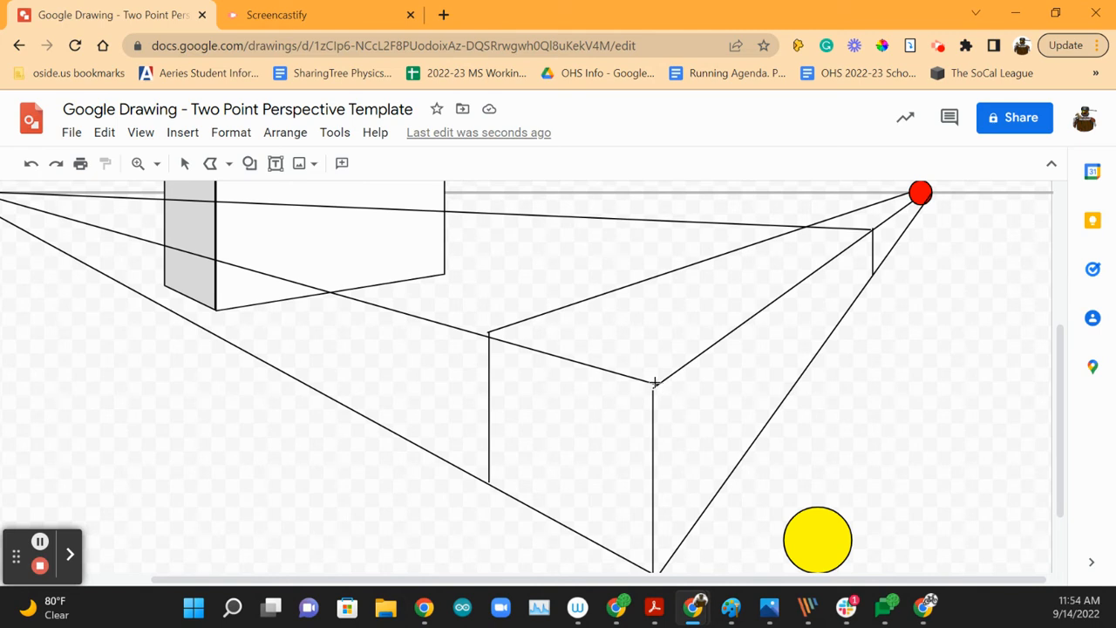
click(656, 384)
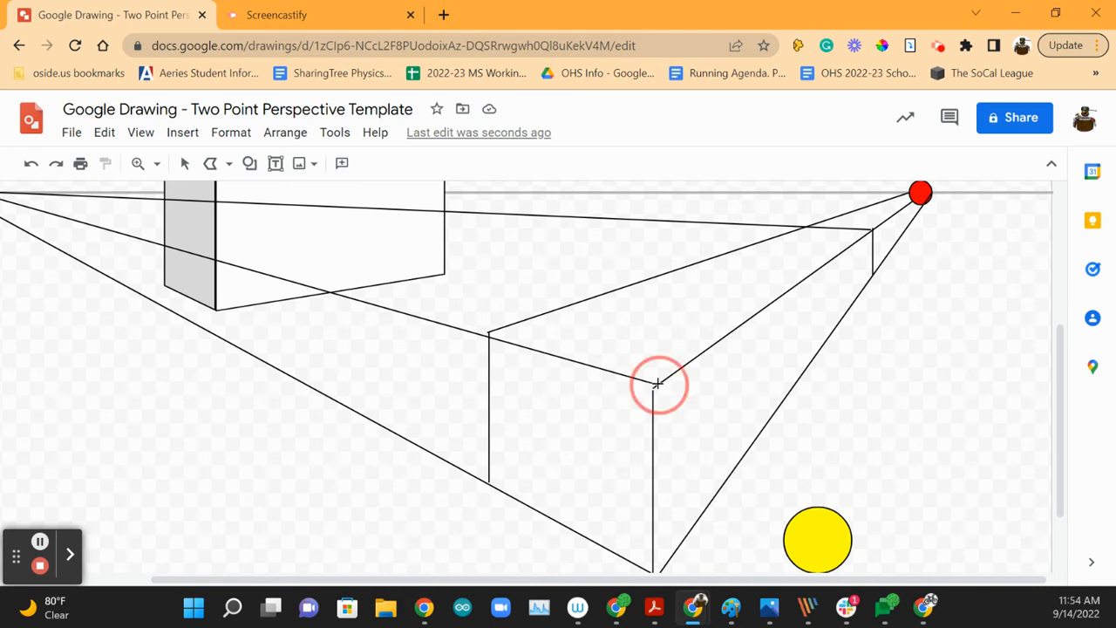
drag(659, 383, 677, 554)
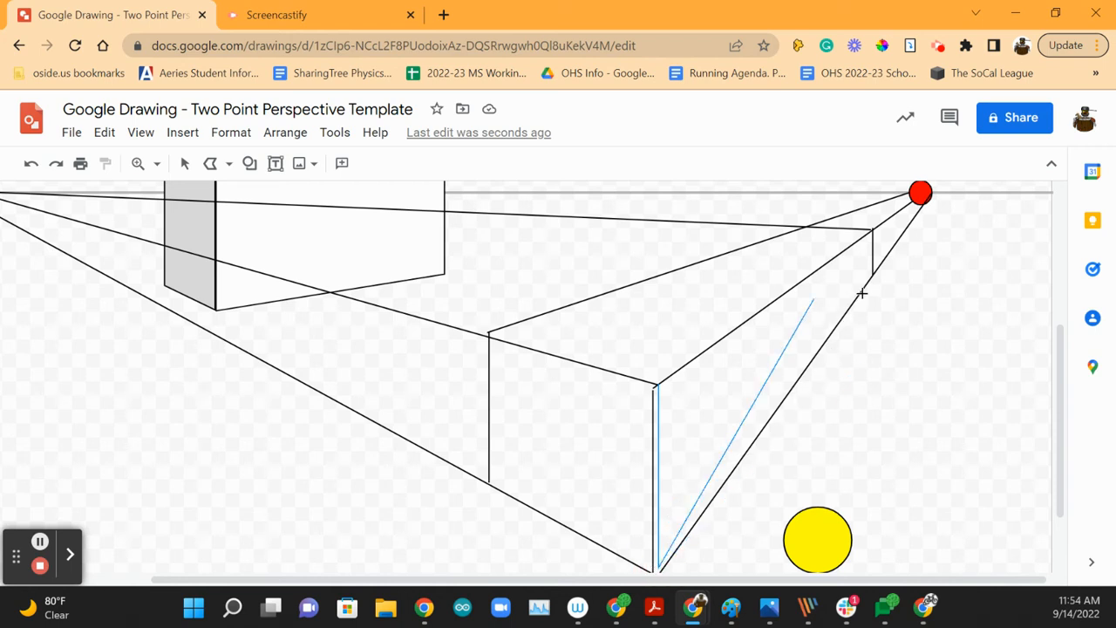
drag(806, 300, 872, 279)
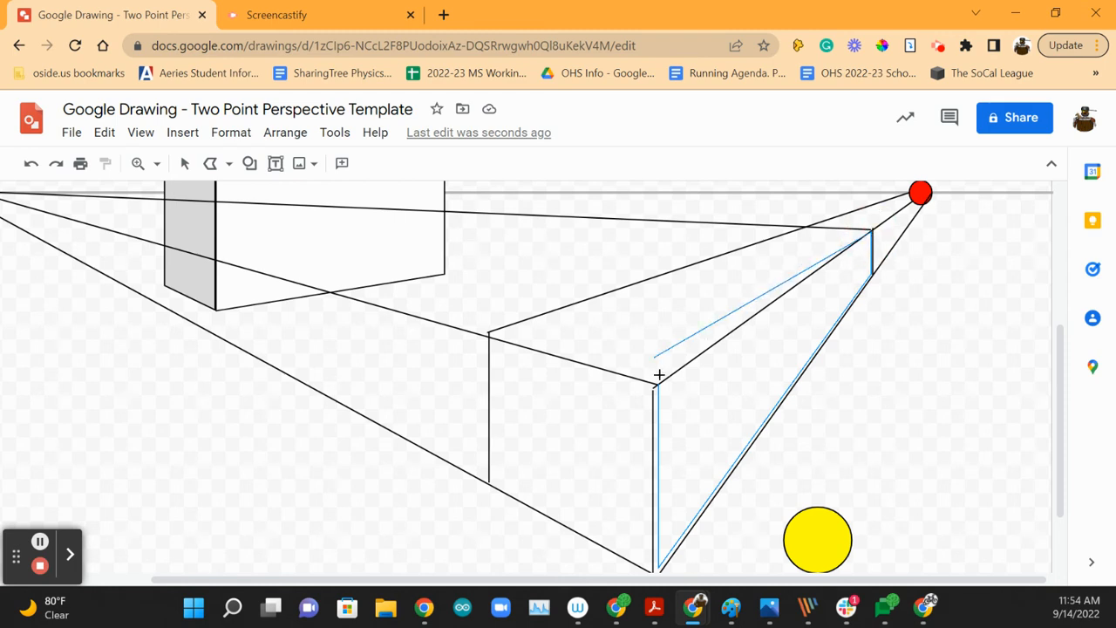
click(659, 387)
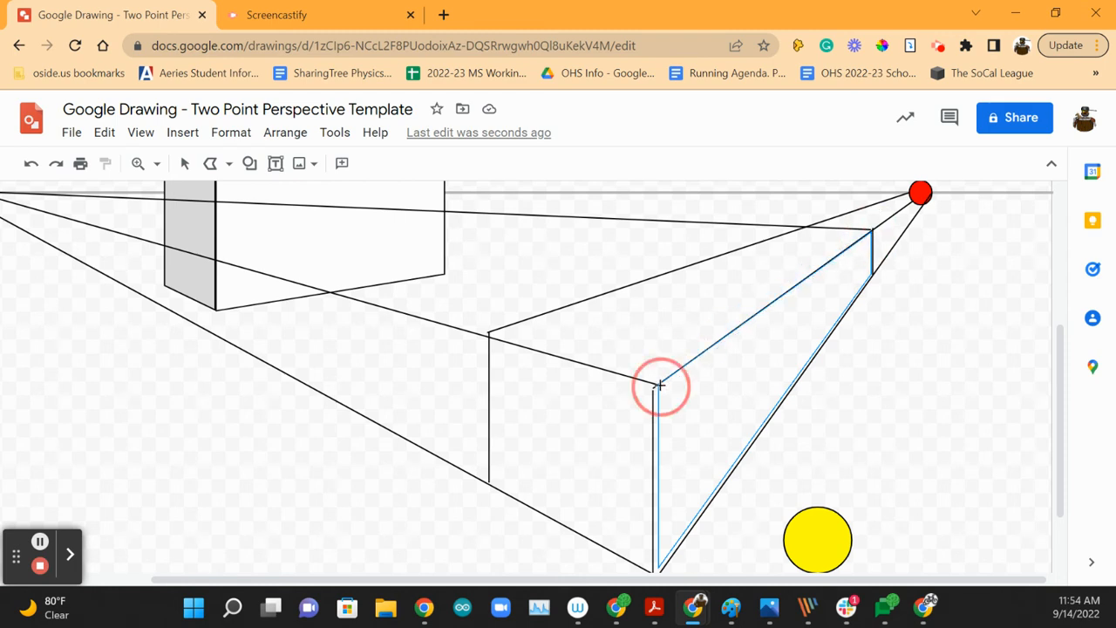
click(341, 164)
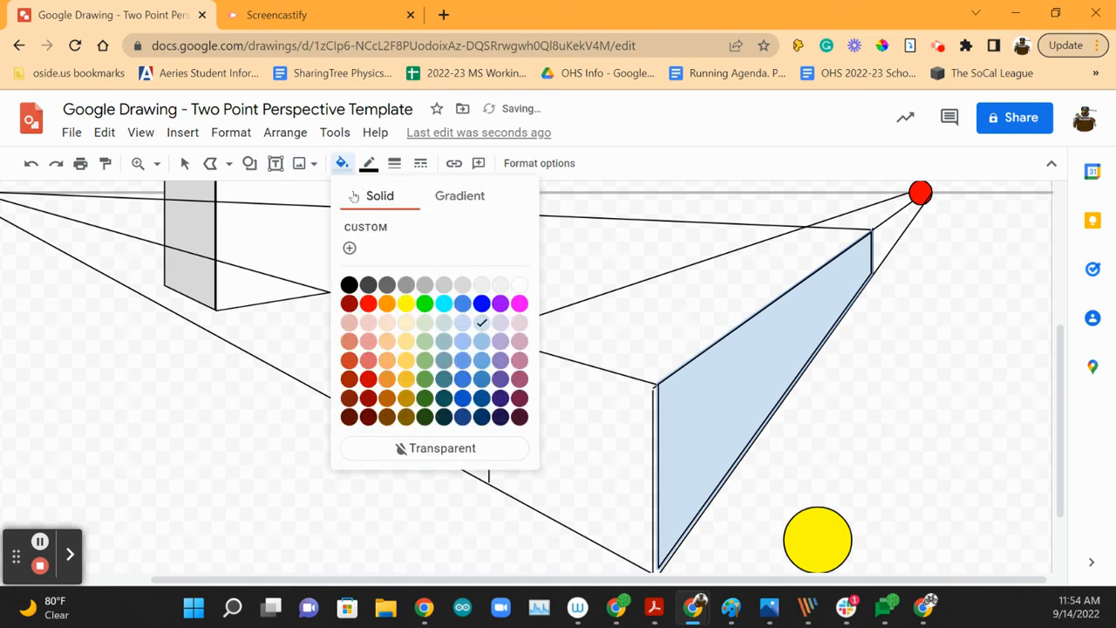
click(442, 446)
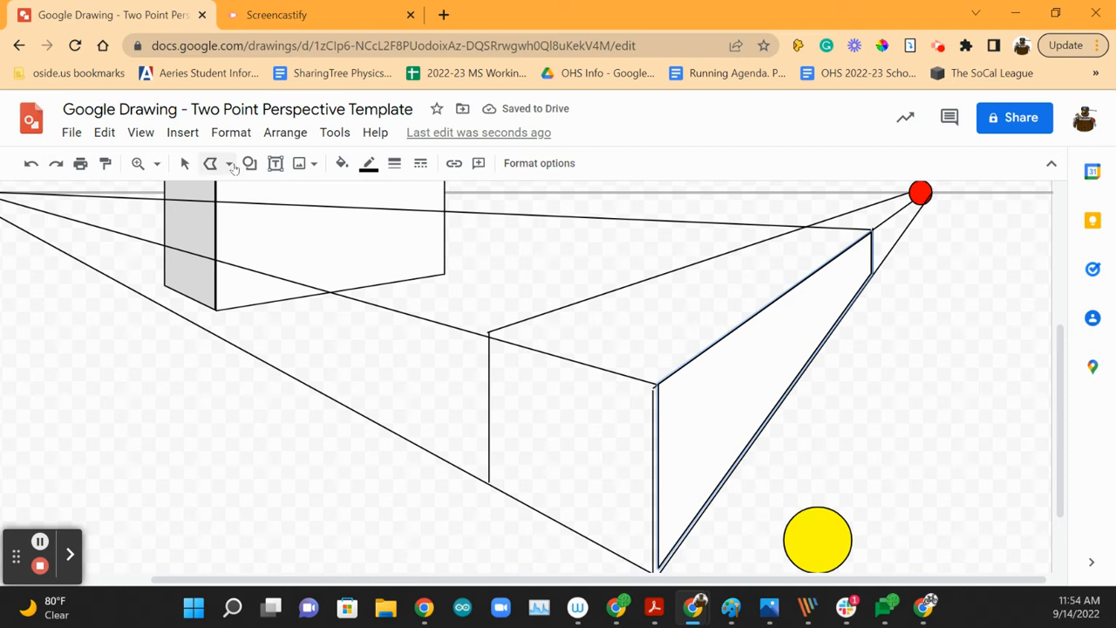
- Trace the lower box's front face as a second closed polyline shape
click(228, 164)
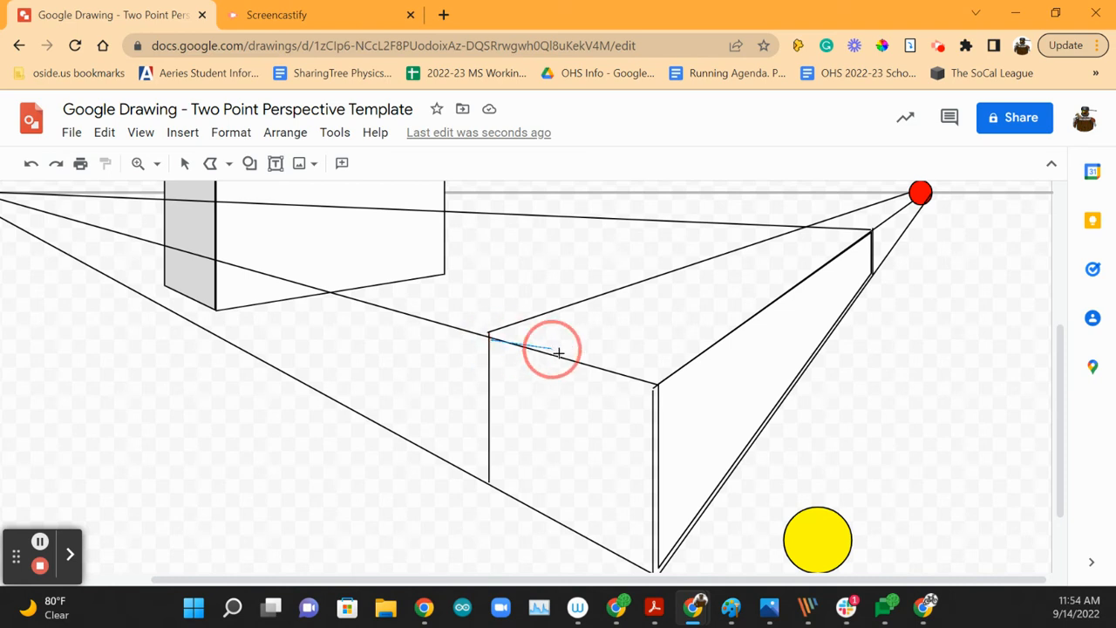
drag(558, 349, 654, 387)
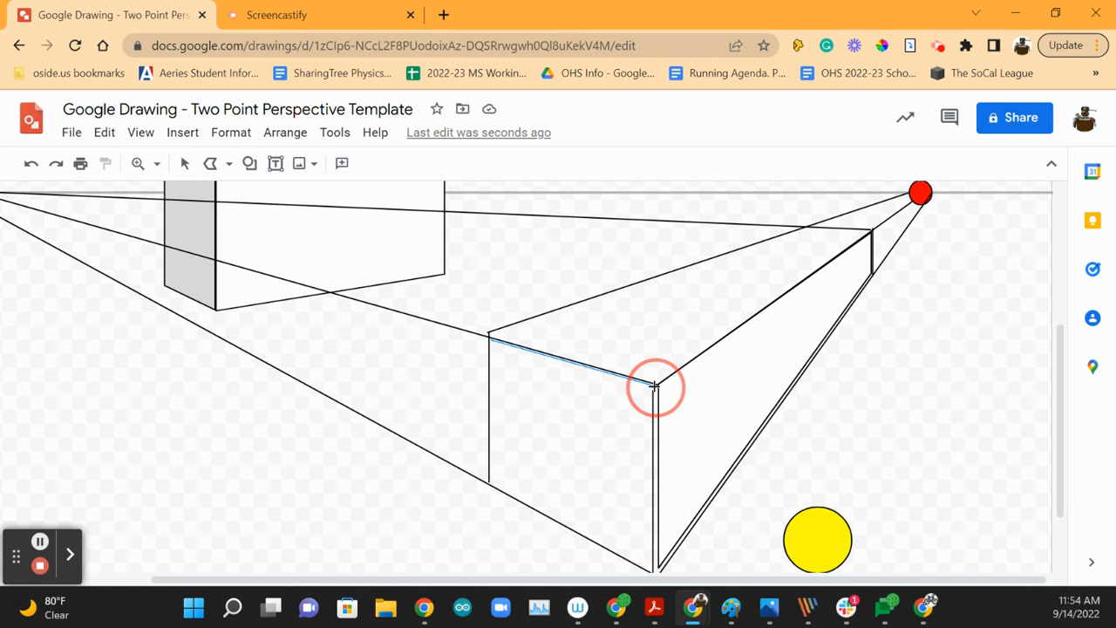
drag(656, 388, 656, 567)
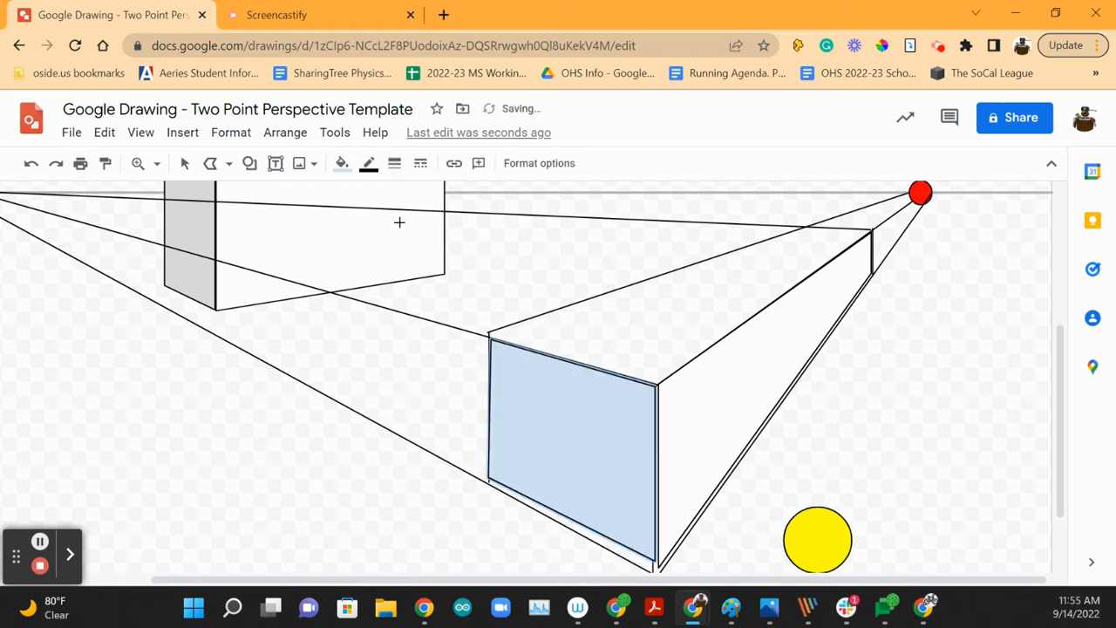
- Fill the front face light gray, then outline the top face and fill it gray
click(342, 164)
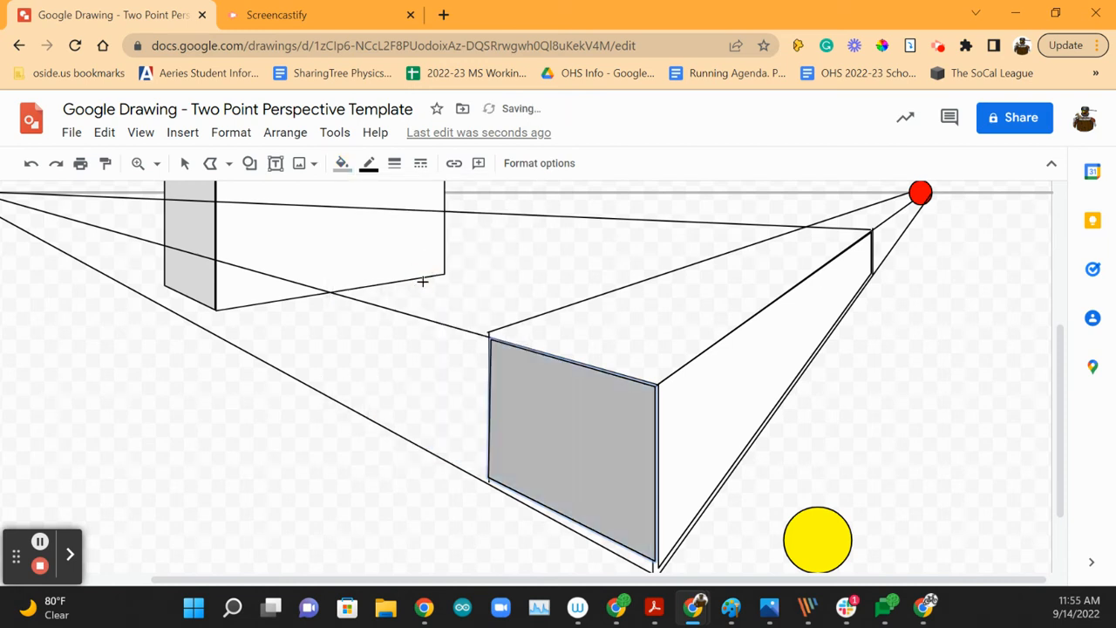
click(342, 164)
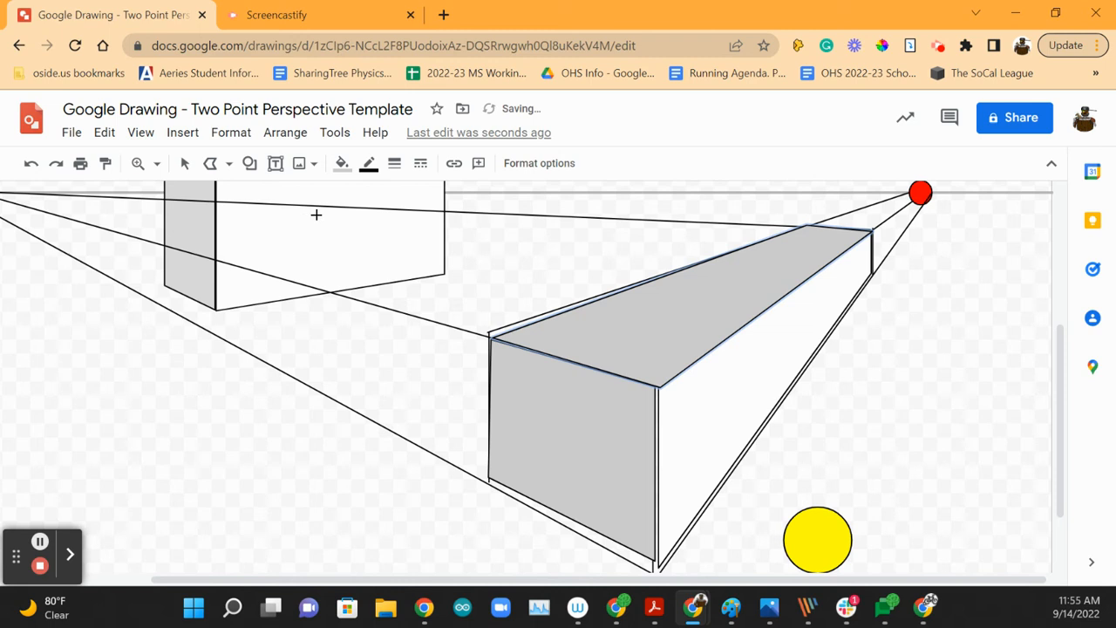
click(342, 164)
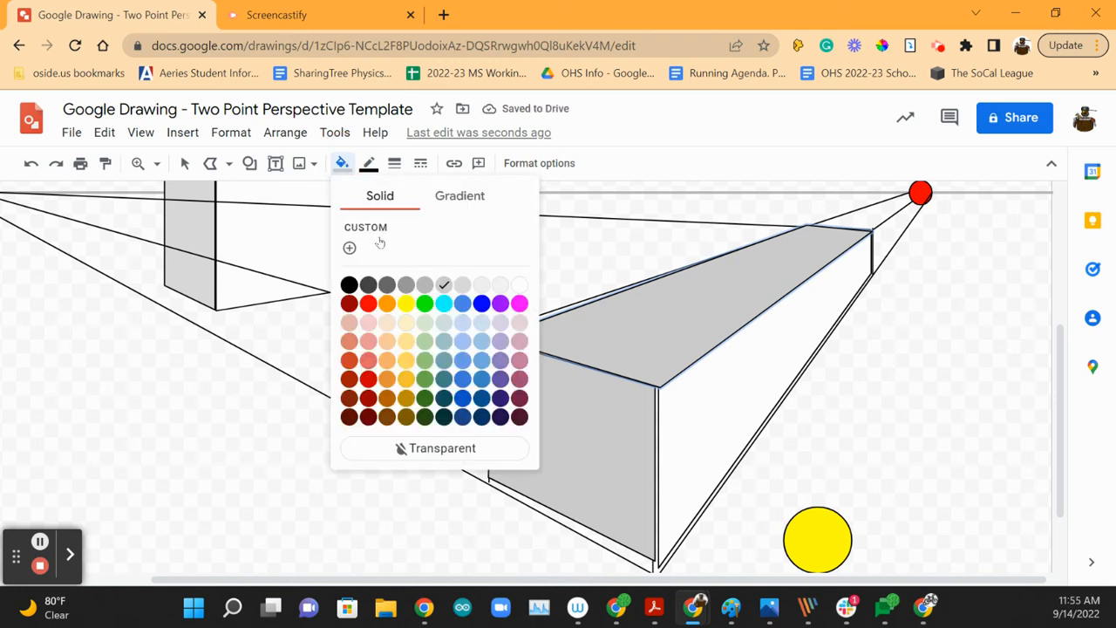
mouse_move(443, 283)
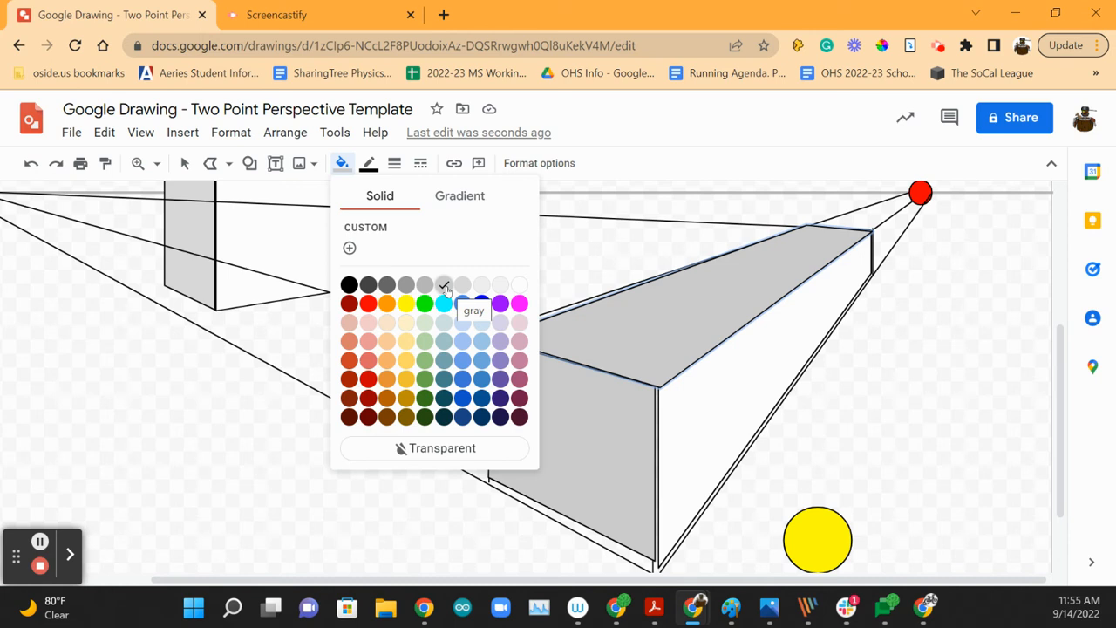
click(443, 282)
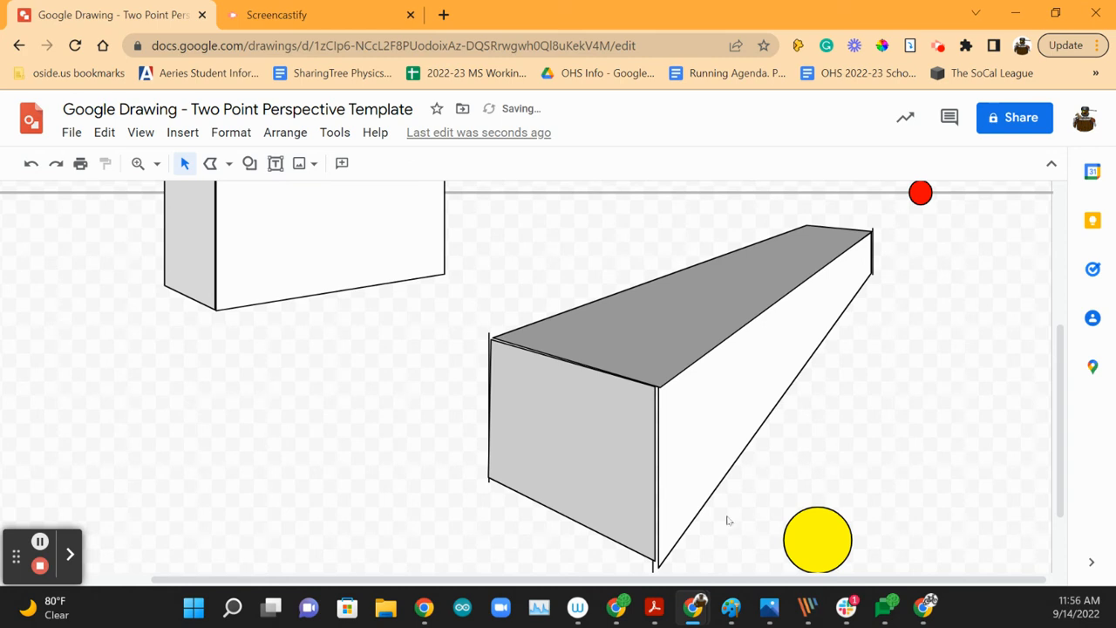
mouse_move(919, 345)
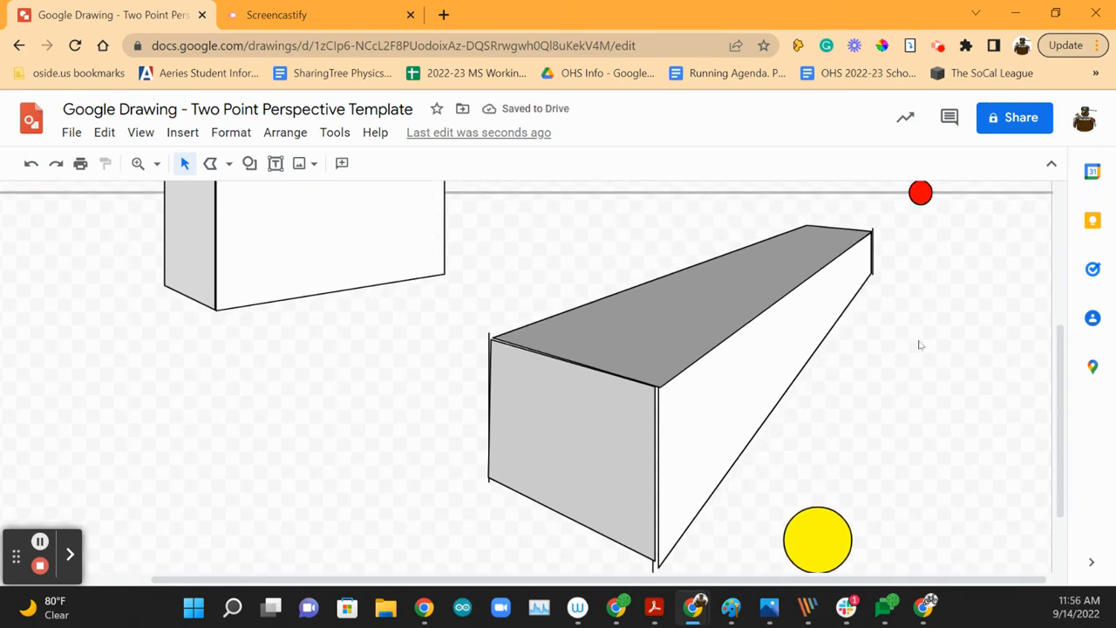
mouse_move(489, 464)
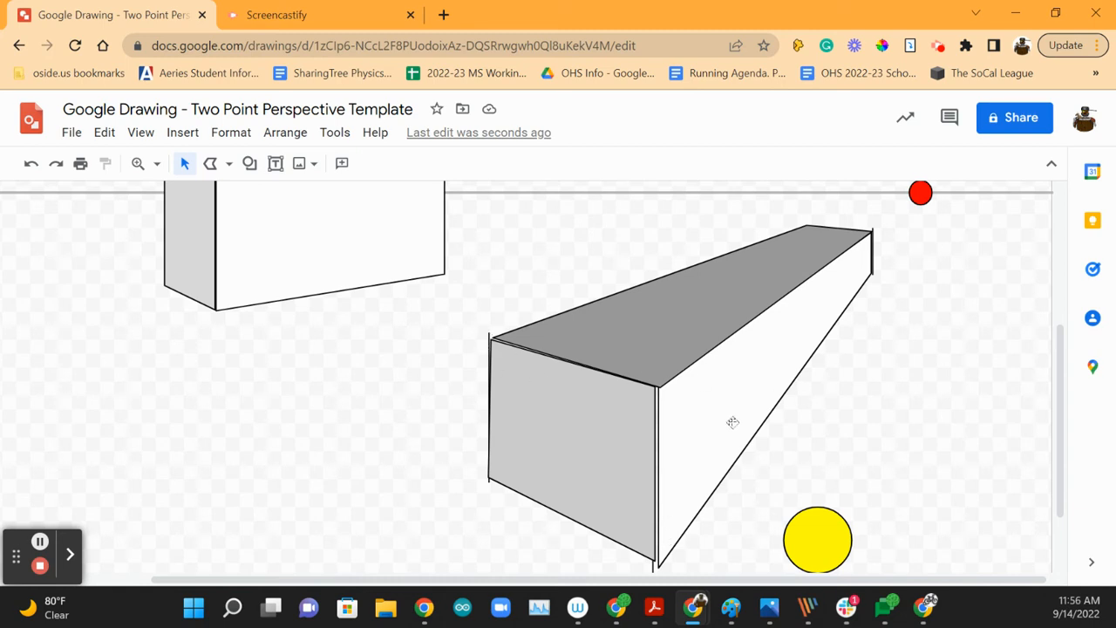
mouse_move(507, 397)
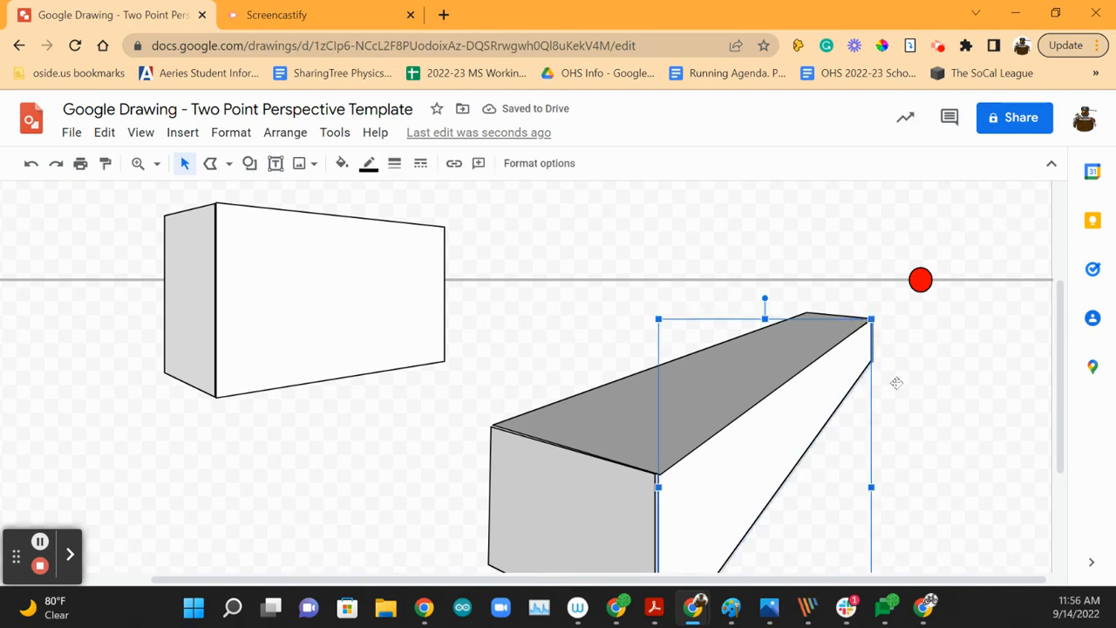
mouse_move(898, 391)
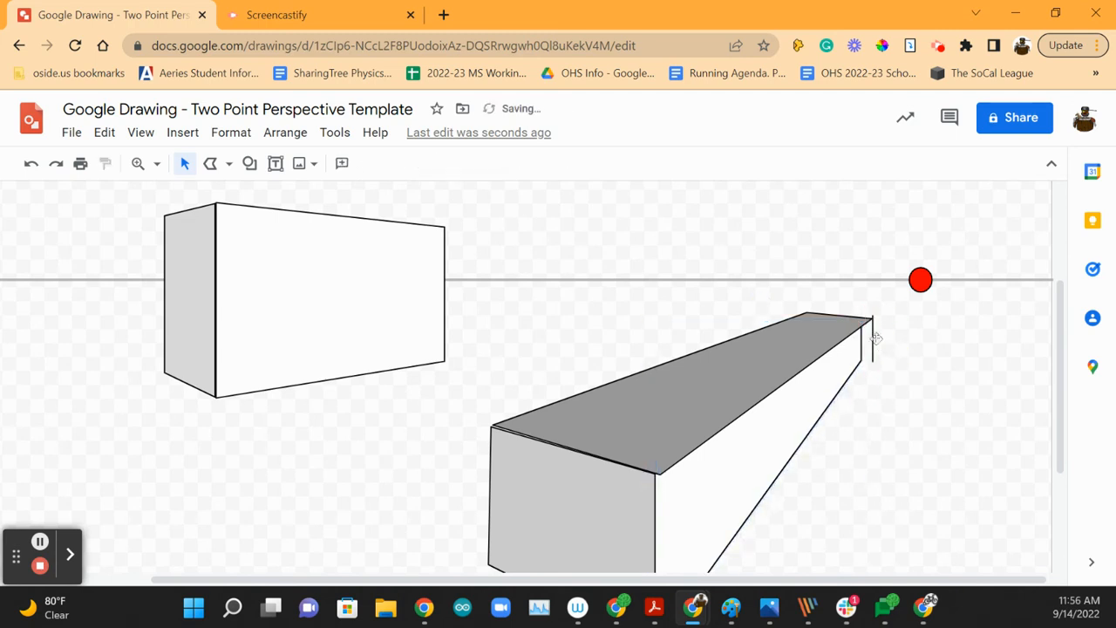
- Adjust the lower box's right side face and deselect it on the canvas
click(872, 328)
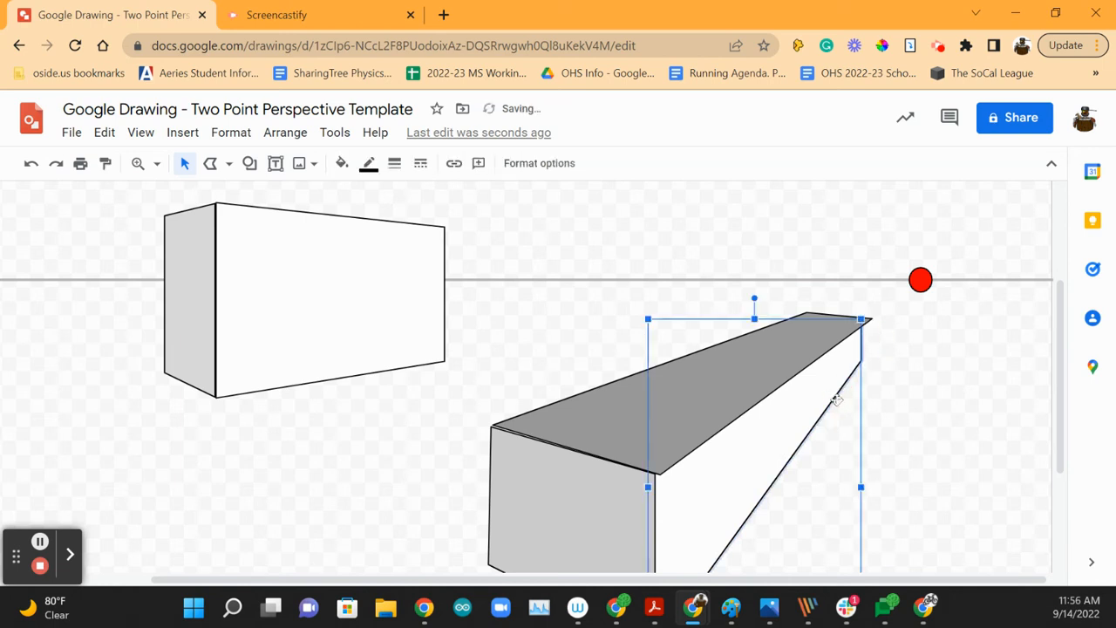
click(915, 380)
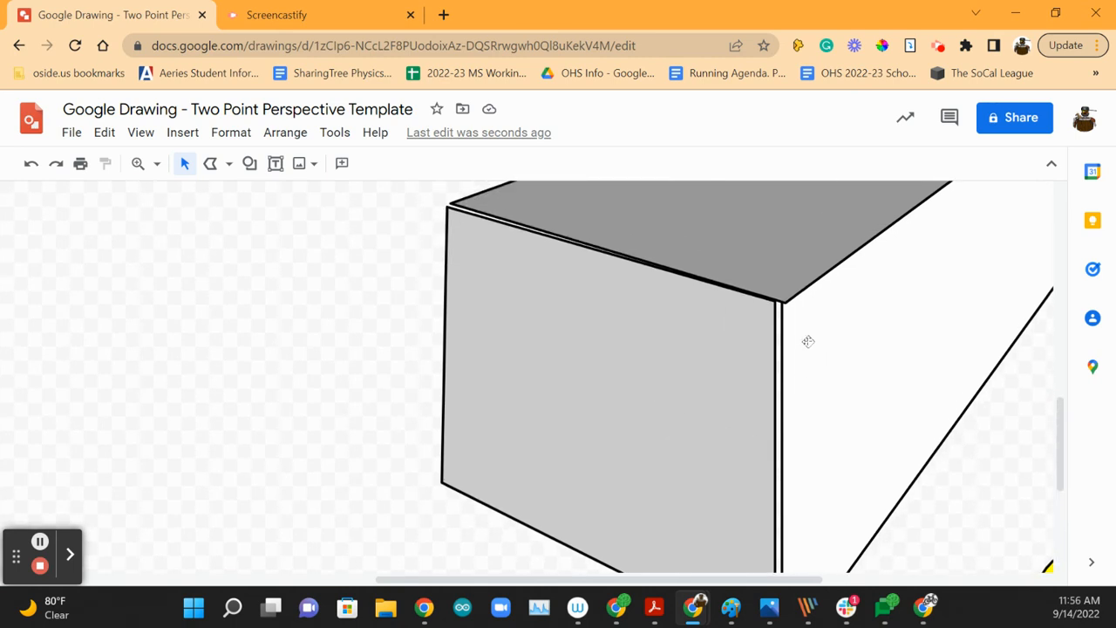
mouse_move(783, 307)
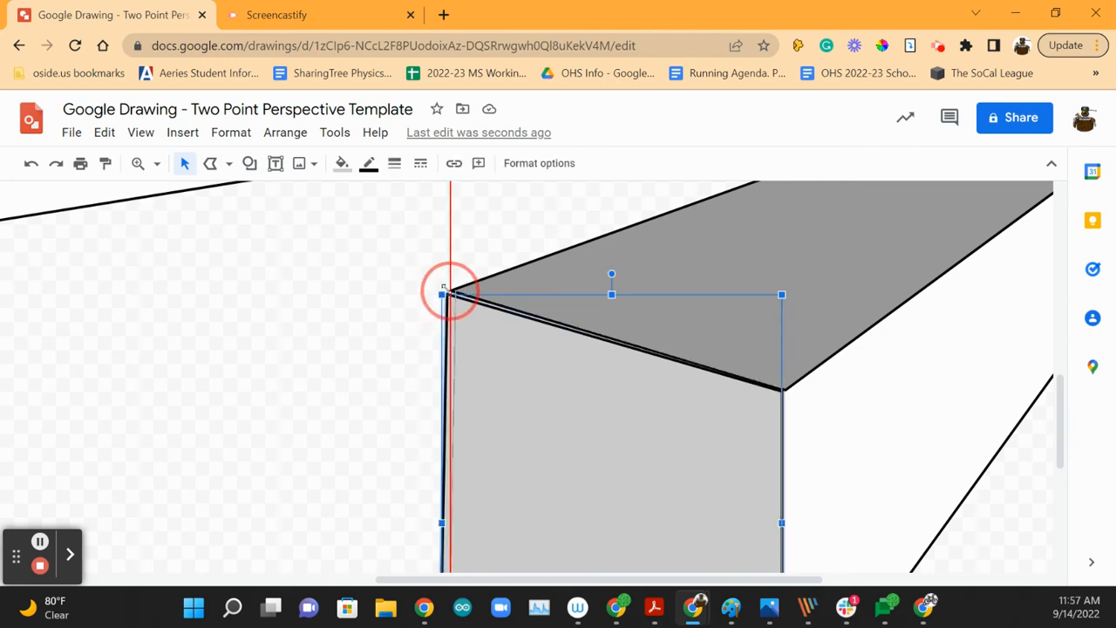
- Nudge the top face corner onto the front face's corner so the faces meet cleanly
drag(443, 293, 450, 290)
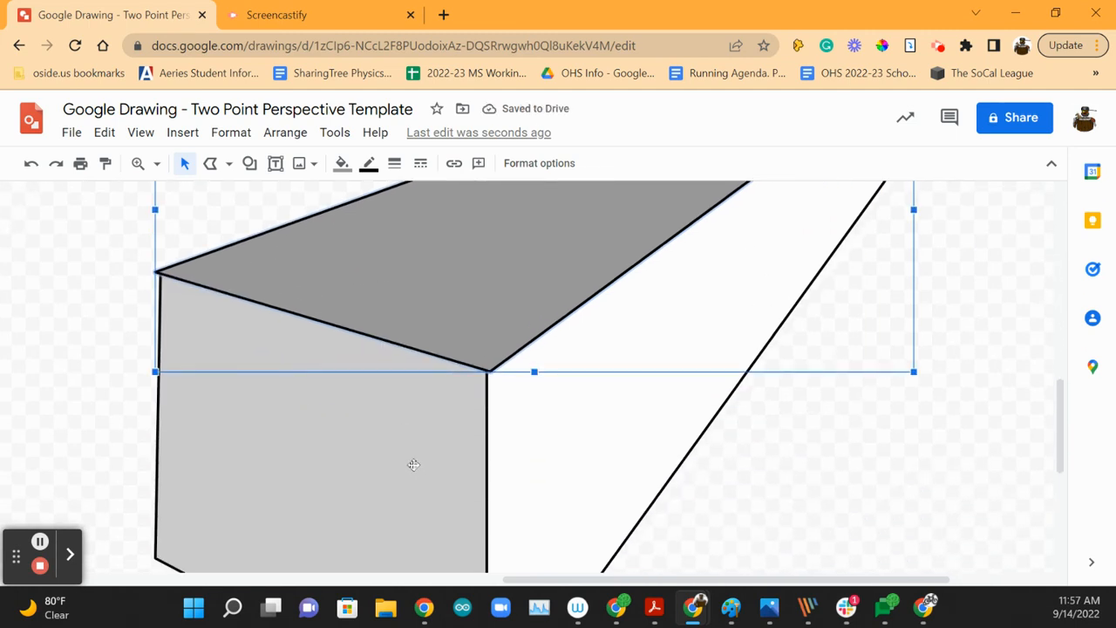
click(156, 372)
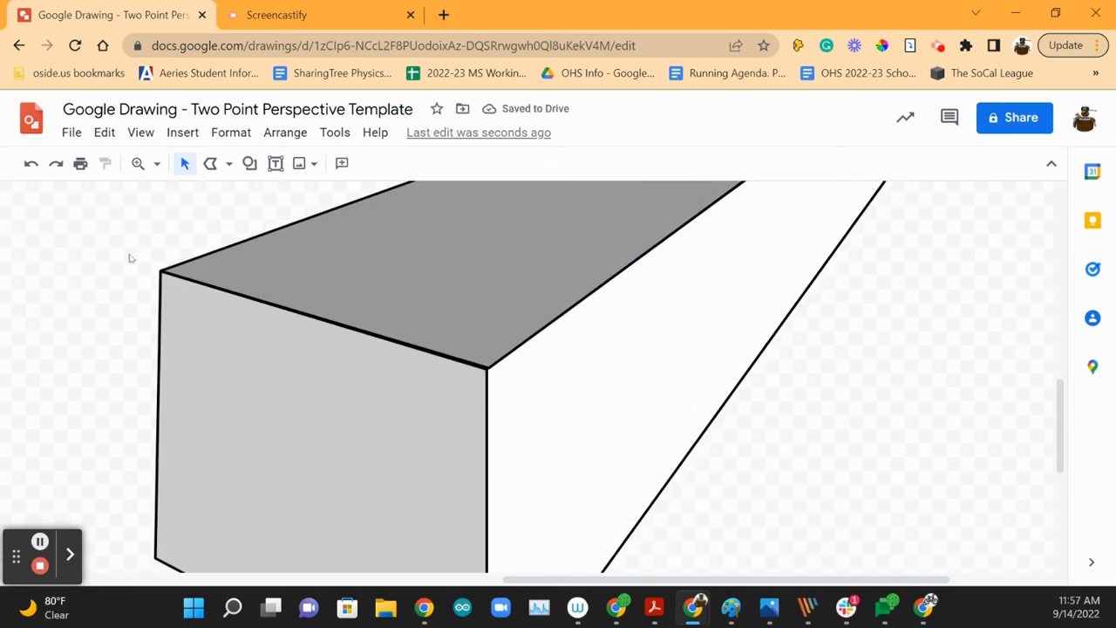
scroll(down, 3)
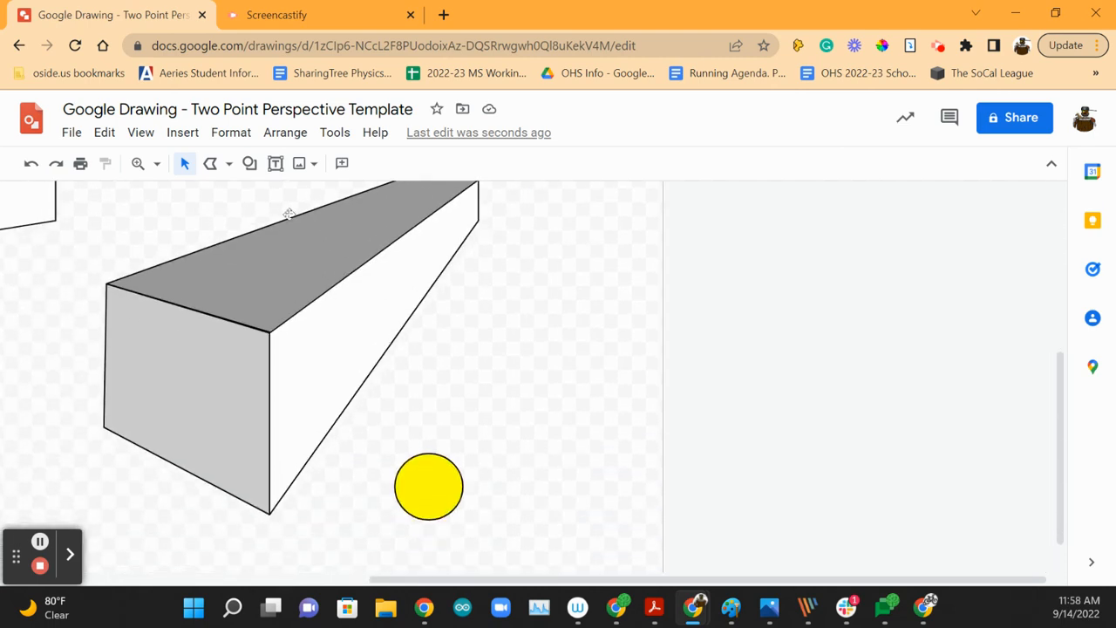
mouse_move(301, 379)
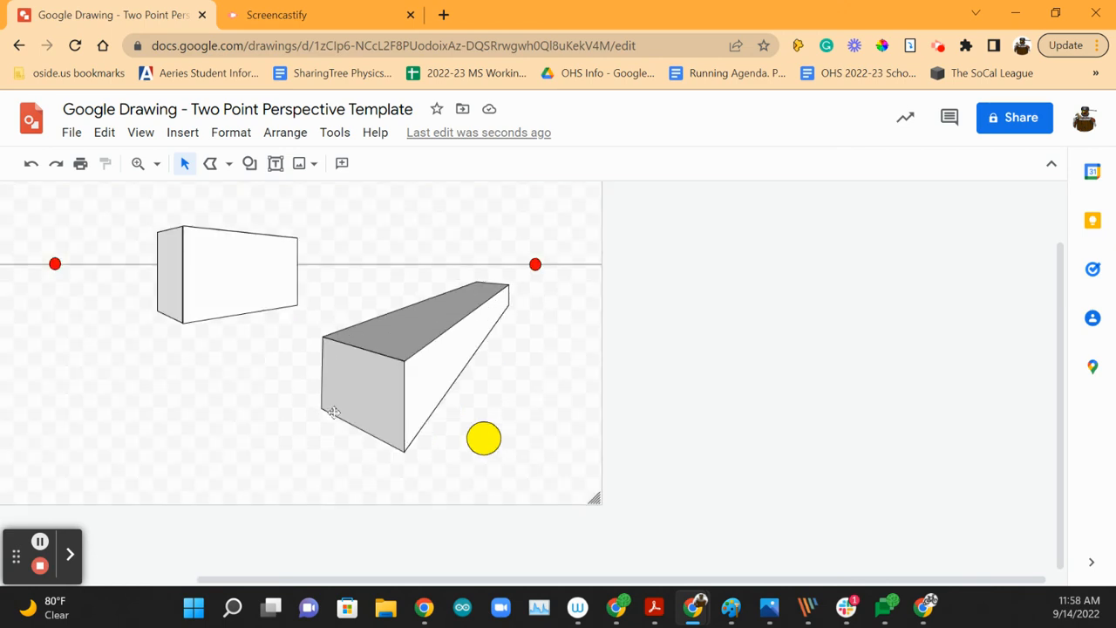
mouse_move(370, 433)
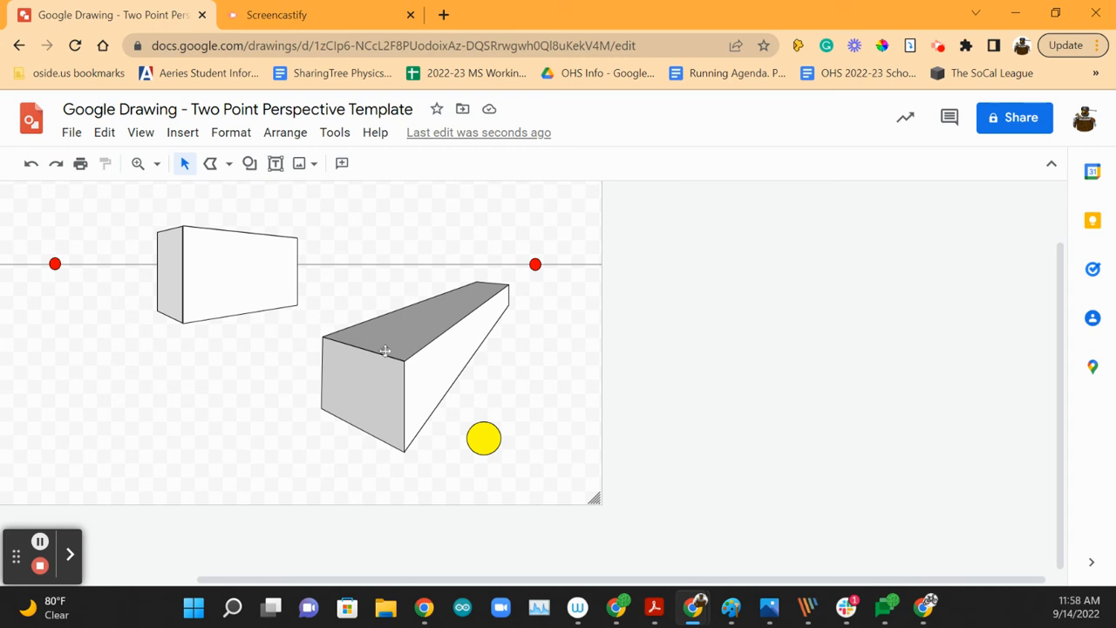
mouse_move(345, 349)
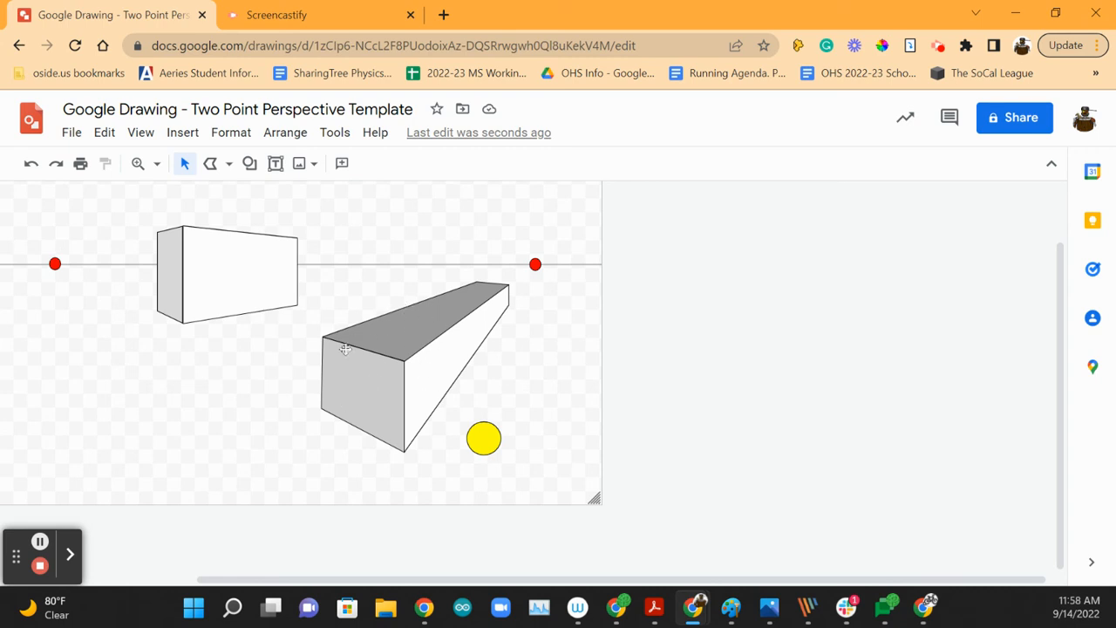
mouse_move(445, 375)
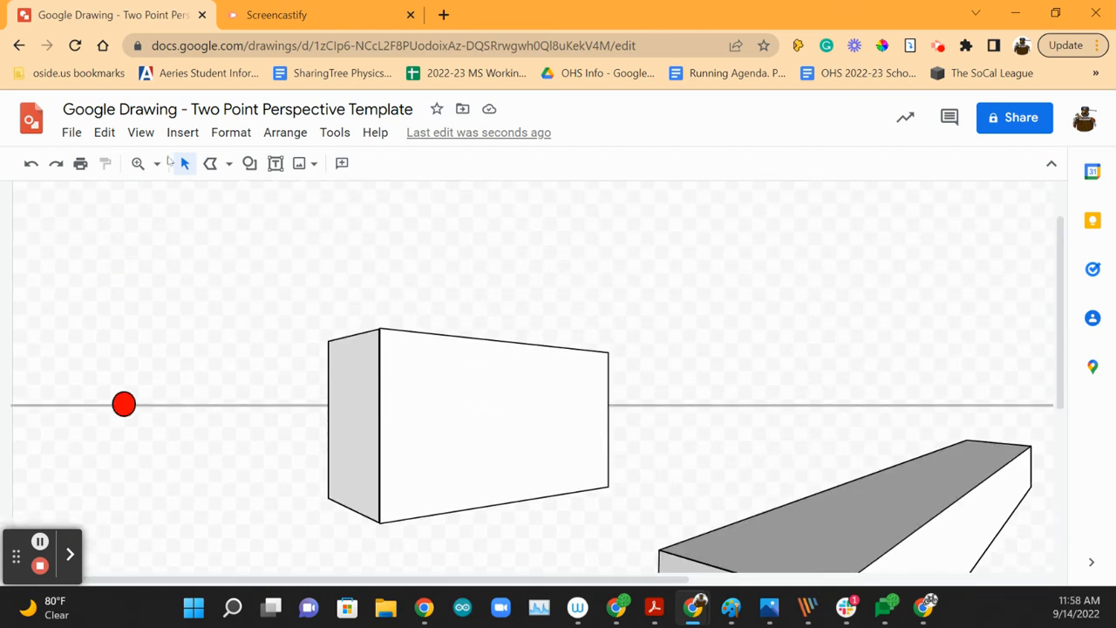
mouse_move(182, 133)
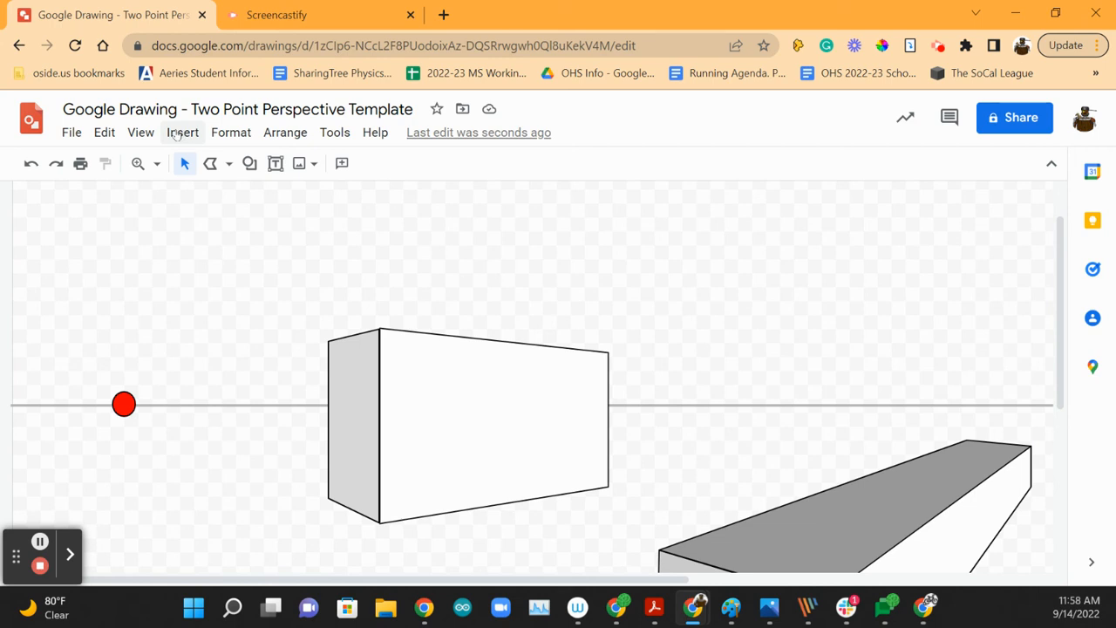
- Add a text box reading 'Tips: Use CTRL + ALT Plus/Minus Key To Zoom' to align polyline shapes
click(275, 164)
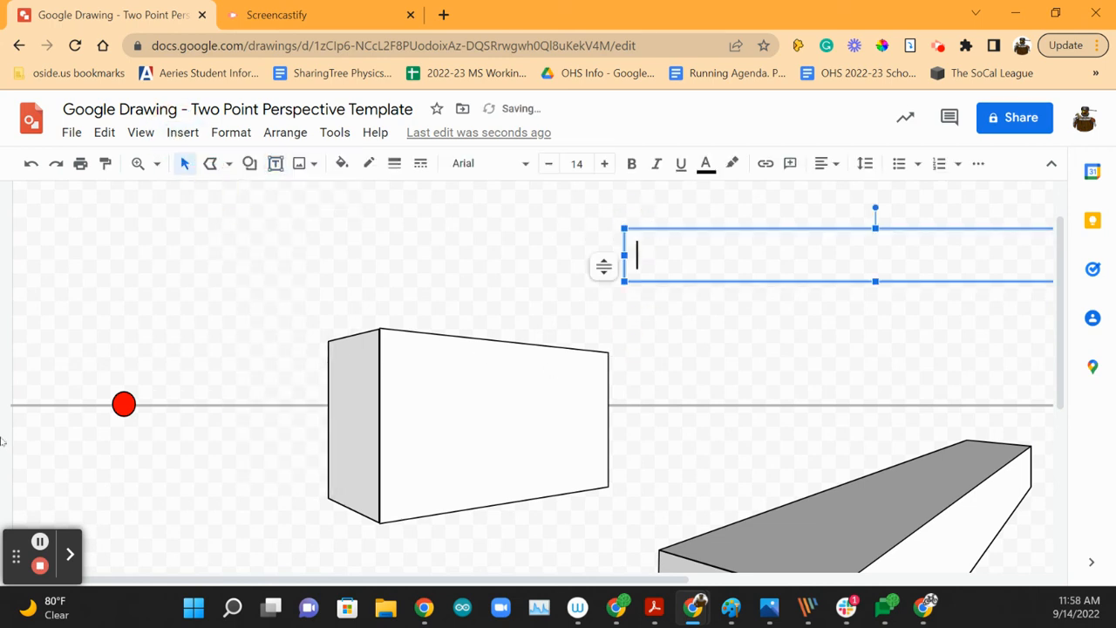
text(Tips:)
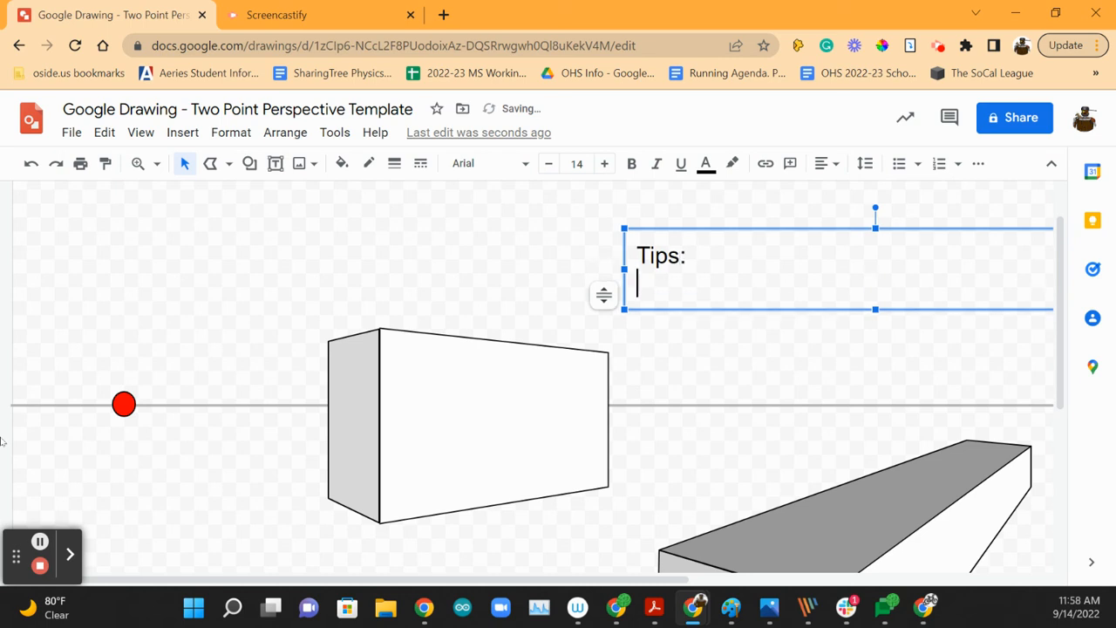
text(Use)
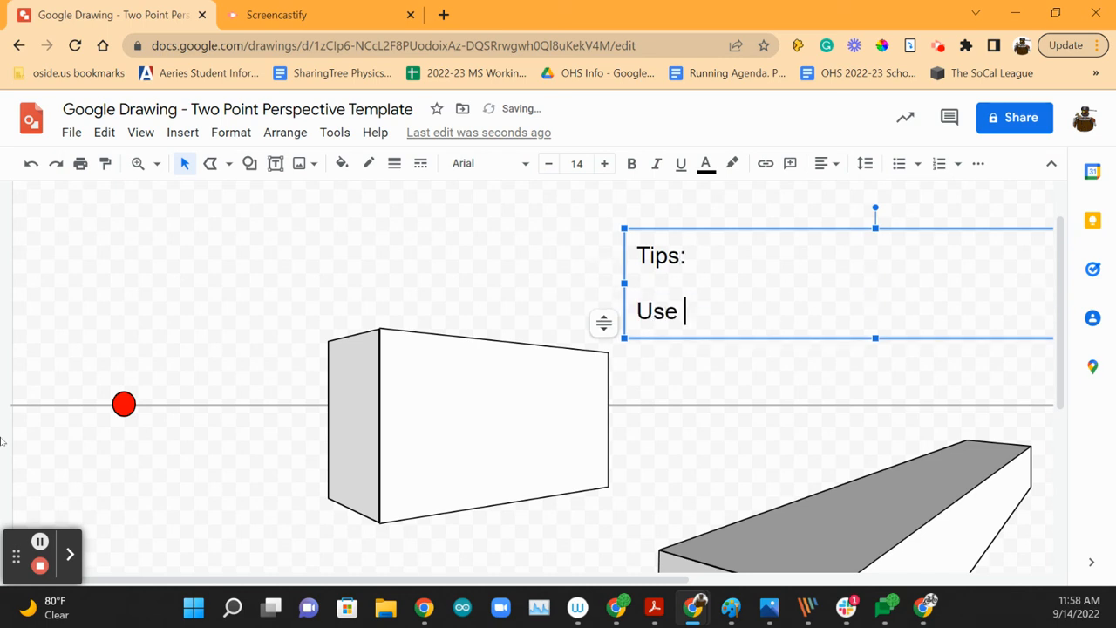
text(CTR)
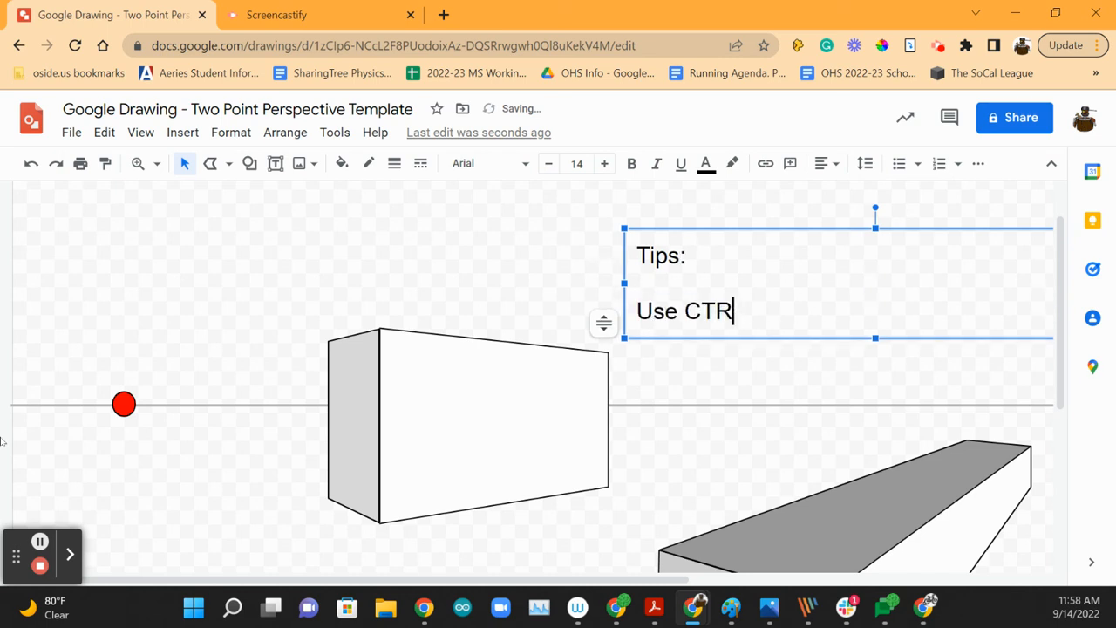
text(L + ALT +)
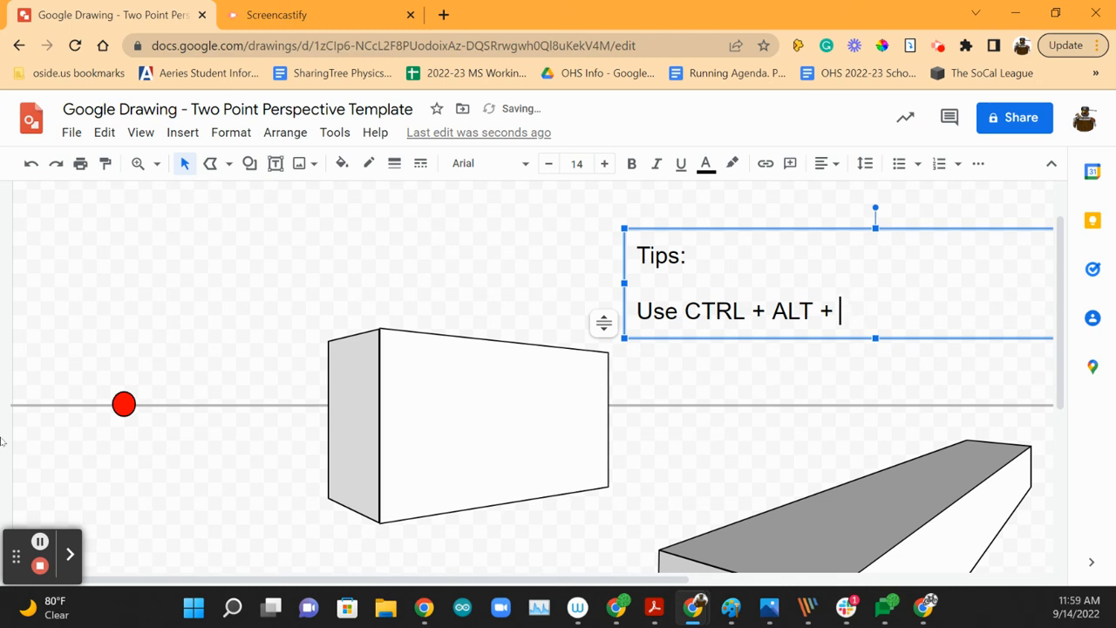
text(Plu)
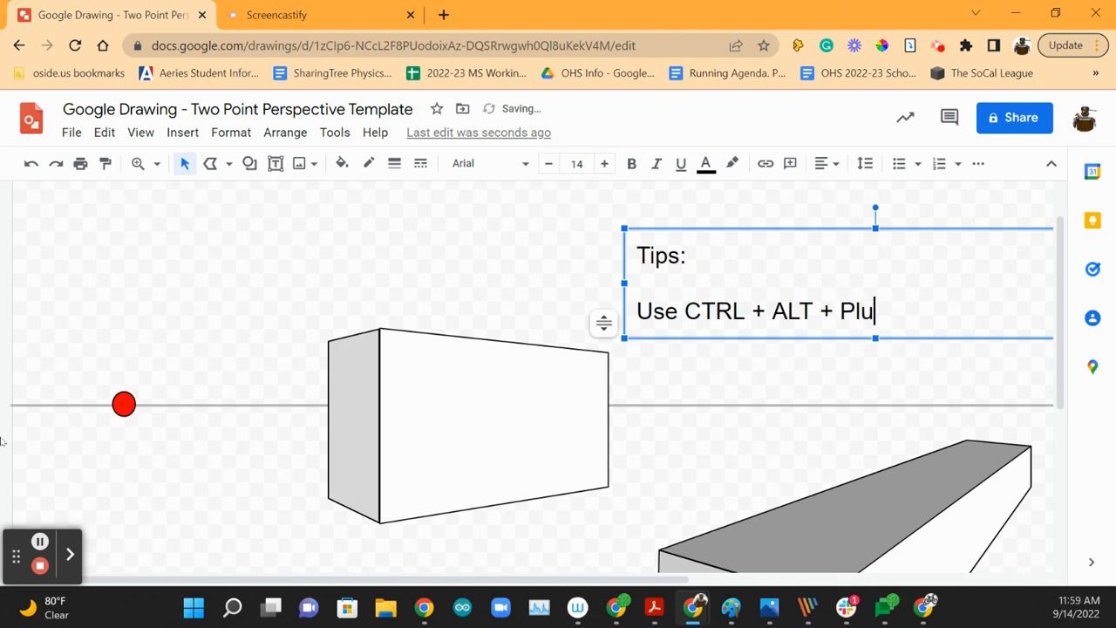
text(s Key)
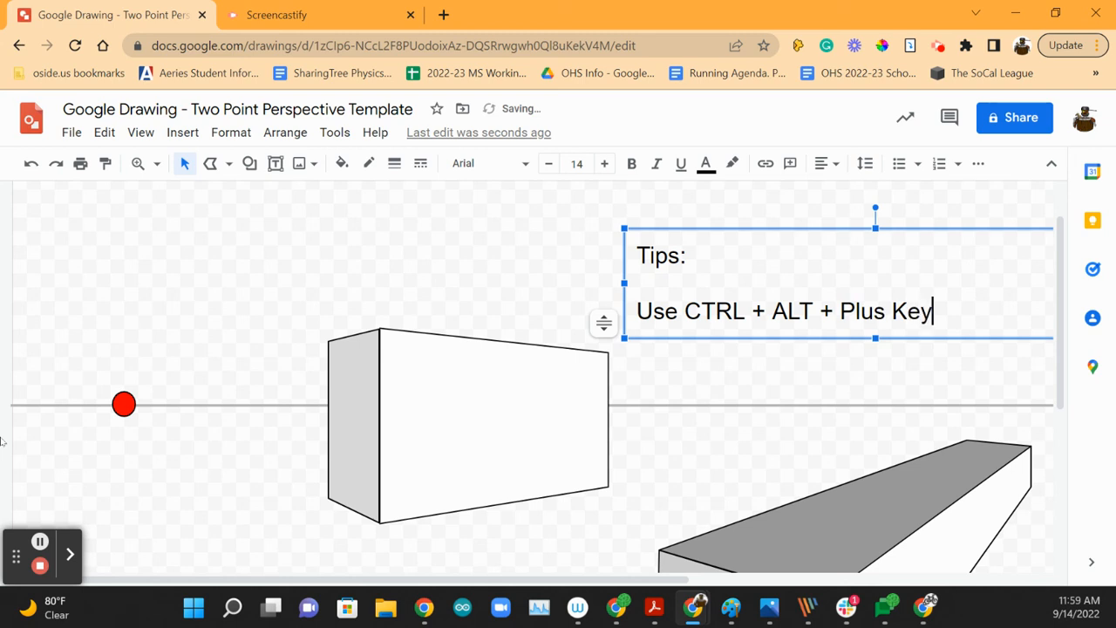
text(To Zoom in and s)
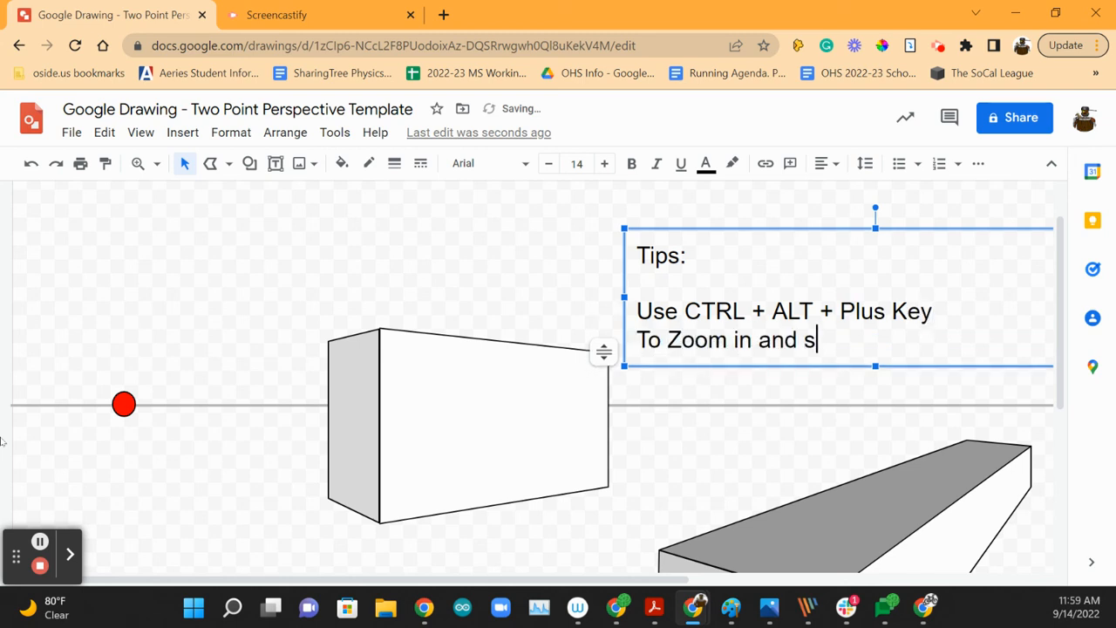
text(aligh)
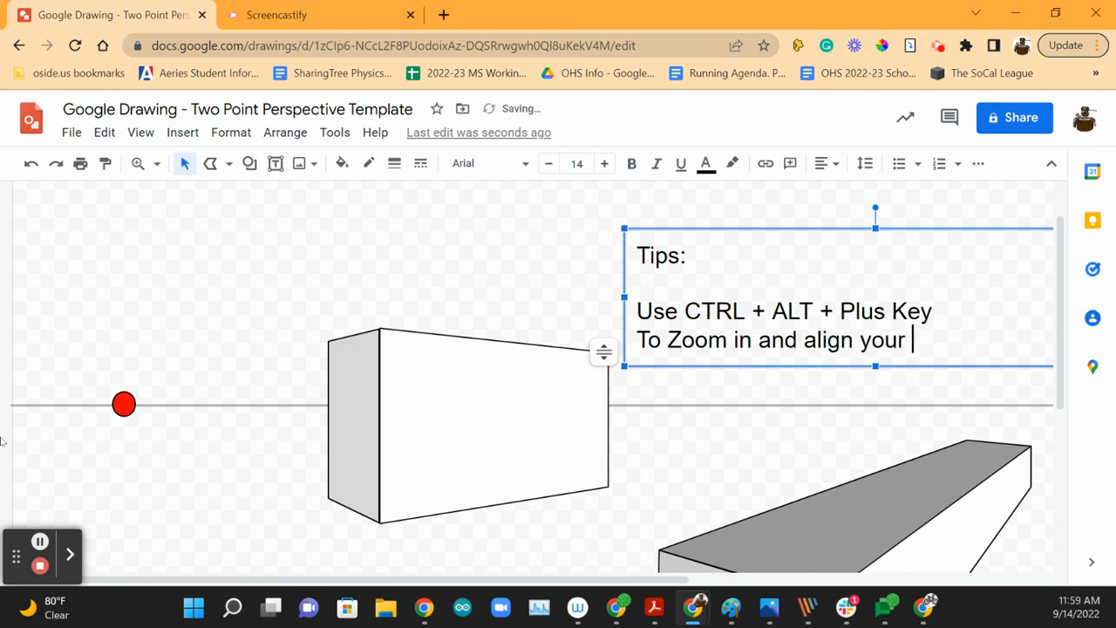
text(pol)
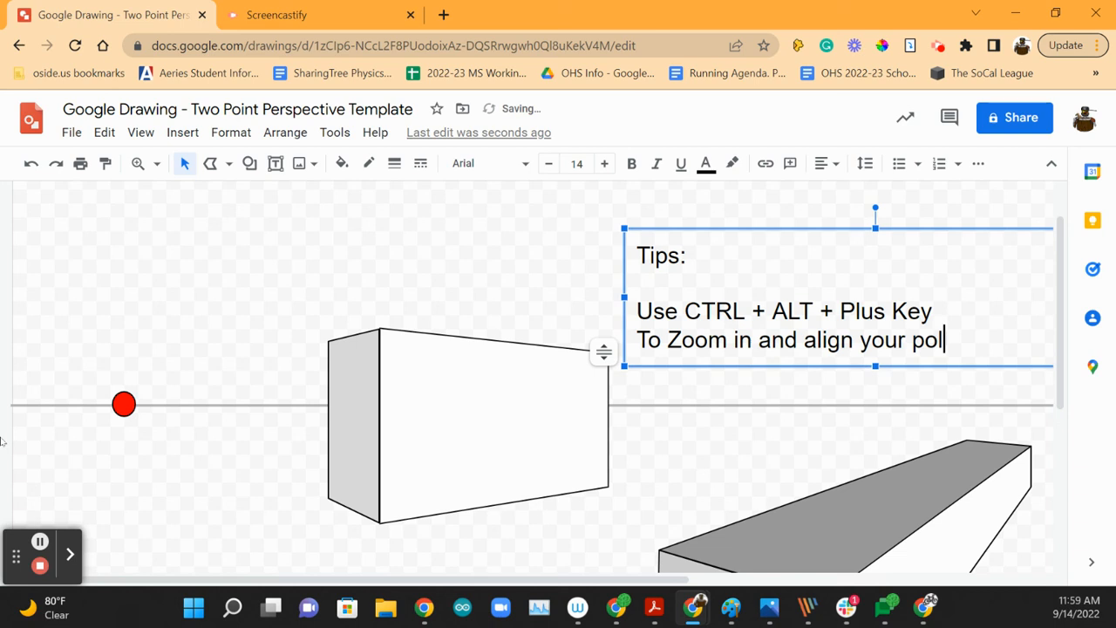
text(yline shapes)
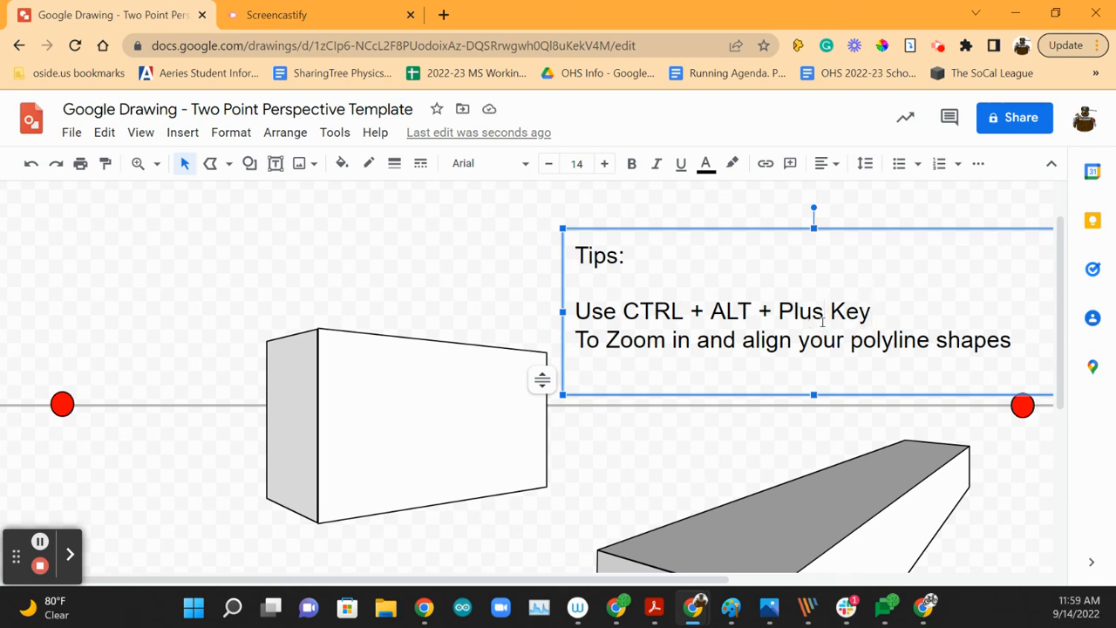
text(/Minus)
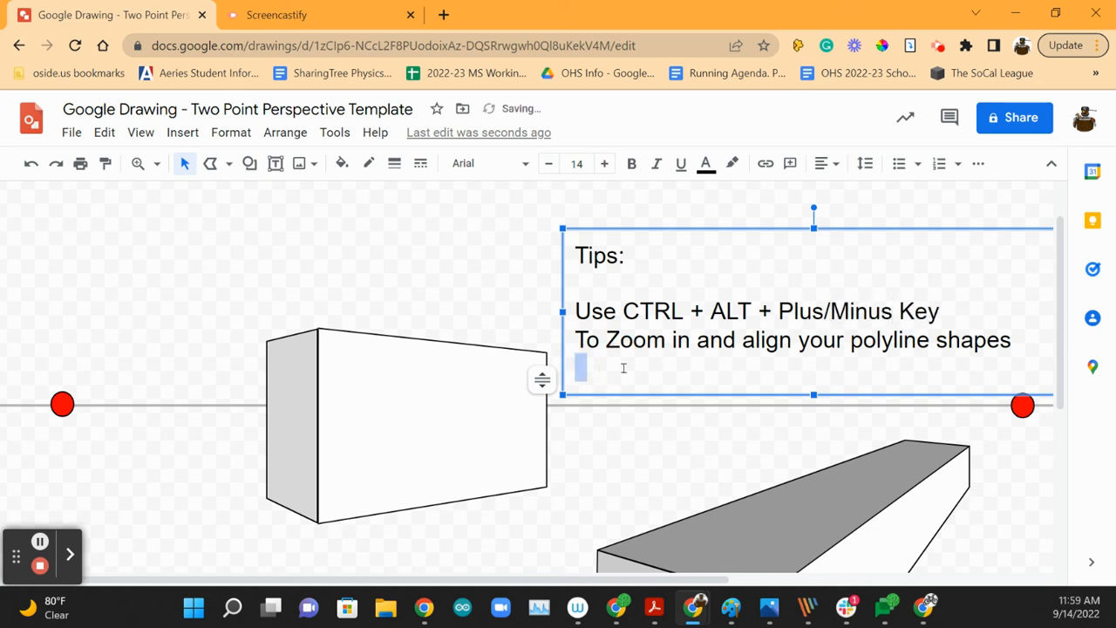
- Add the tip 'Use Polyline shapes for 1-2-3 shading'
text(Use)
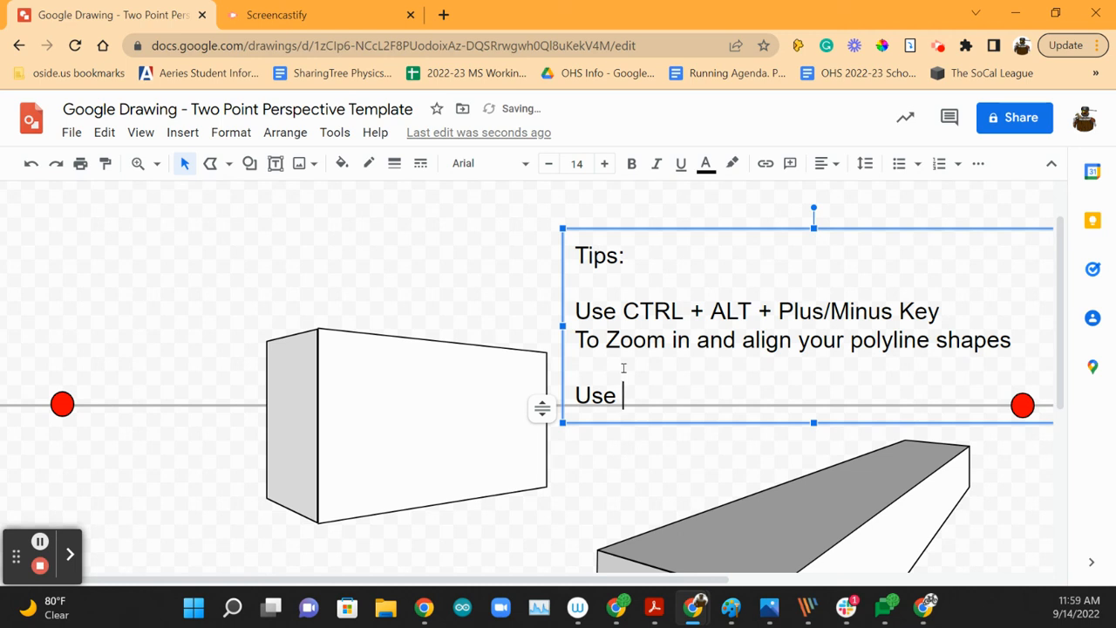
text(Pol)
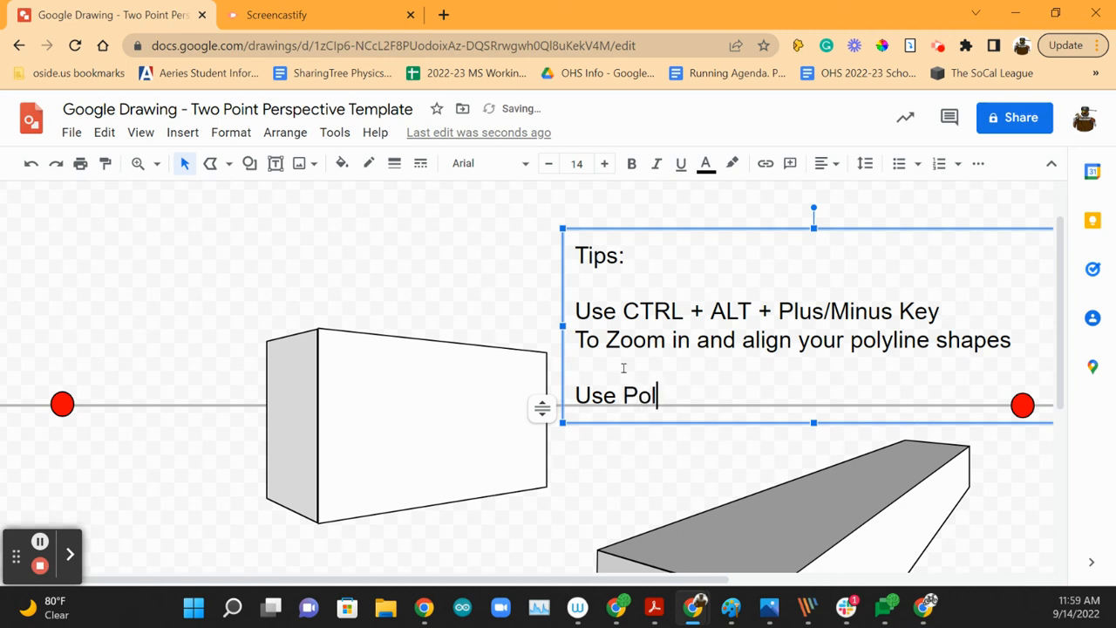
text(yline)
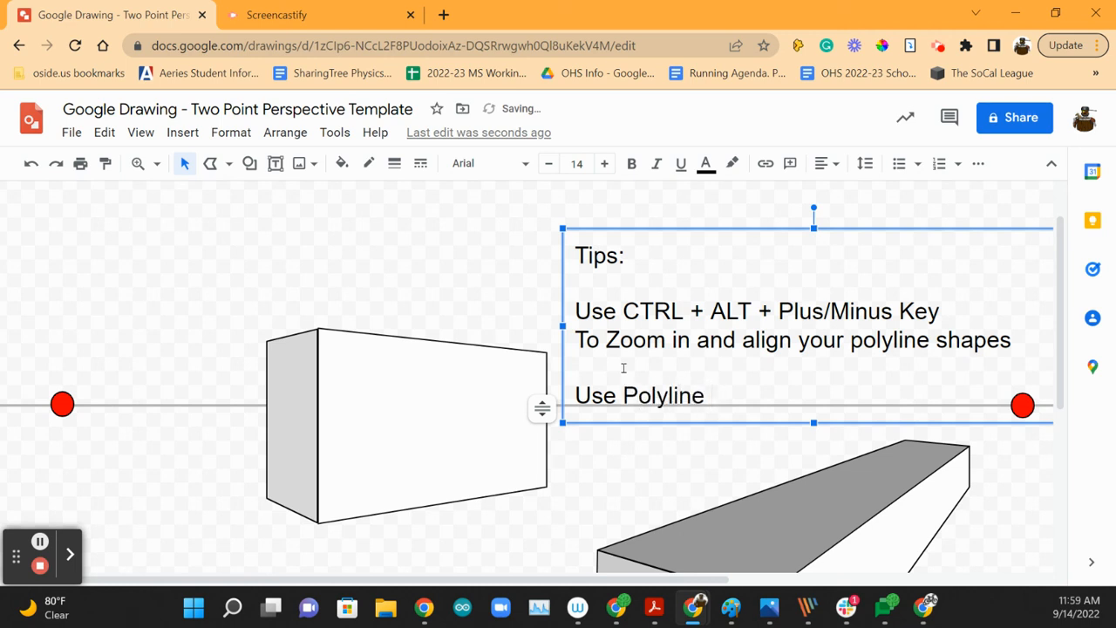
text(shapes for)
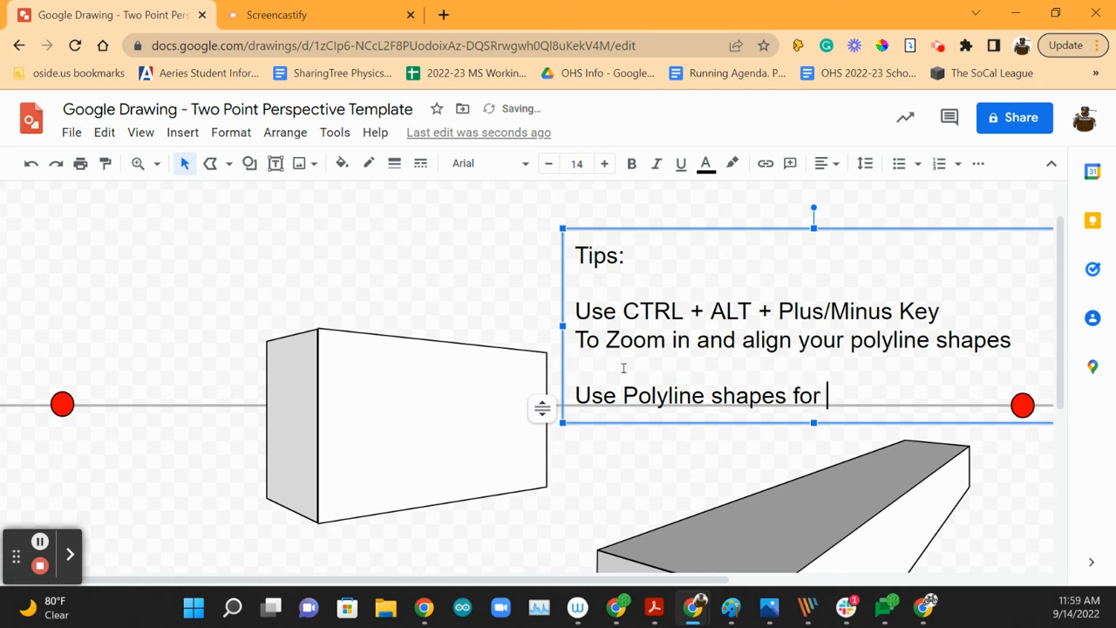
text(1-2-3 sha)
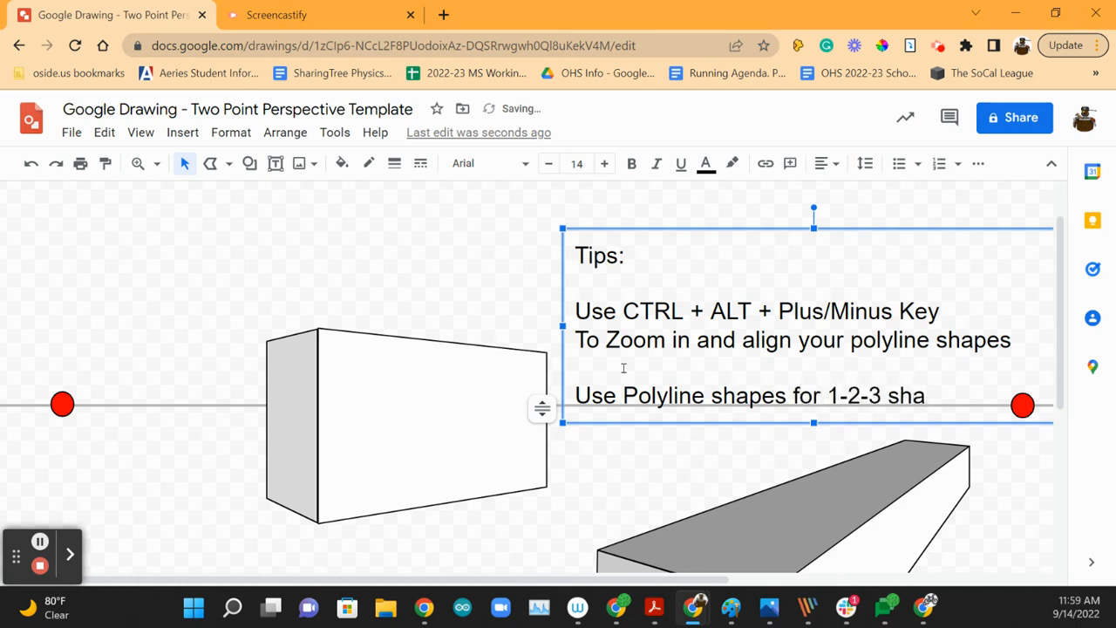
text(ding)
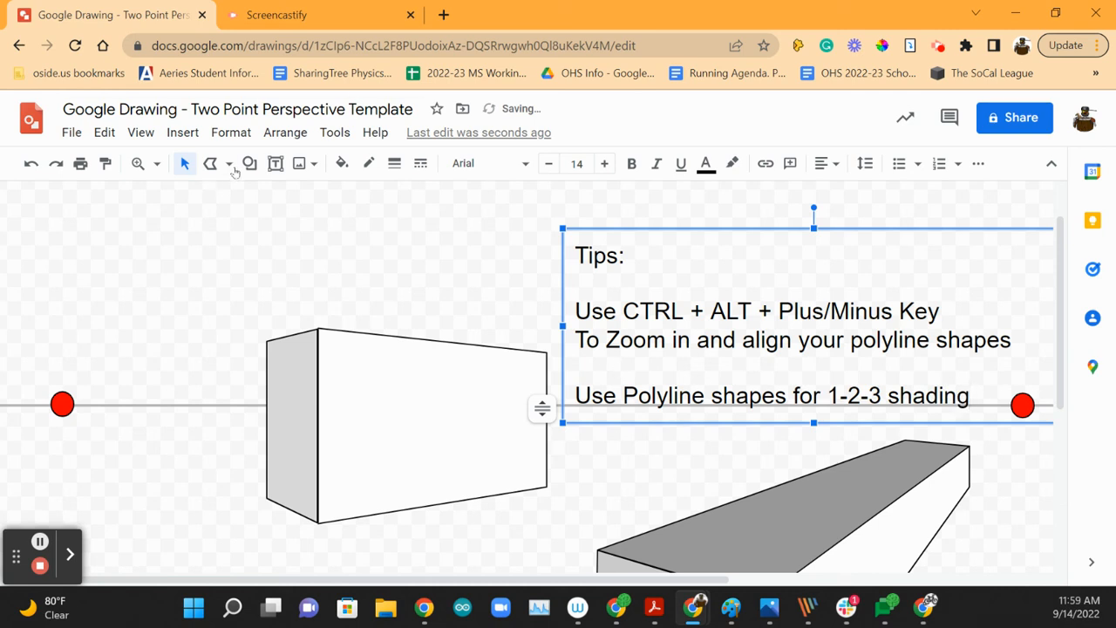
click(229, 164)
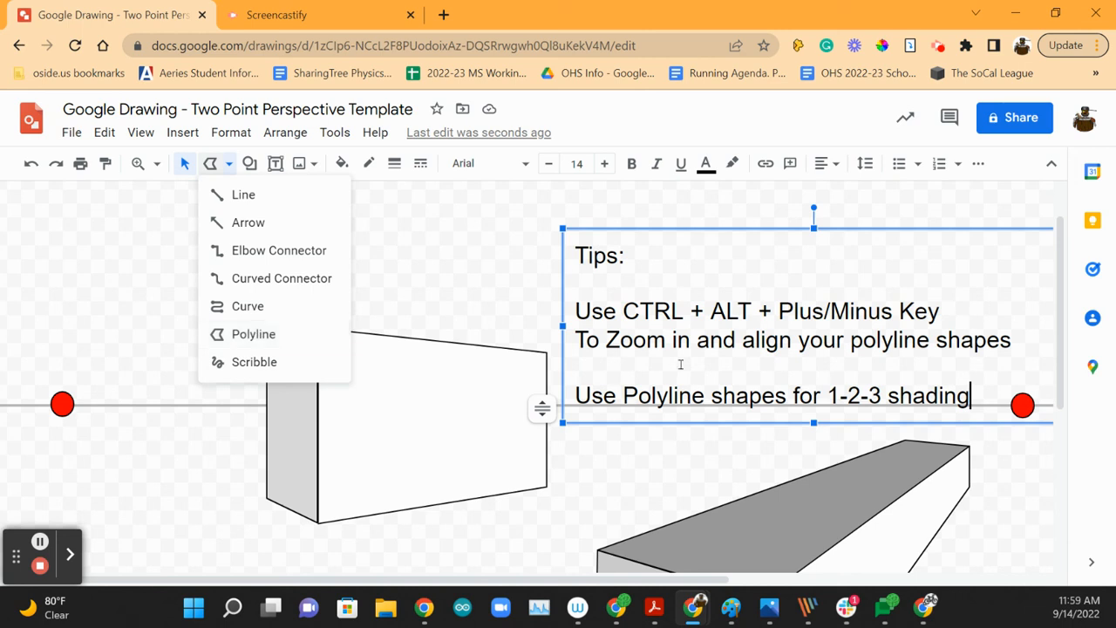
scroll(down, 3)
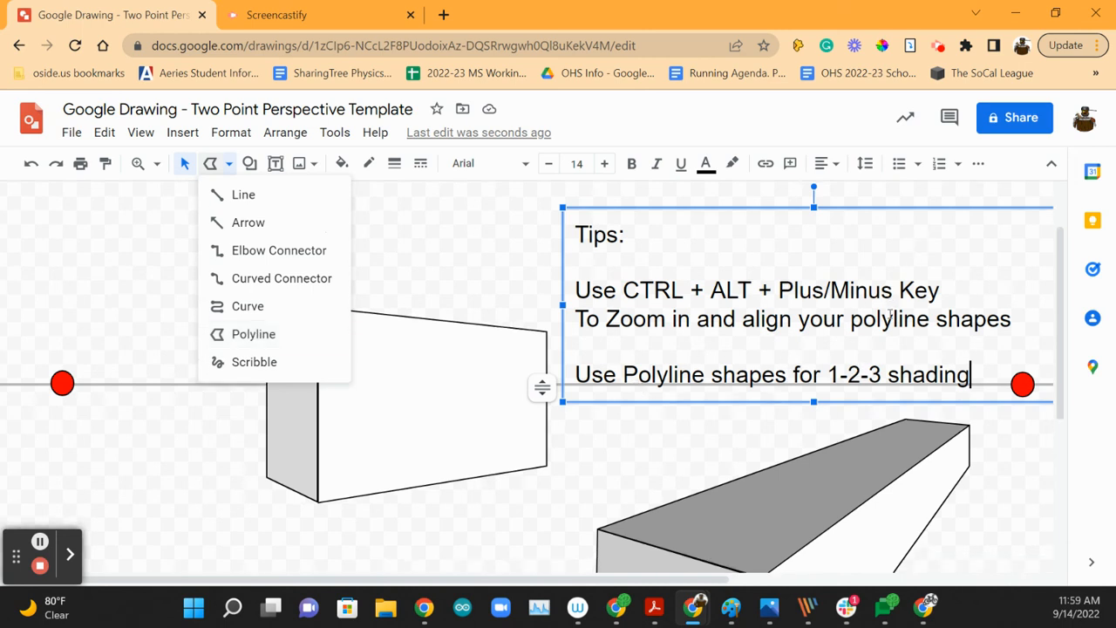
scroll(down, 3)
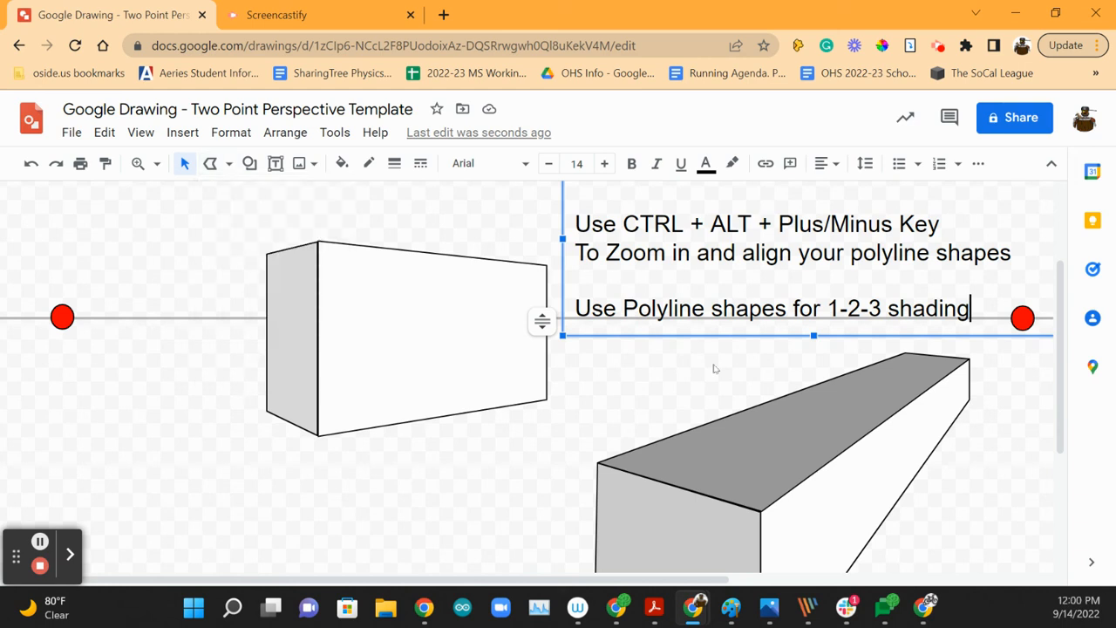
- Add a tip line asking for 5 boxes: 1 above, 1 at horizon, 1 below, other two your choice
key(enter)
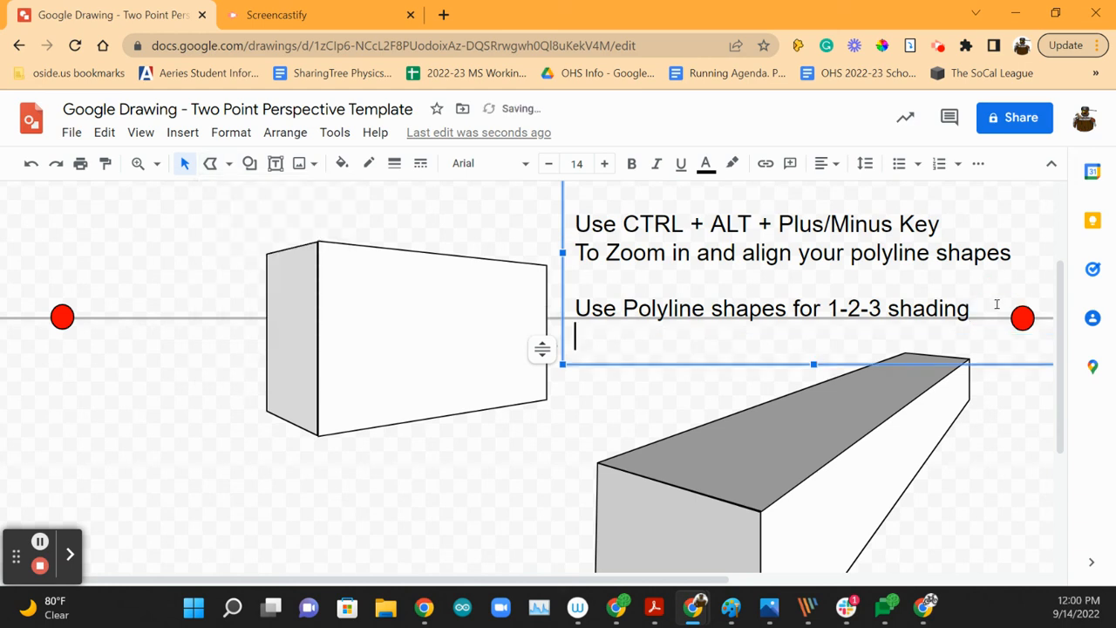
text(5 boxes, with)
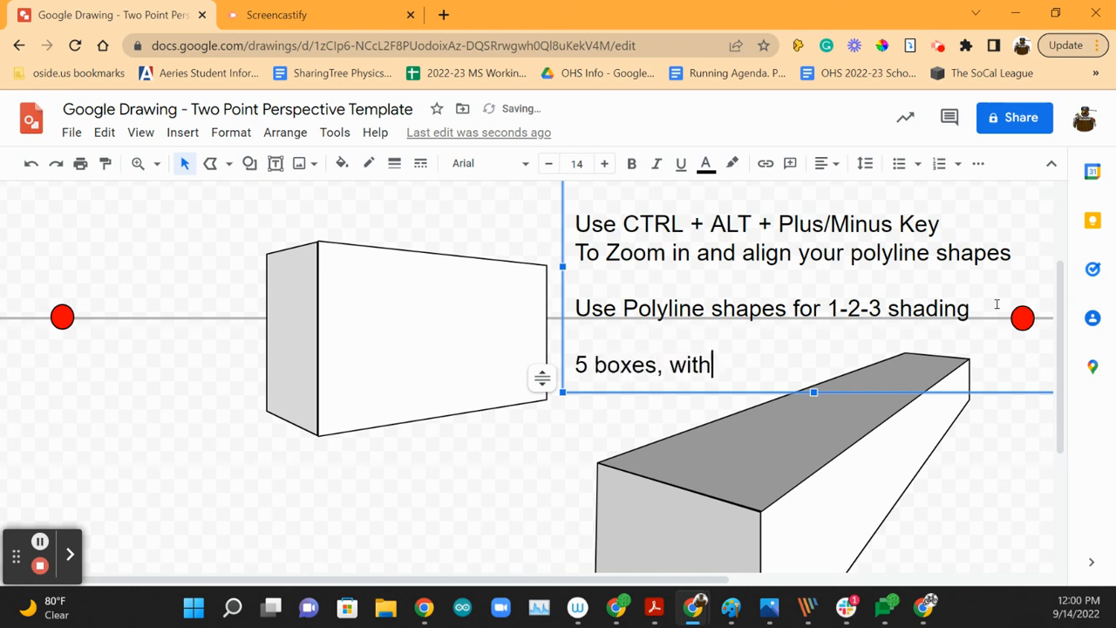
text(1 above, 1 at hor)
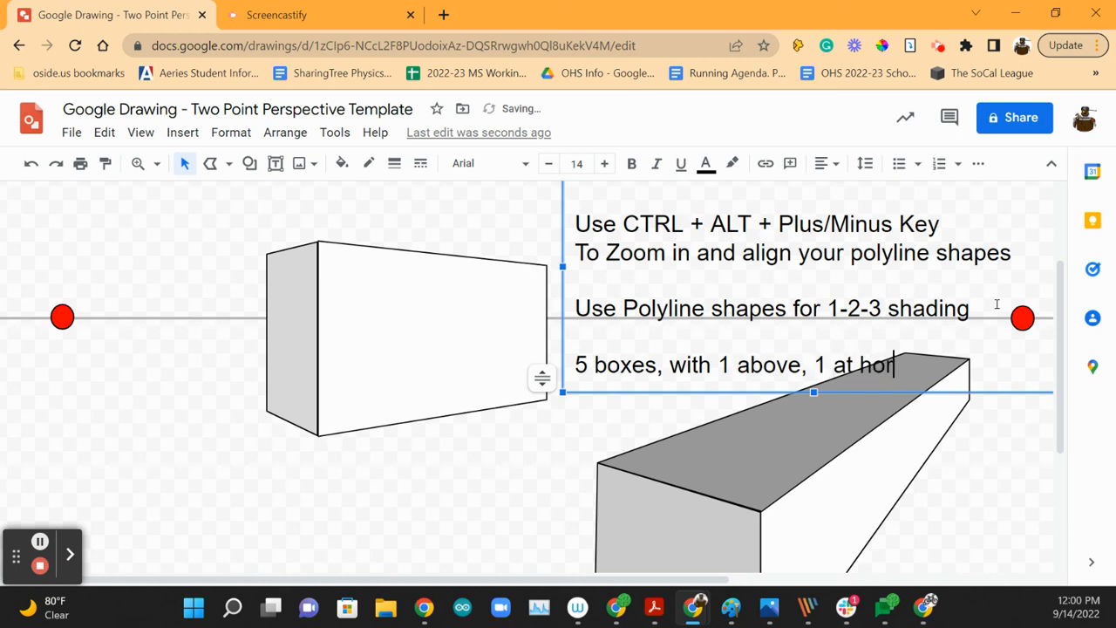
text(izon,)
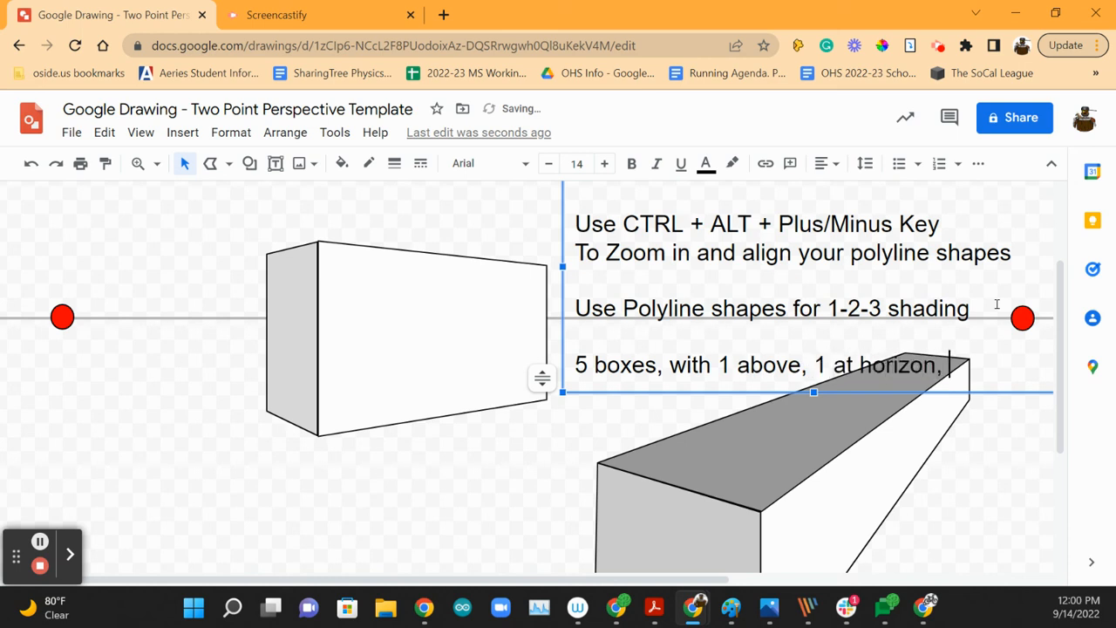
text(1 below, ot)
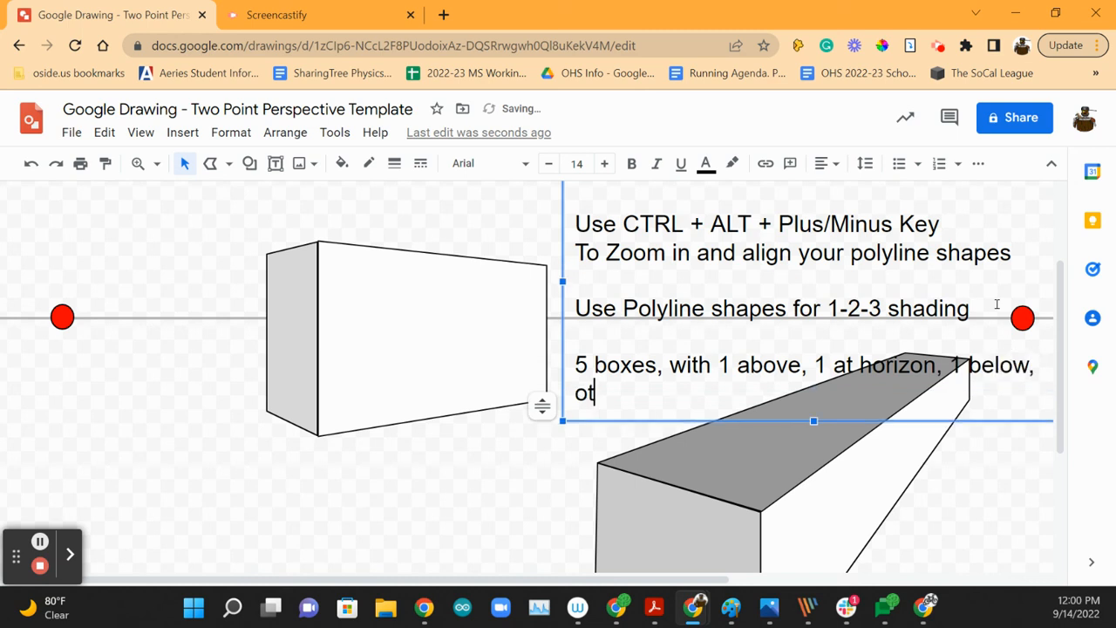
text(her two are your)
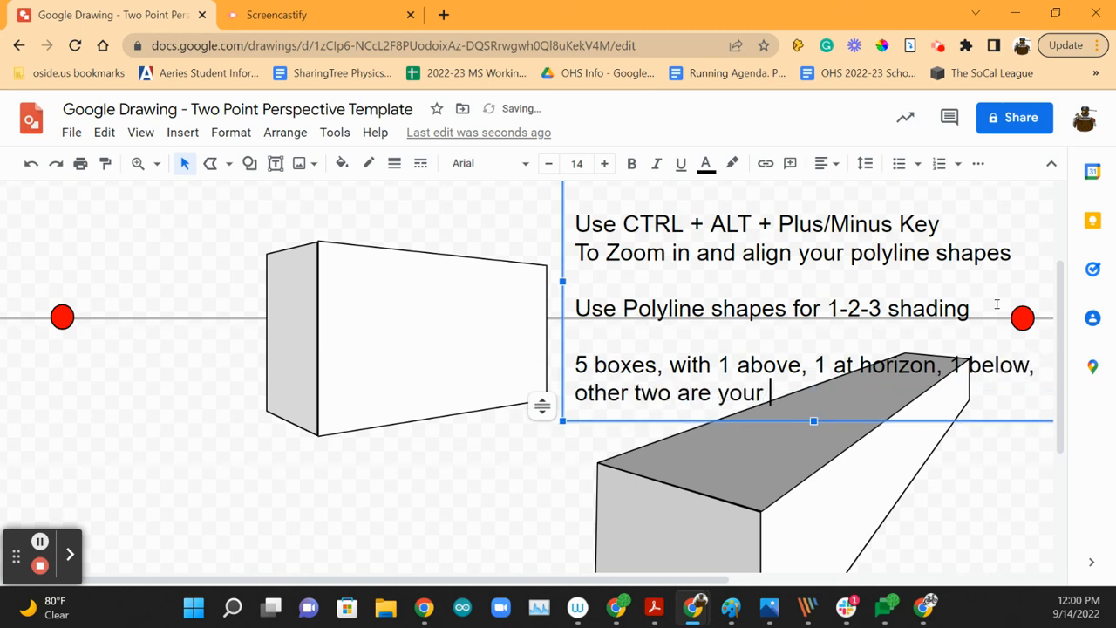
text(choice.)
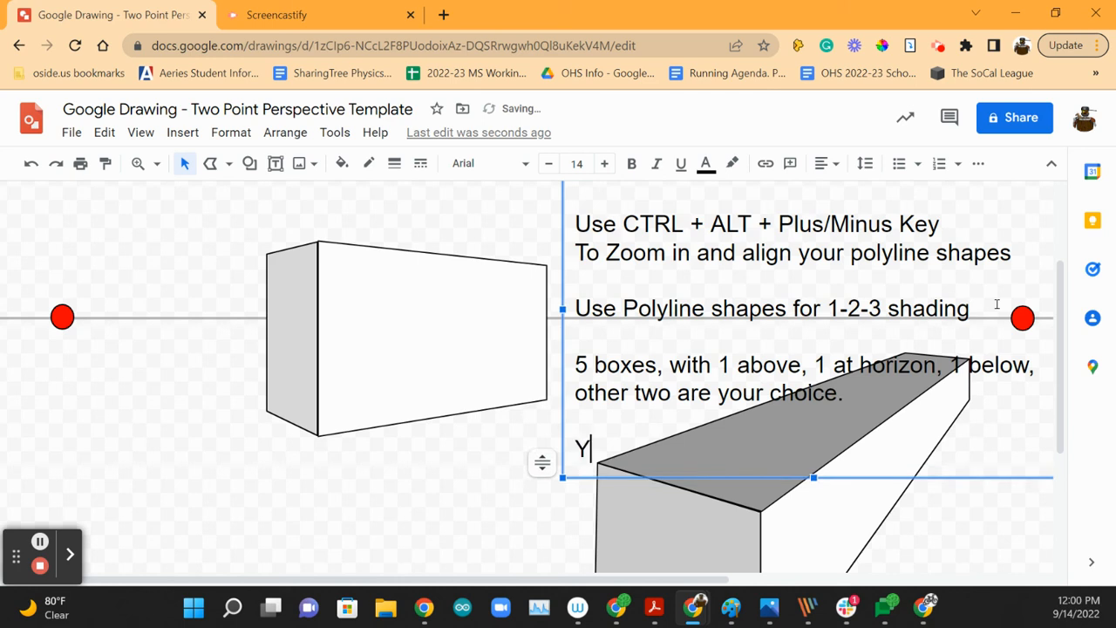
- Add the tip 'You can add holes, stacking or other geometirc shapes'
text(ou can add)
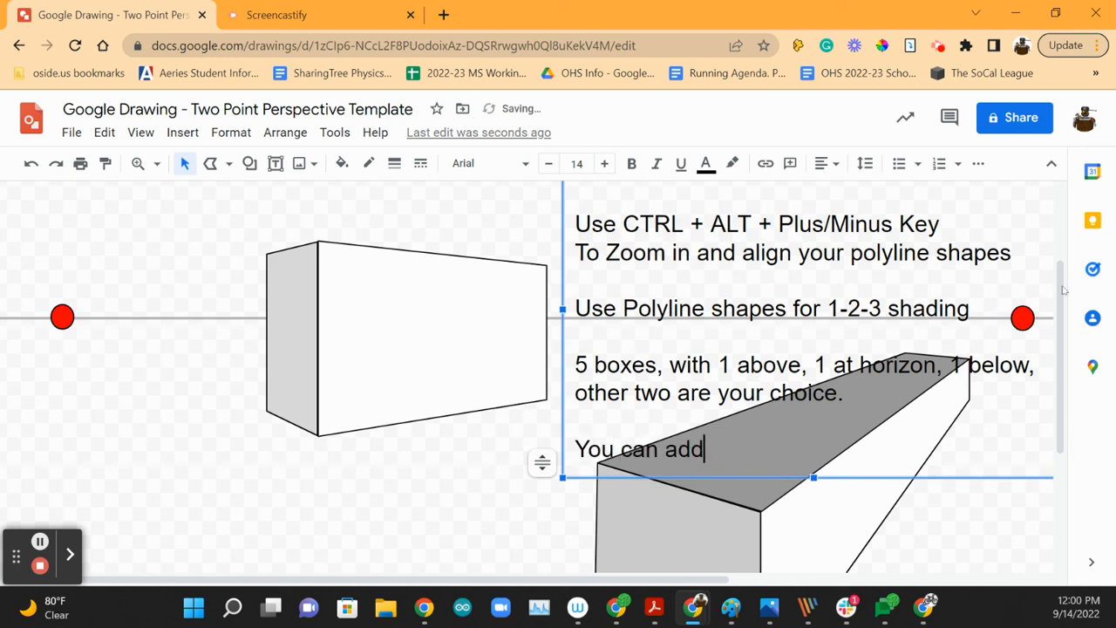
text(holes, s)
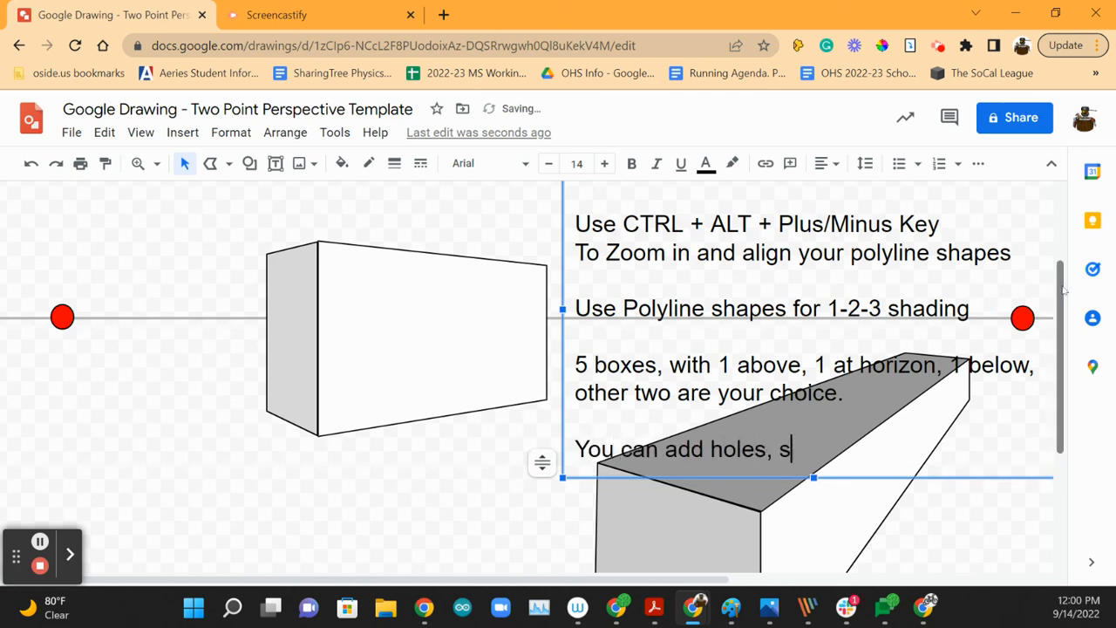
text(tacking or)
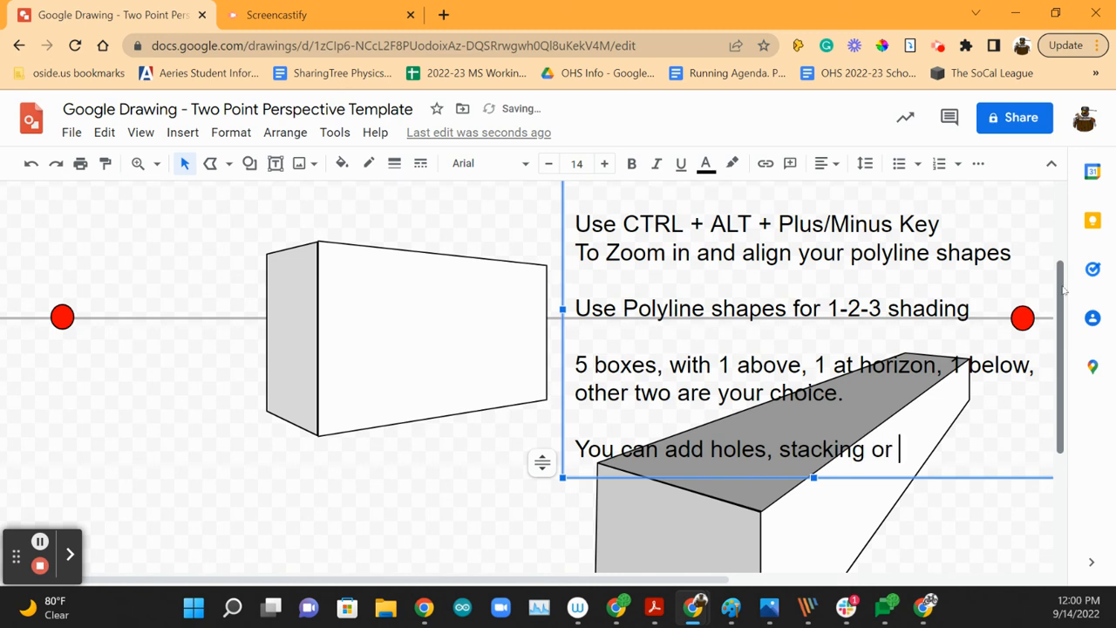
text(other geo)
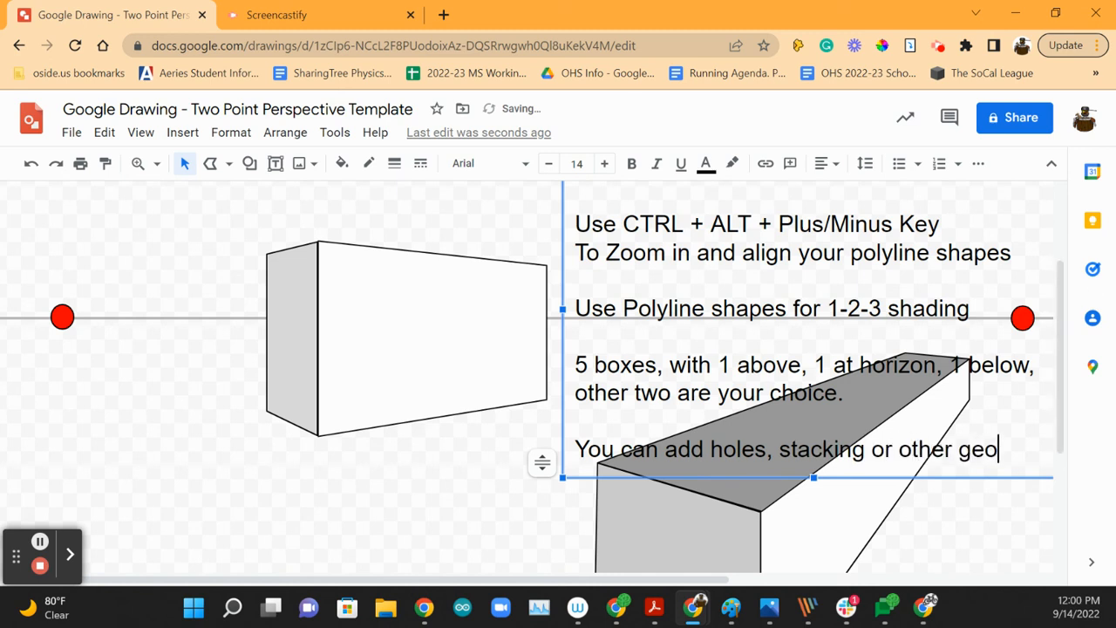
text(metirc shapes.)
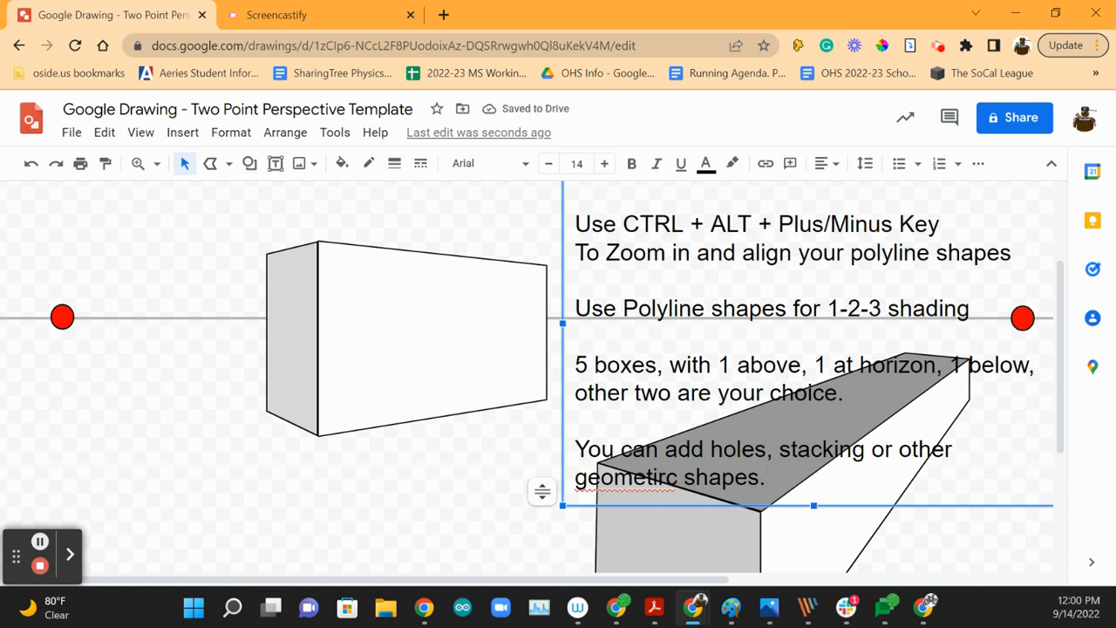
mouse_move(789, 242)
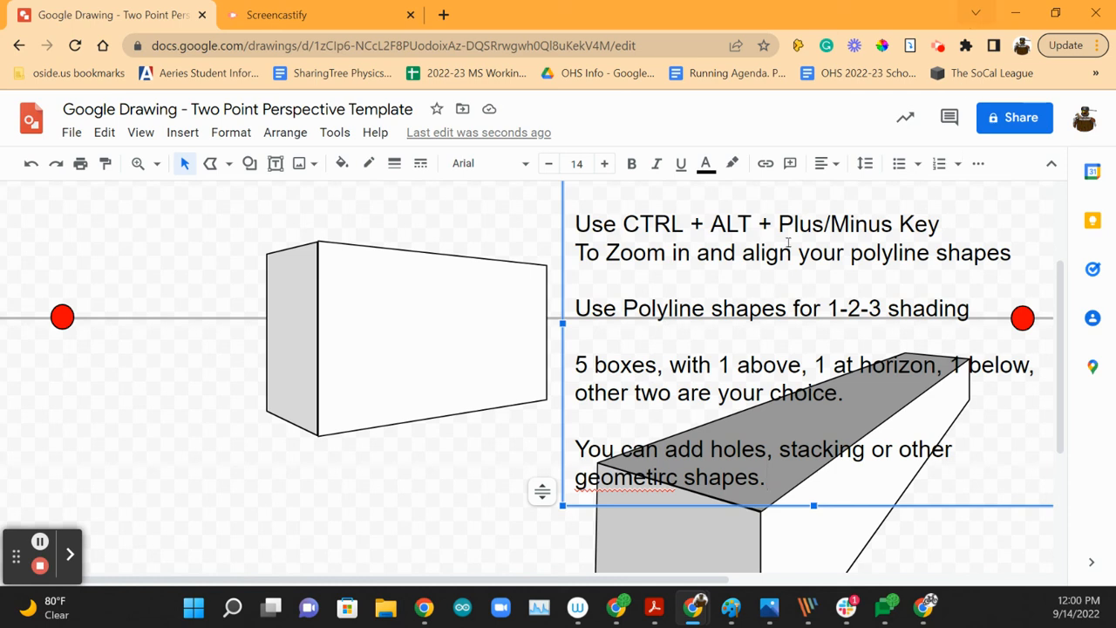
scroll(down, 3)
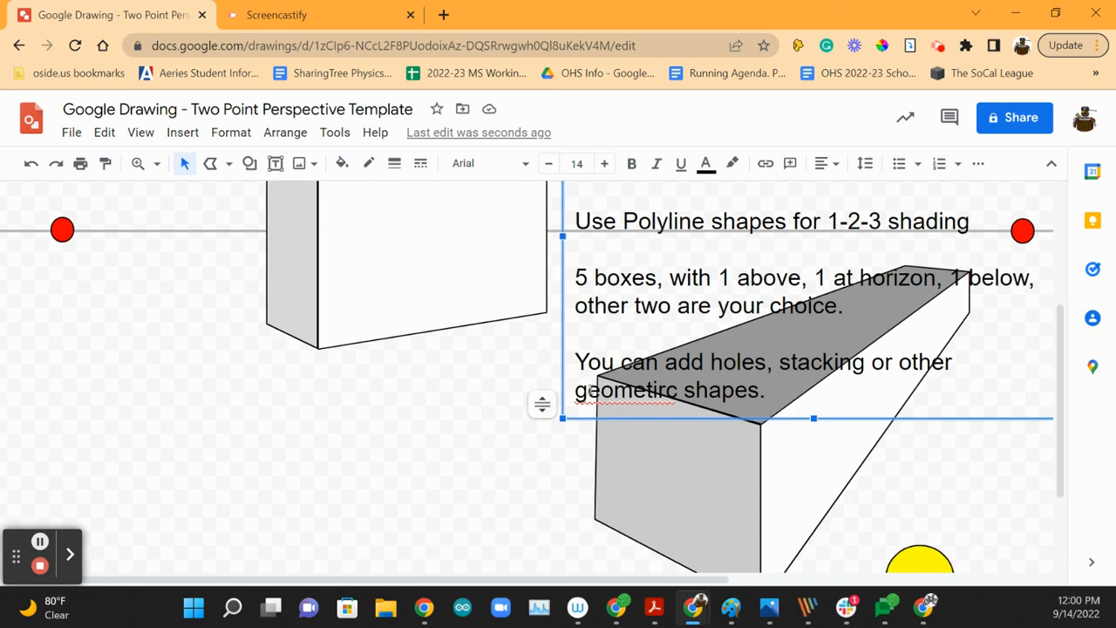
- Correct the misspelled word to 'geometric' via the spelling suggestion
right_click(637, 391)
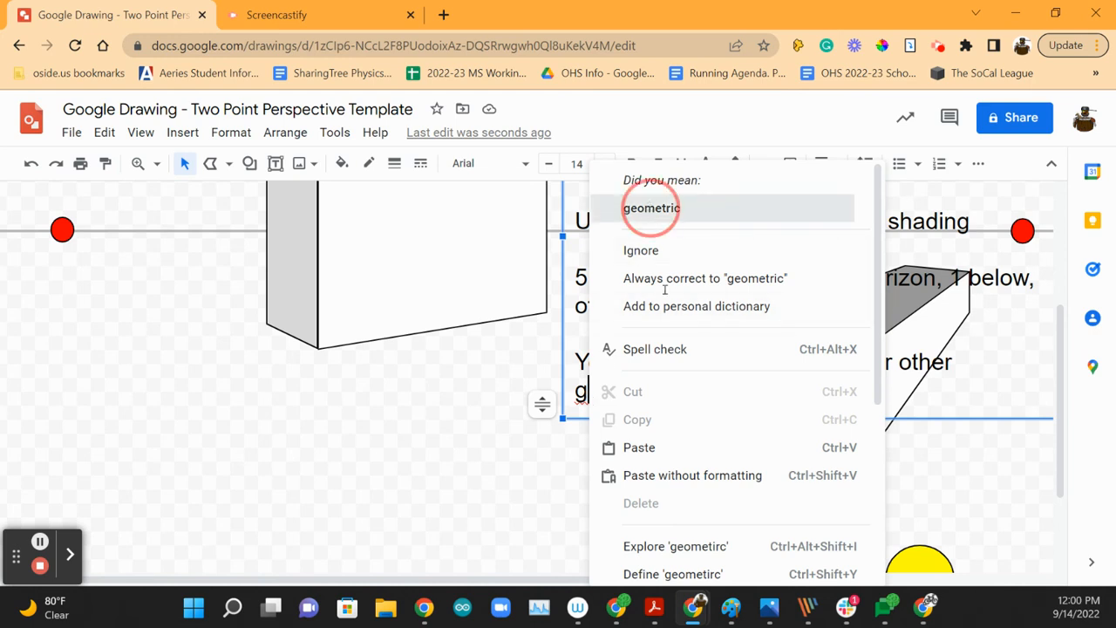
click(650, 207)
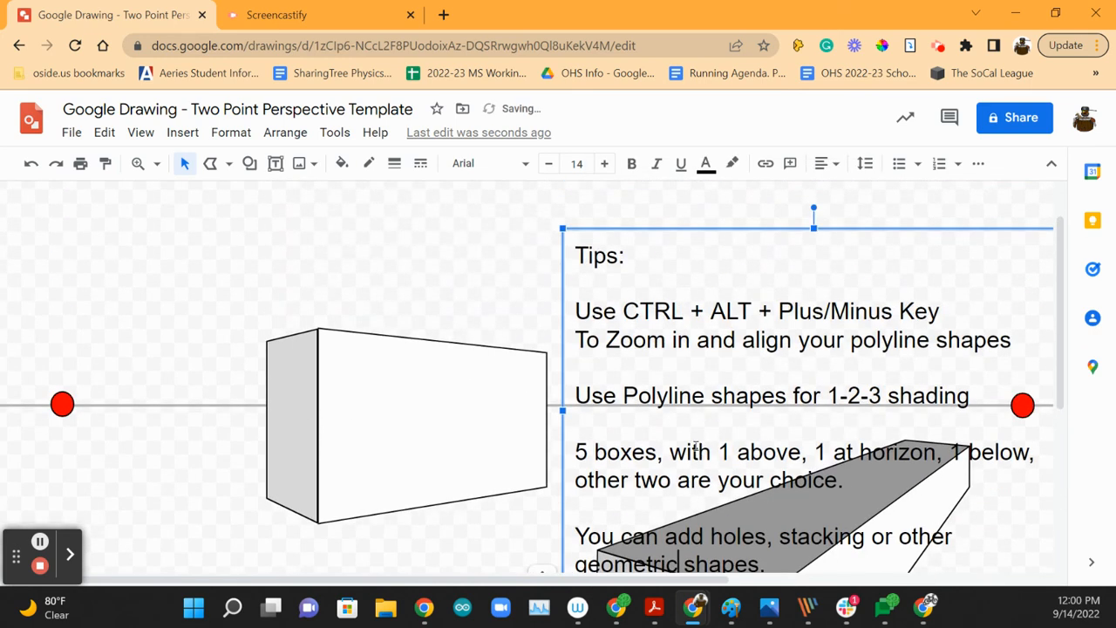
scroll(down, 3)
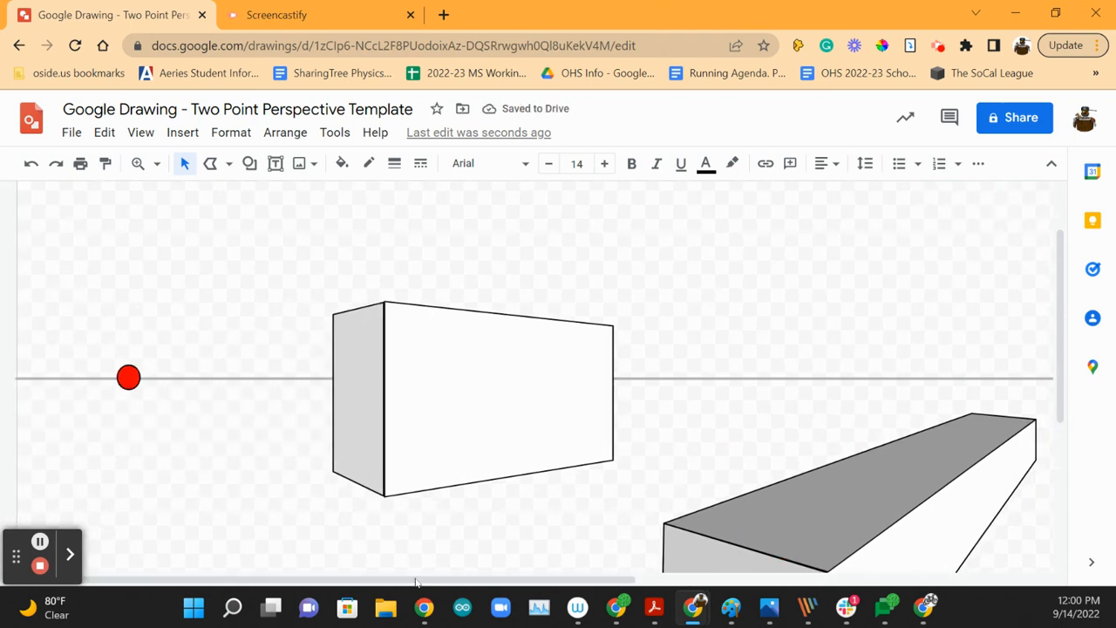
scroll(right, 3)
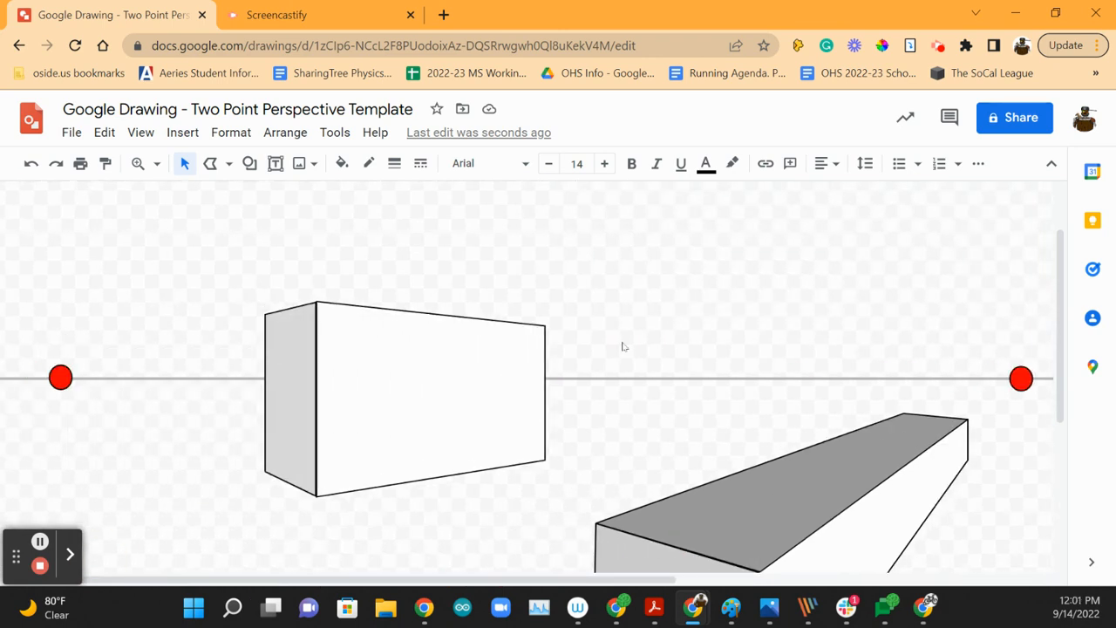
mouse_move(90, 539)
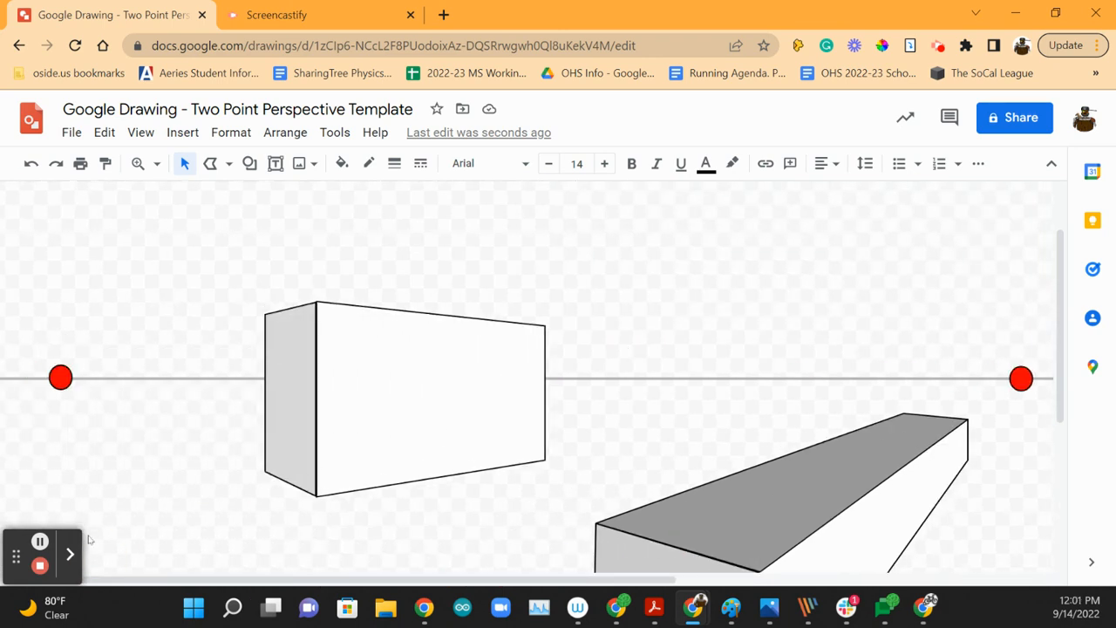